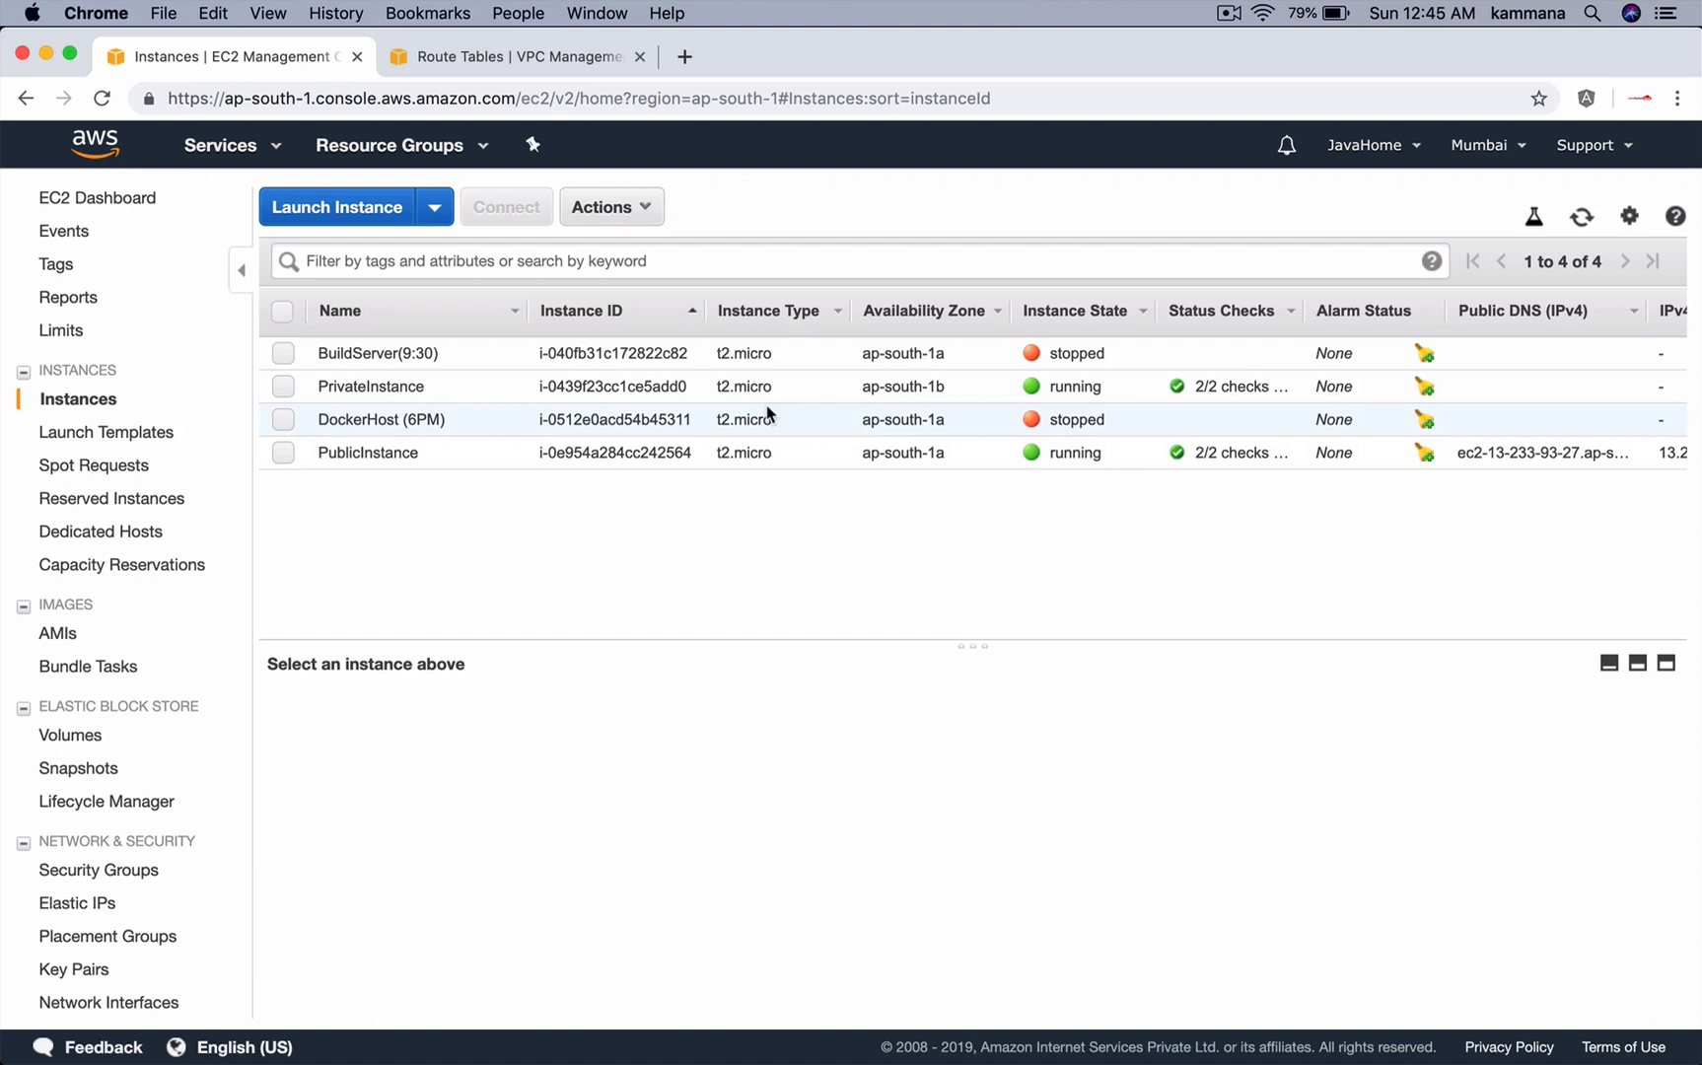
Compare PublicInstance and PrivateInstance details, leaving PublicInstance (13.233.93.27) selected
left_click(365, 454)
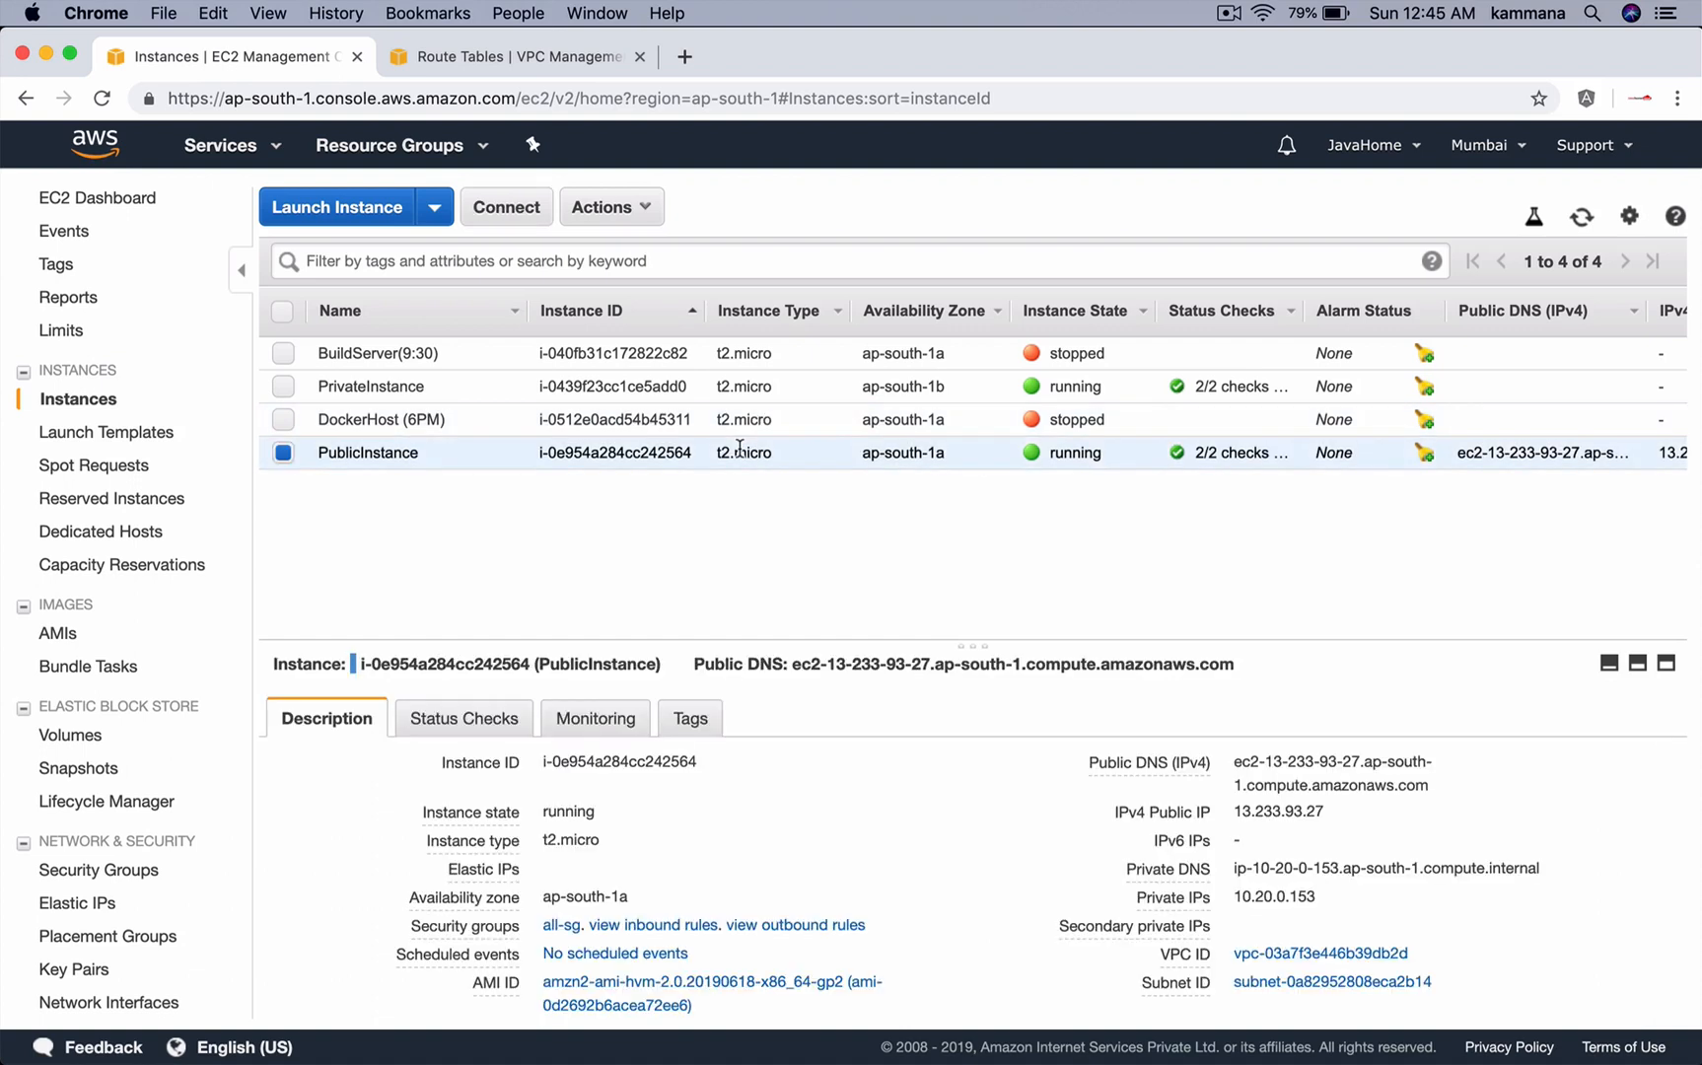
left_click(370, 384)
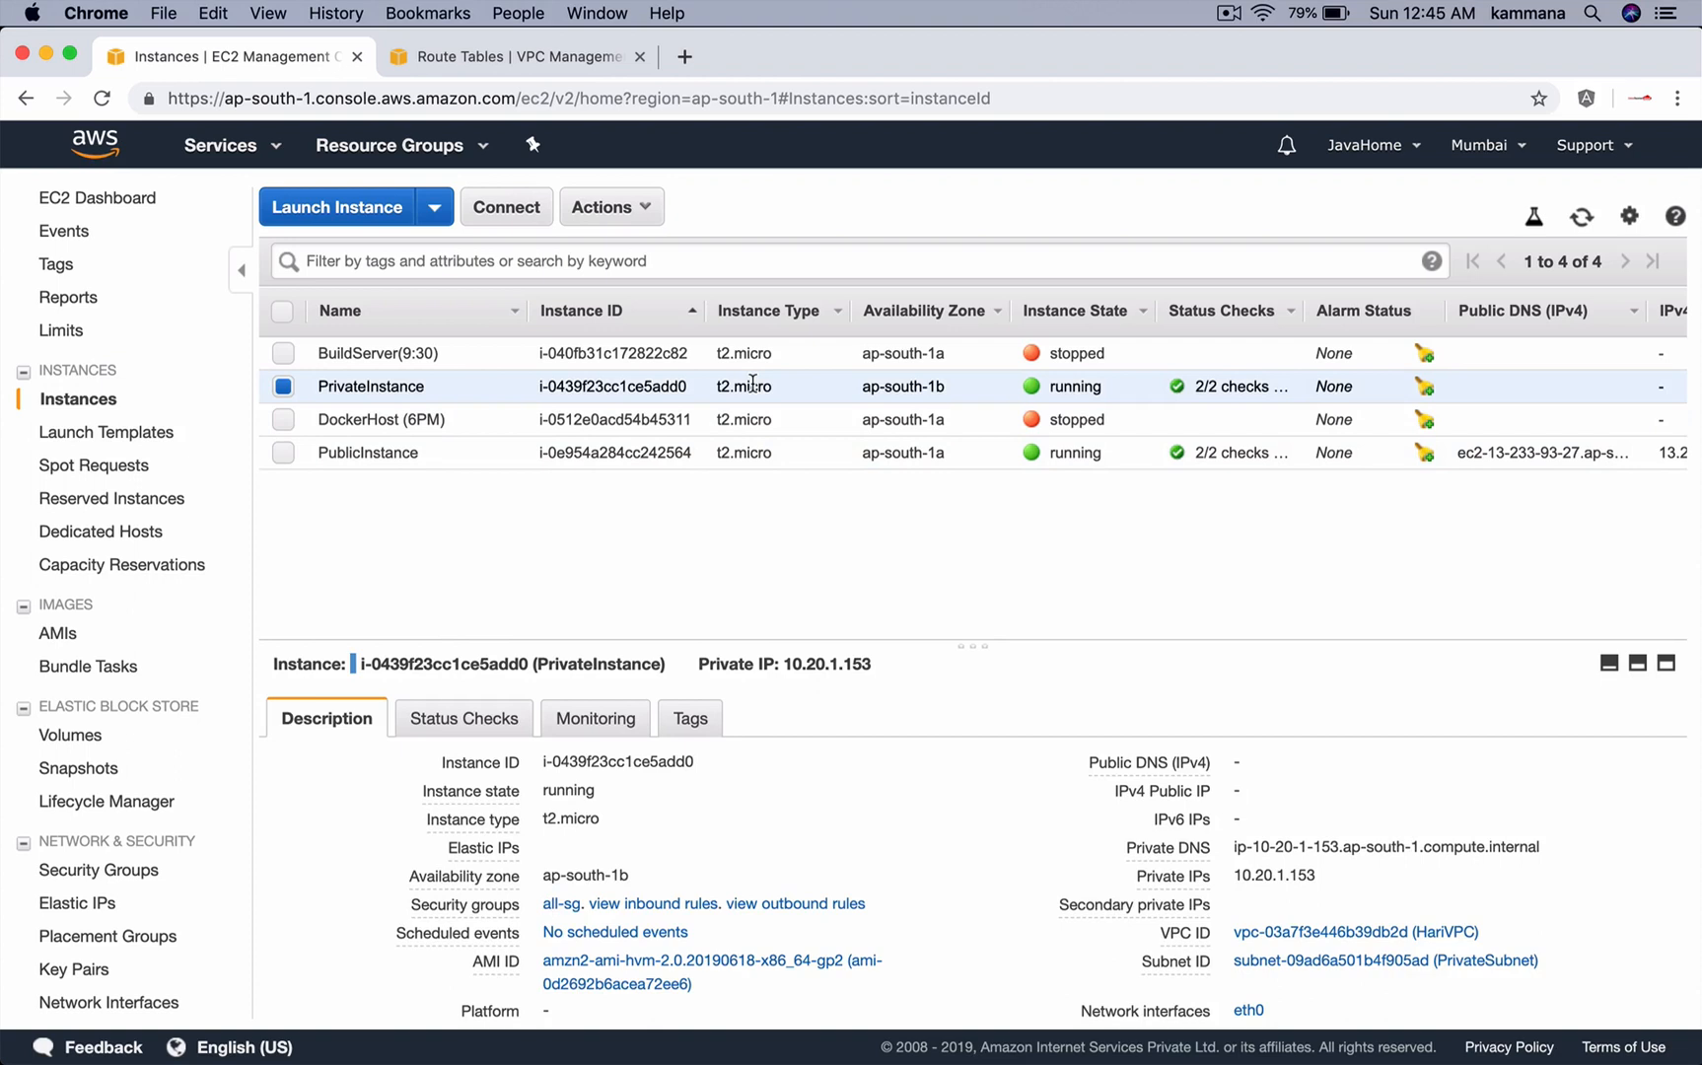
left_click(365, 453)
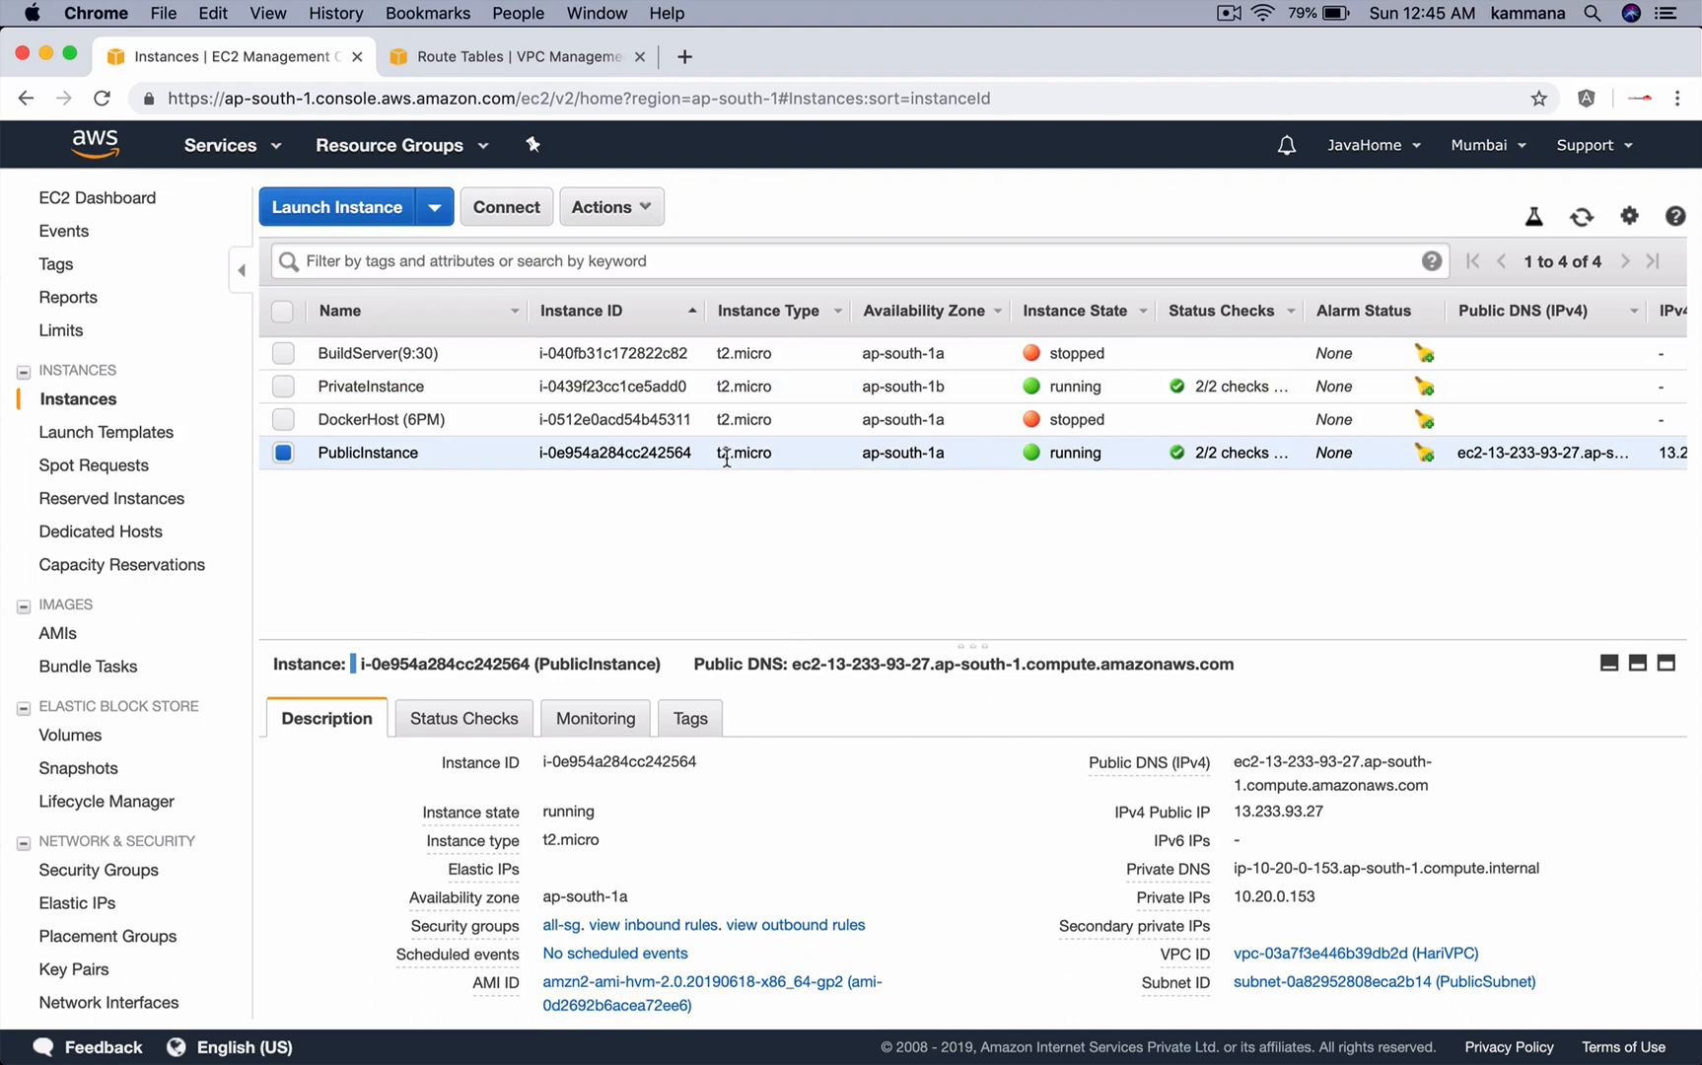
left_click(284, 454)
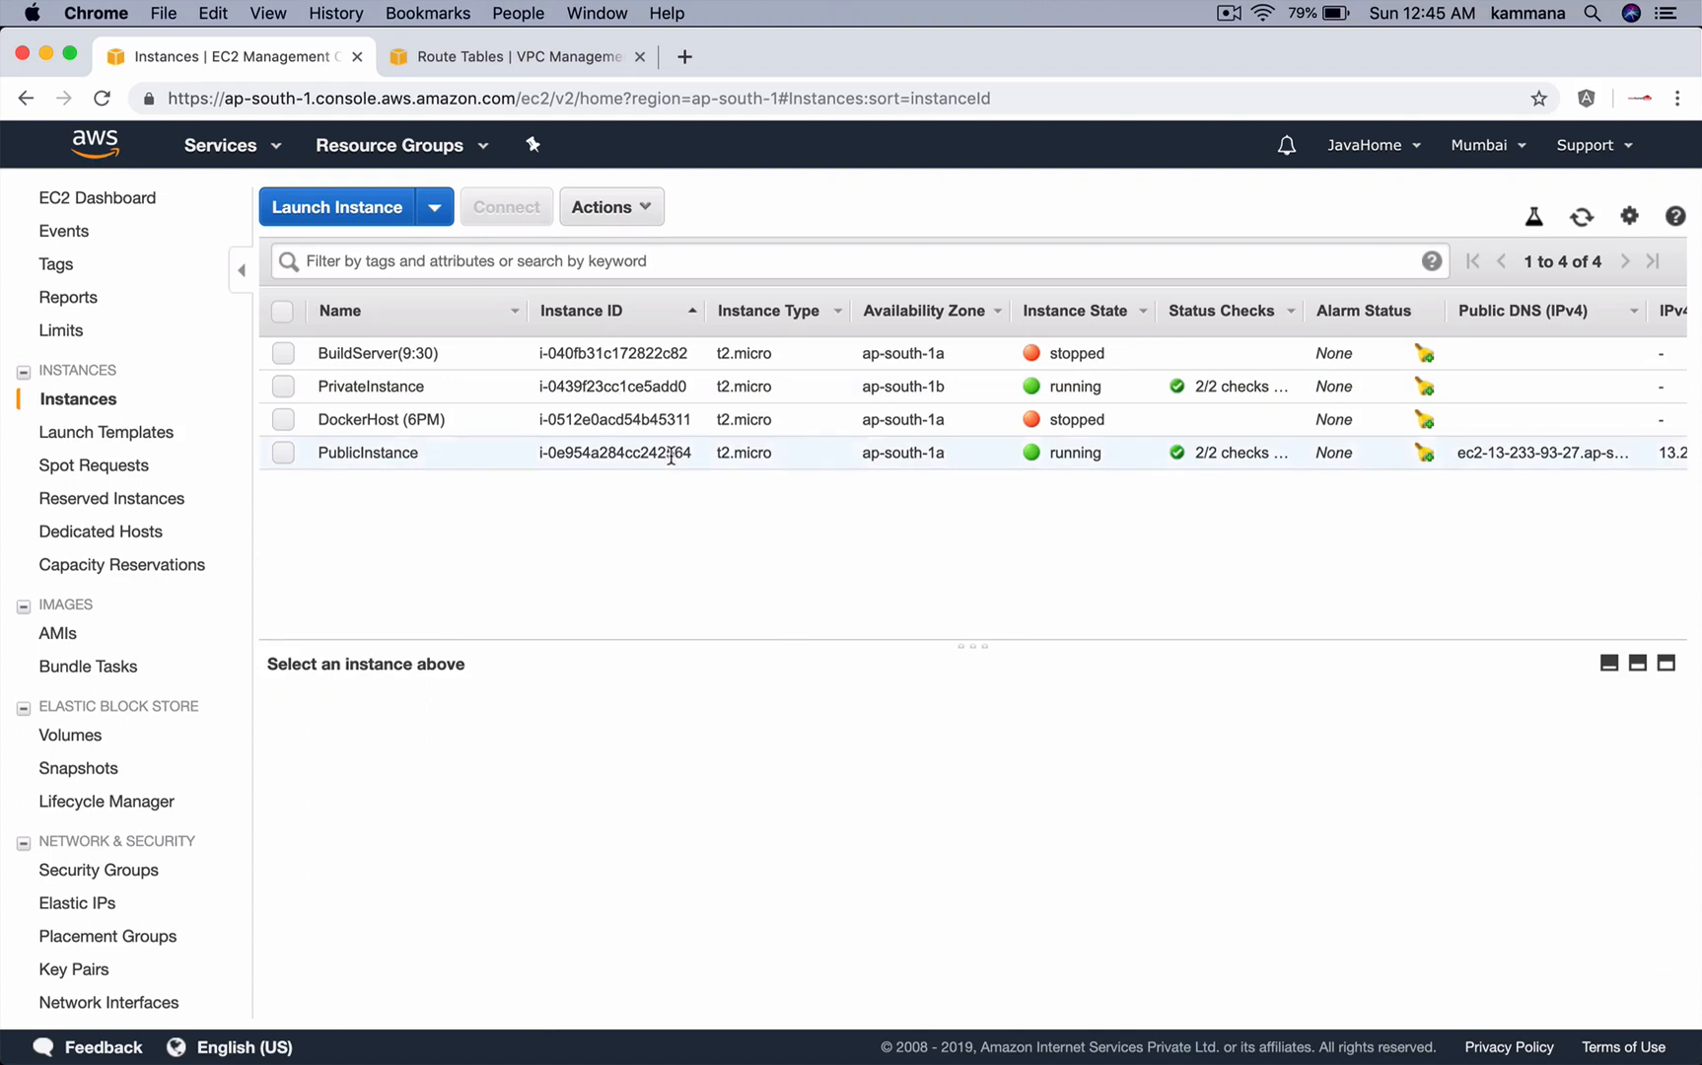
left_click(365, 454)
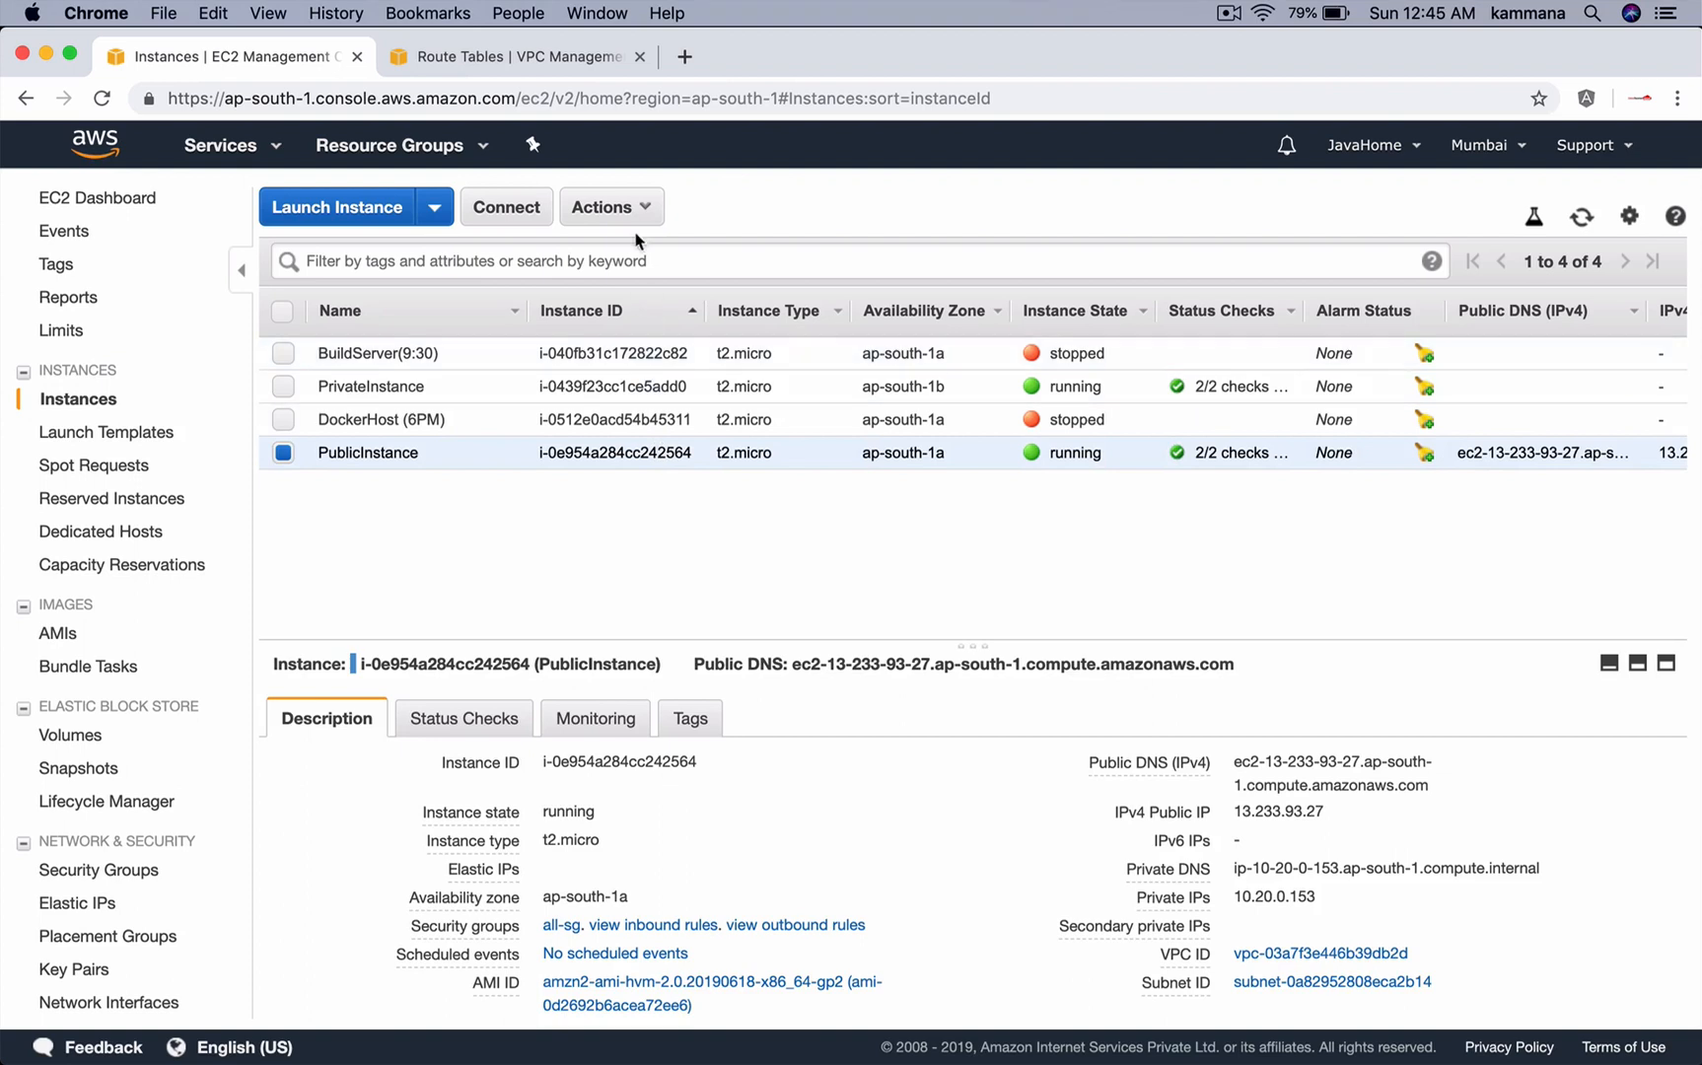
Attach the s3_fullaccess IAM role to PublicInstance via Actions > Instance Settings and apply it
left_click(609, 207)
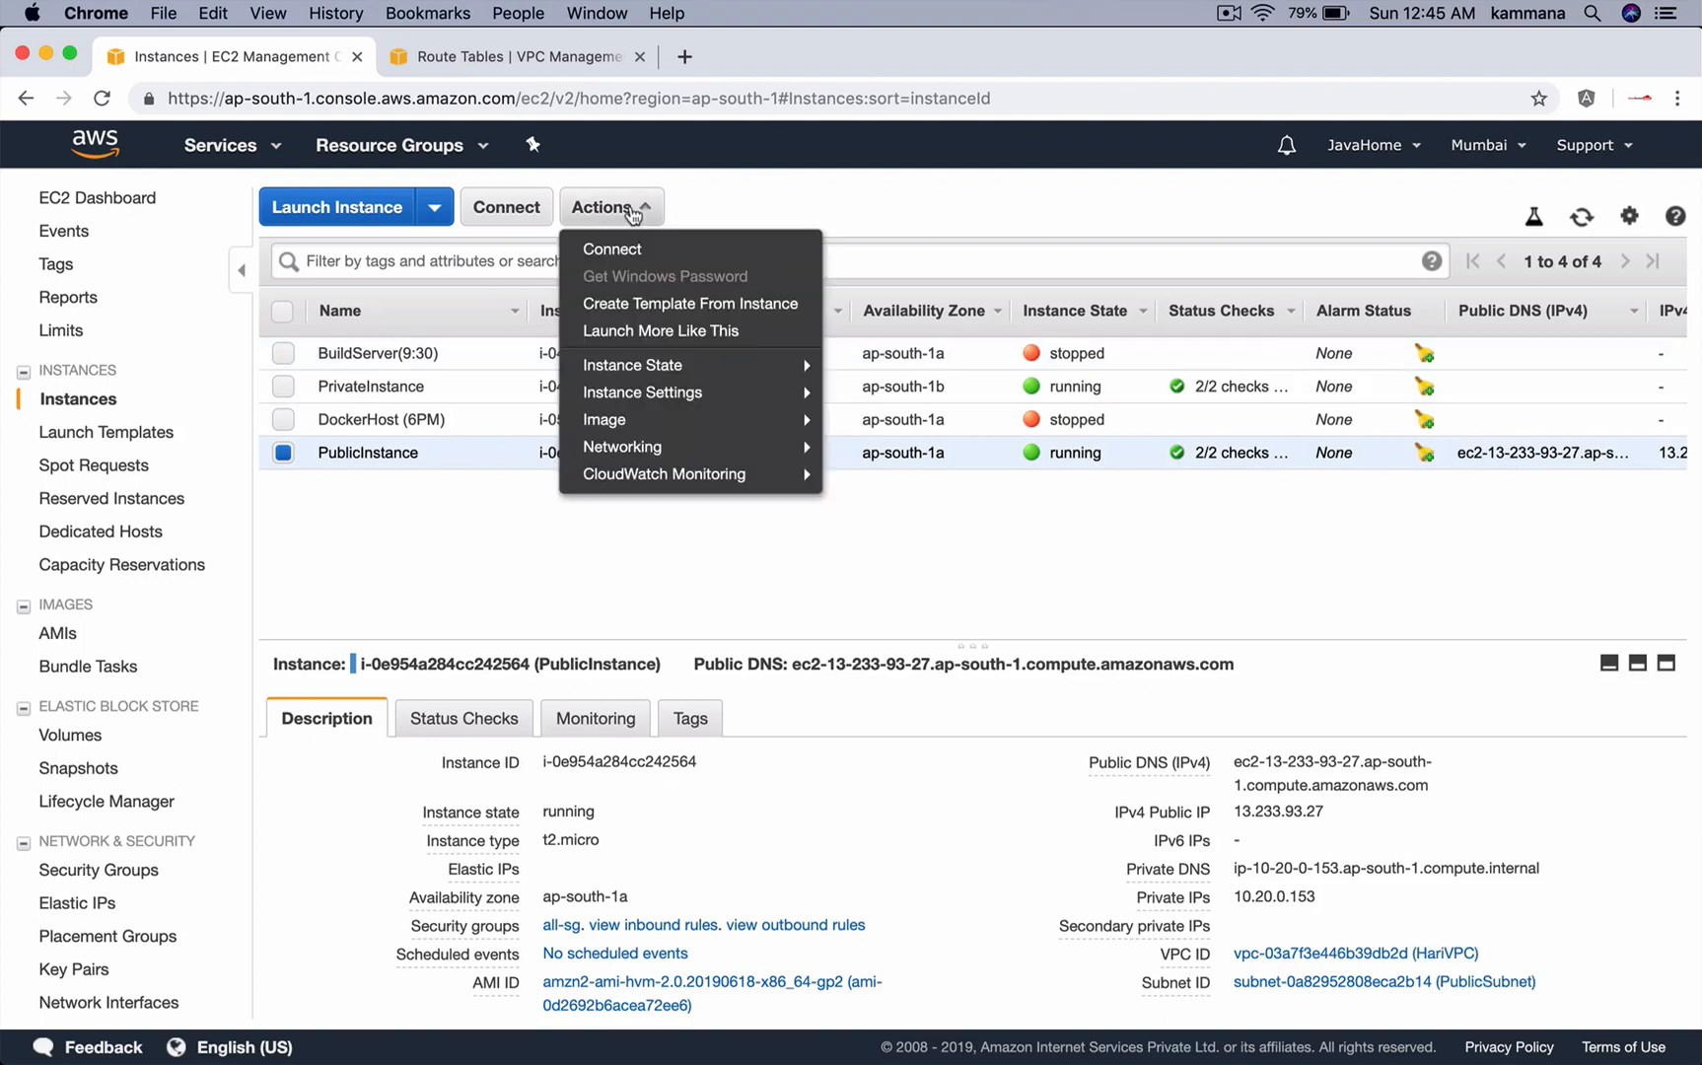
mouse_move(641, 393)
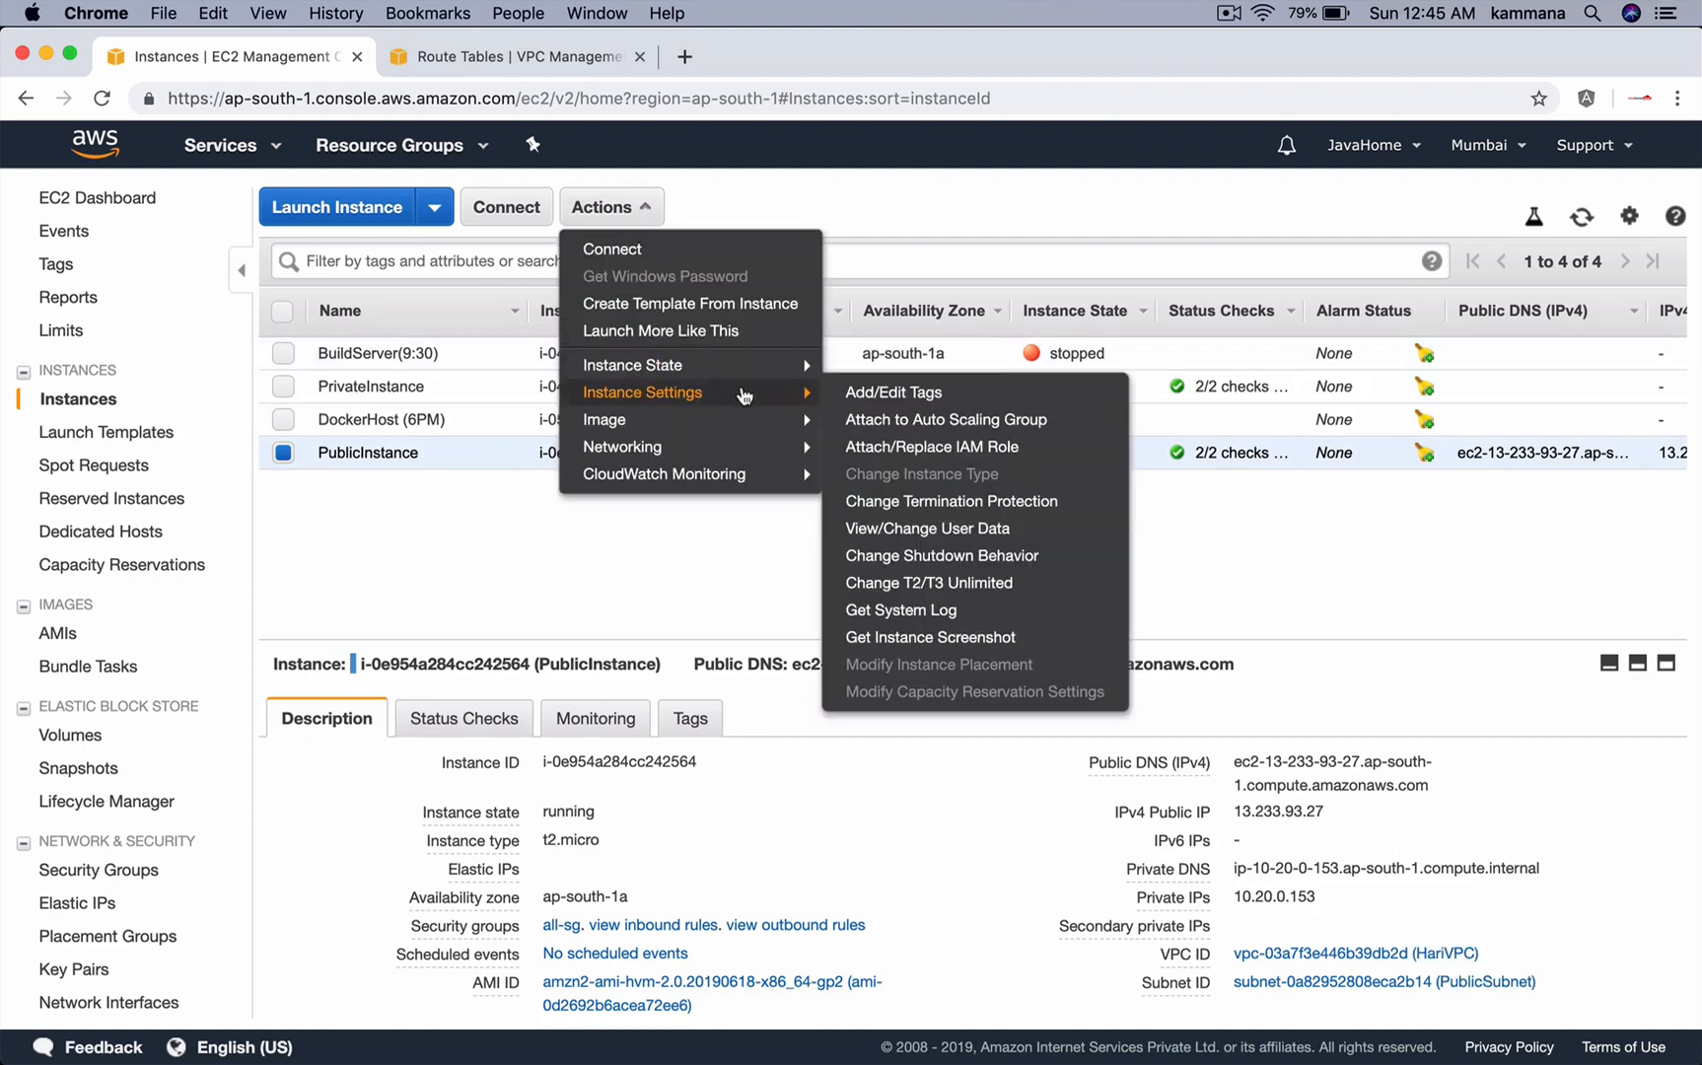
left_click(931, 446)
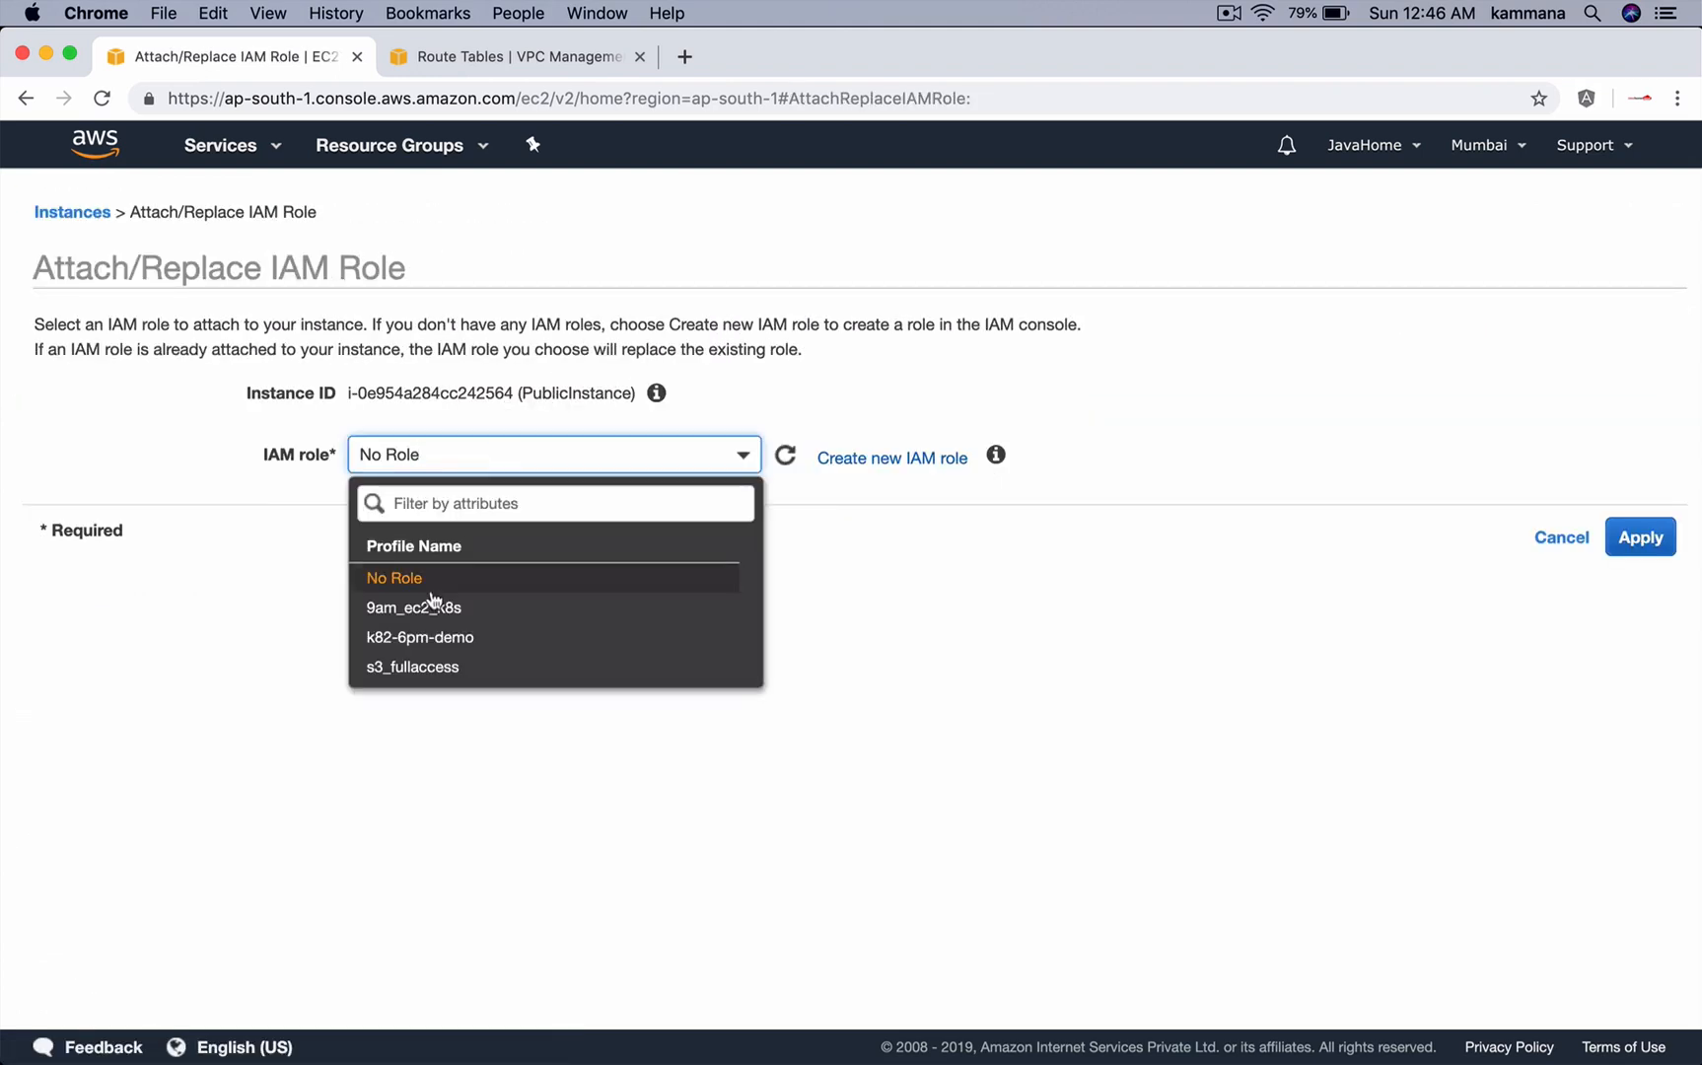
left_click(412, 667)
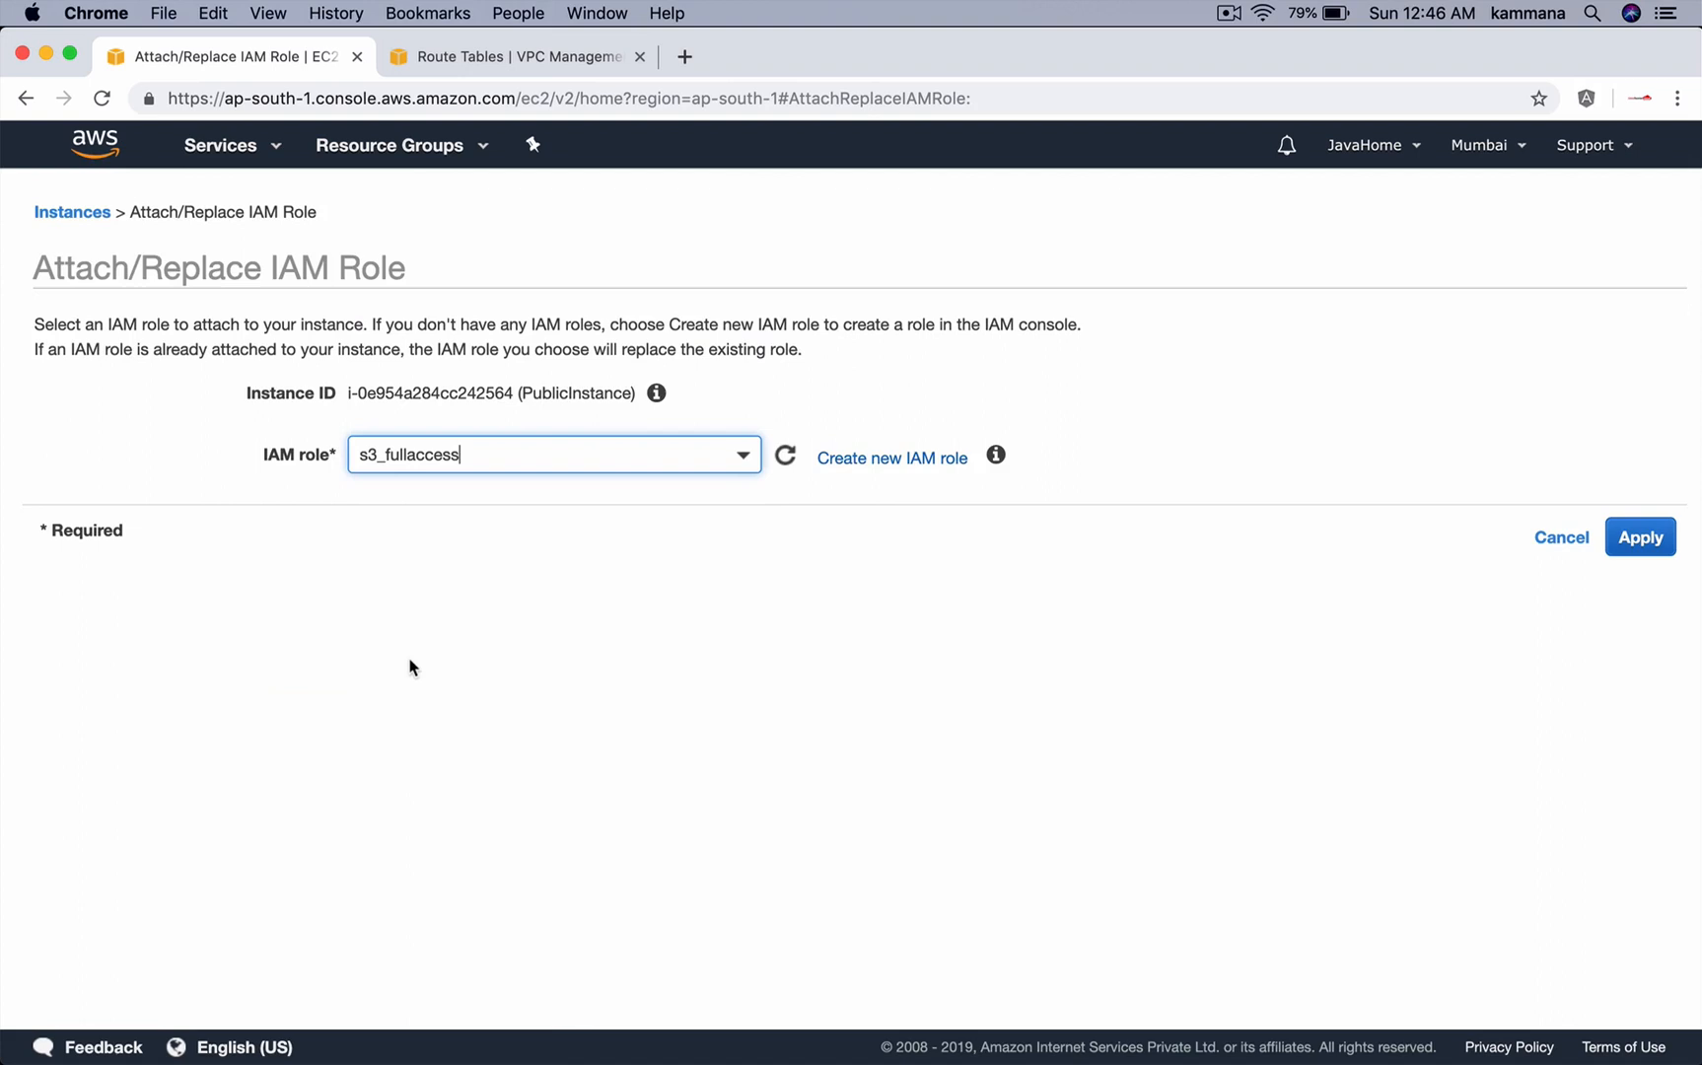
mouse_move(1629, 578)
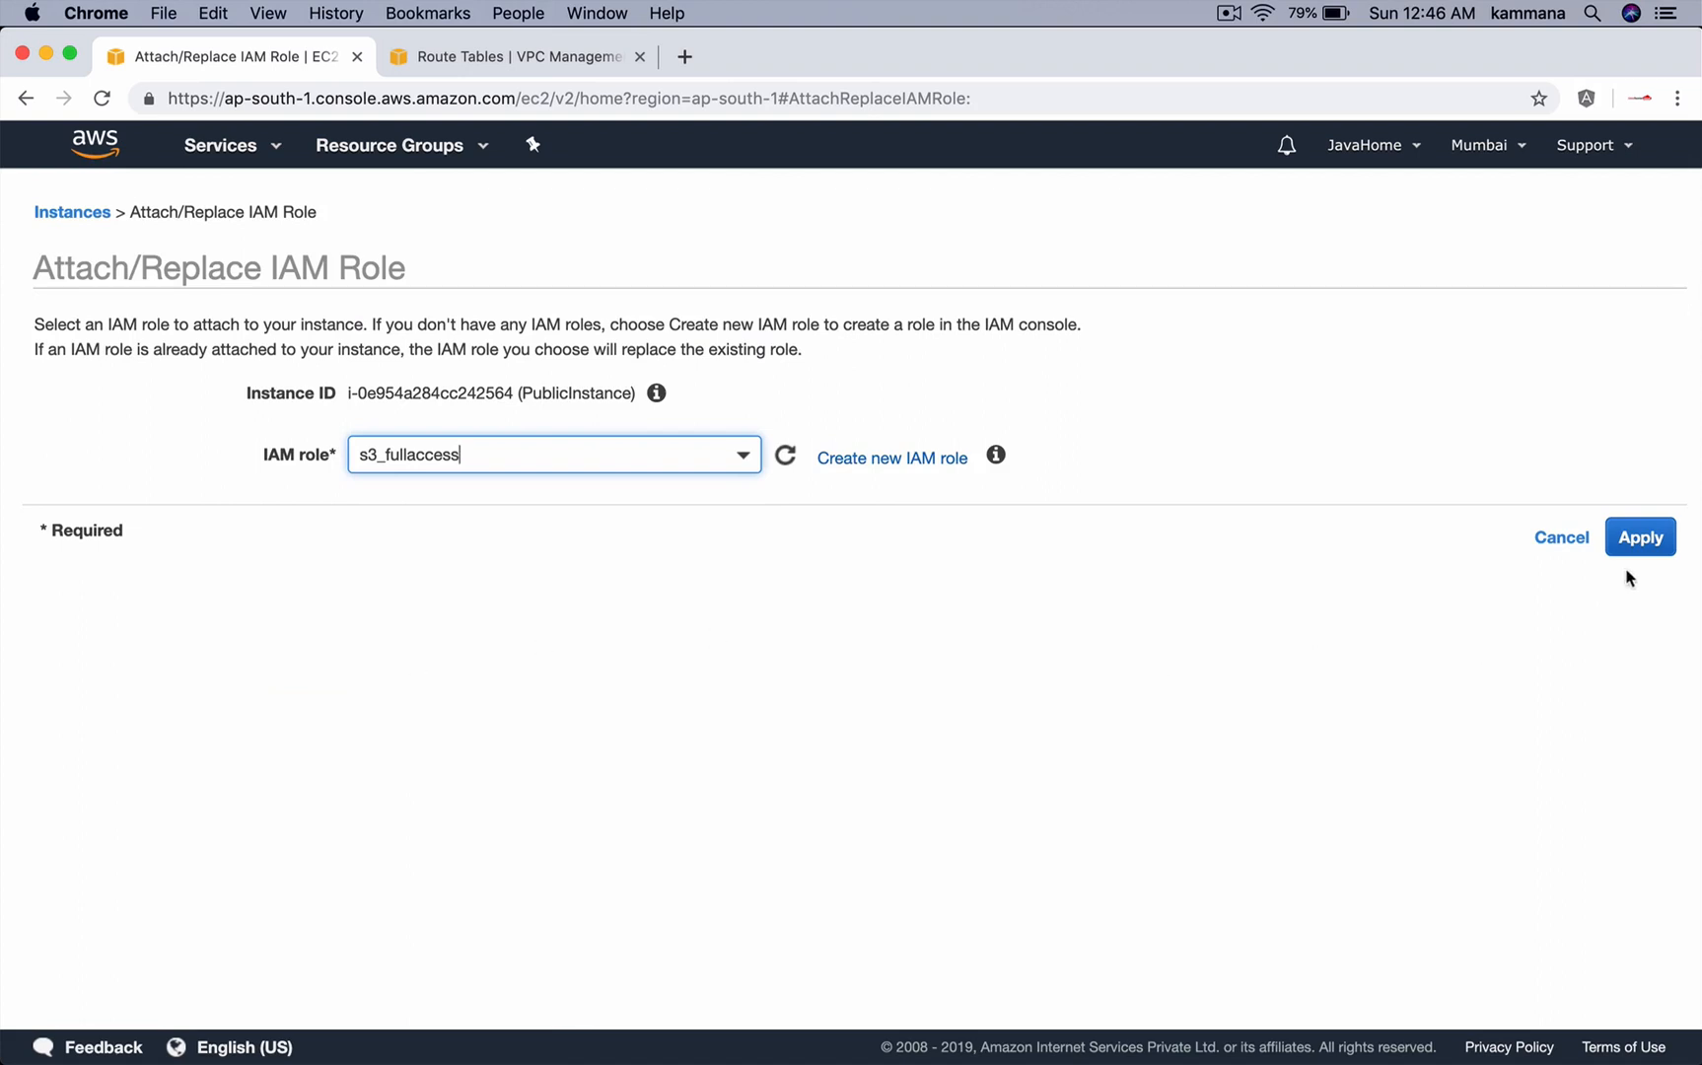
left_click(1640, 536)
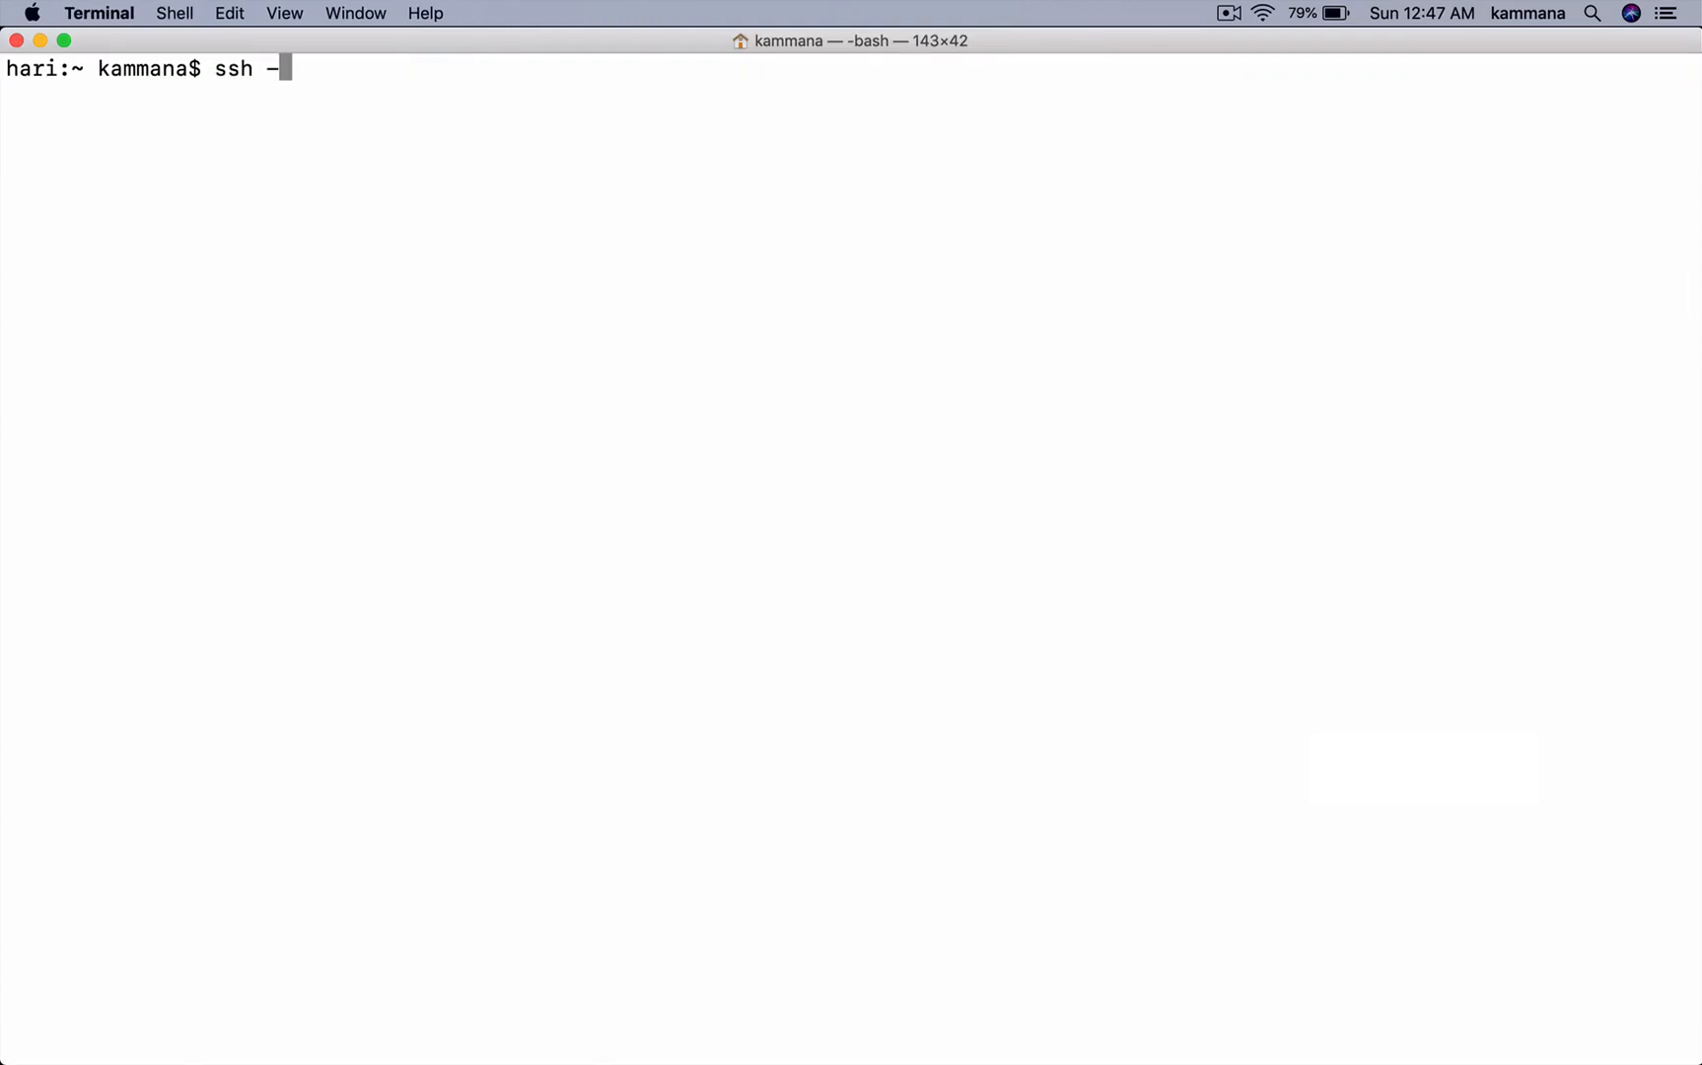
type("i ~")
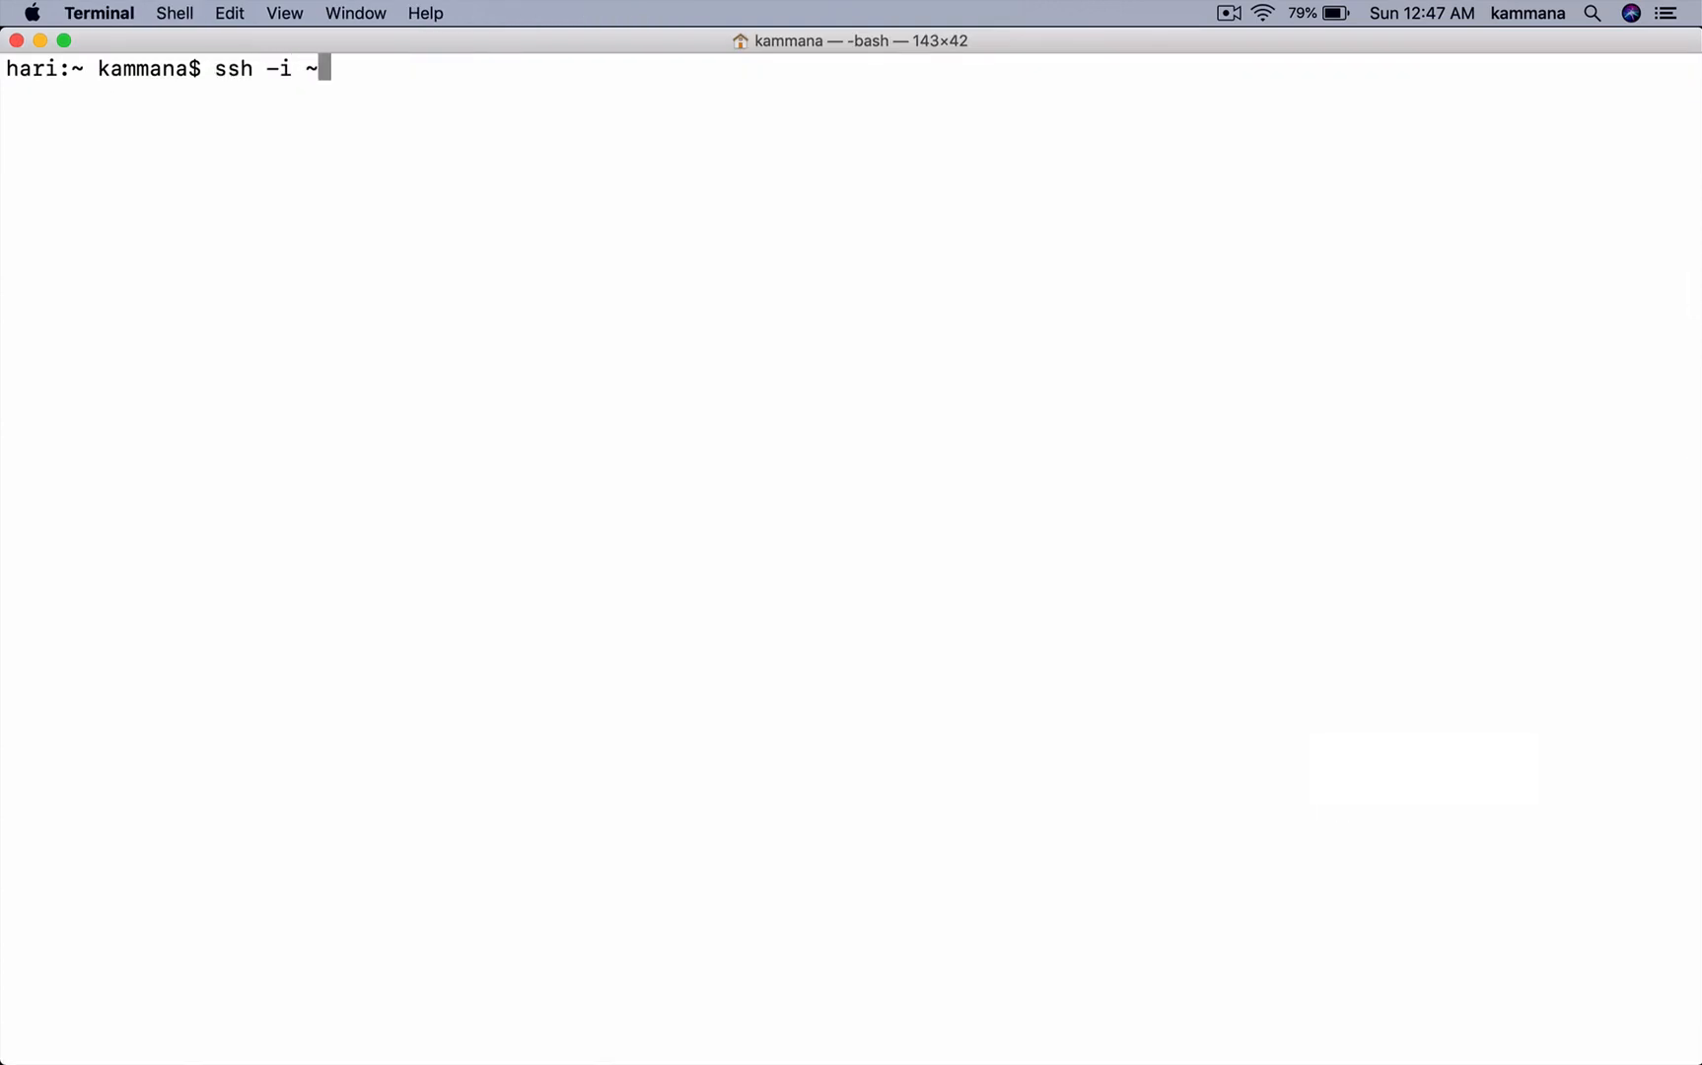
type("/Down")
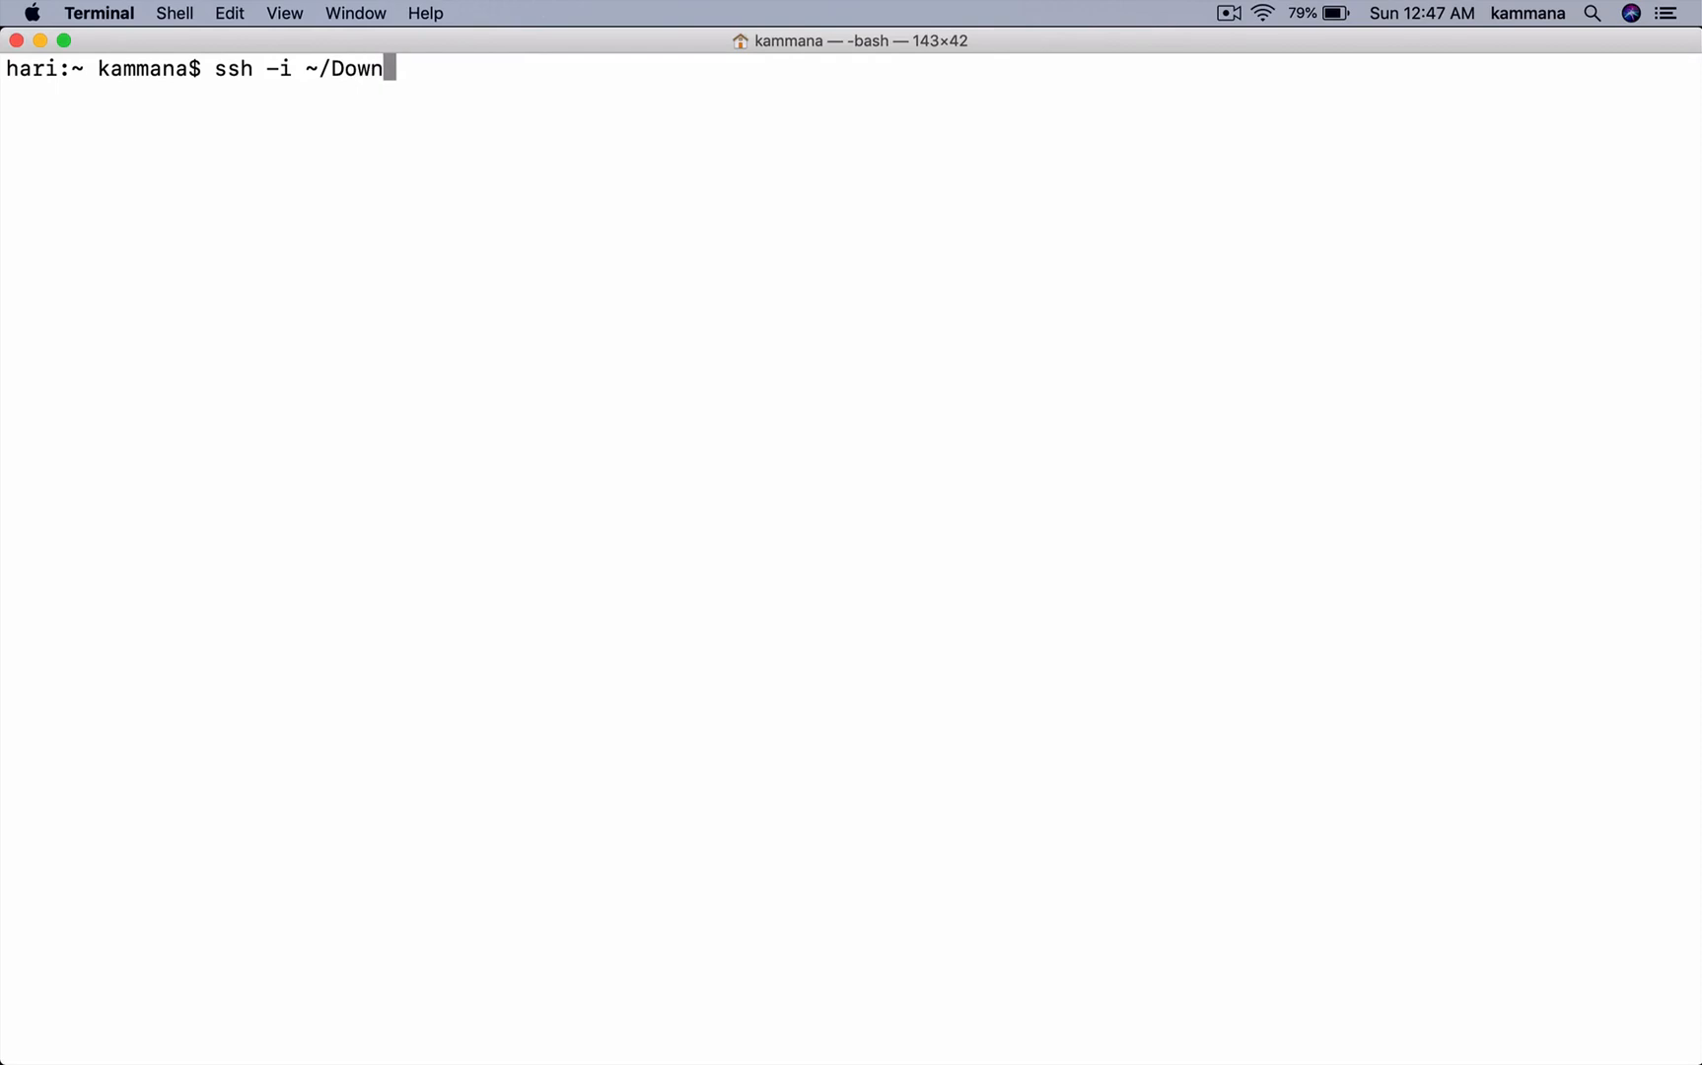
type("loads/")
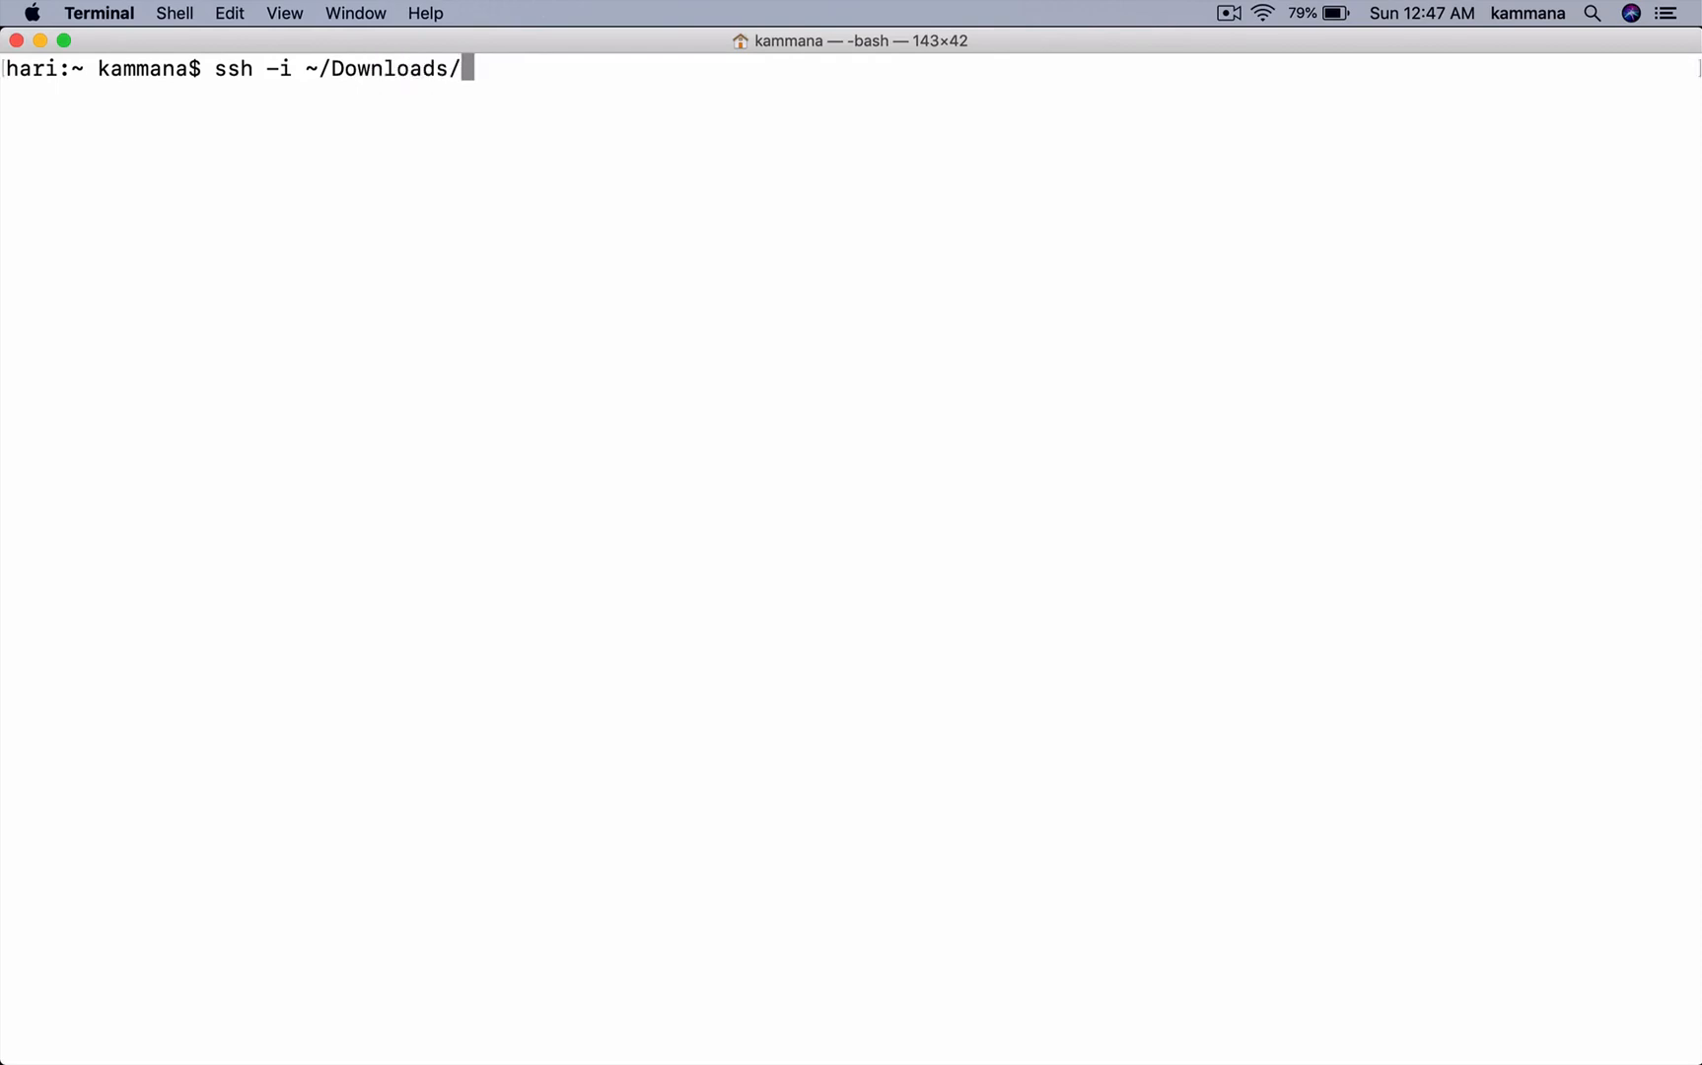
type("endpoints.pem ec2-u")
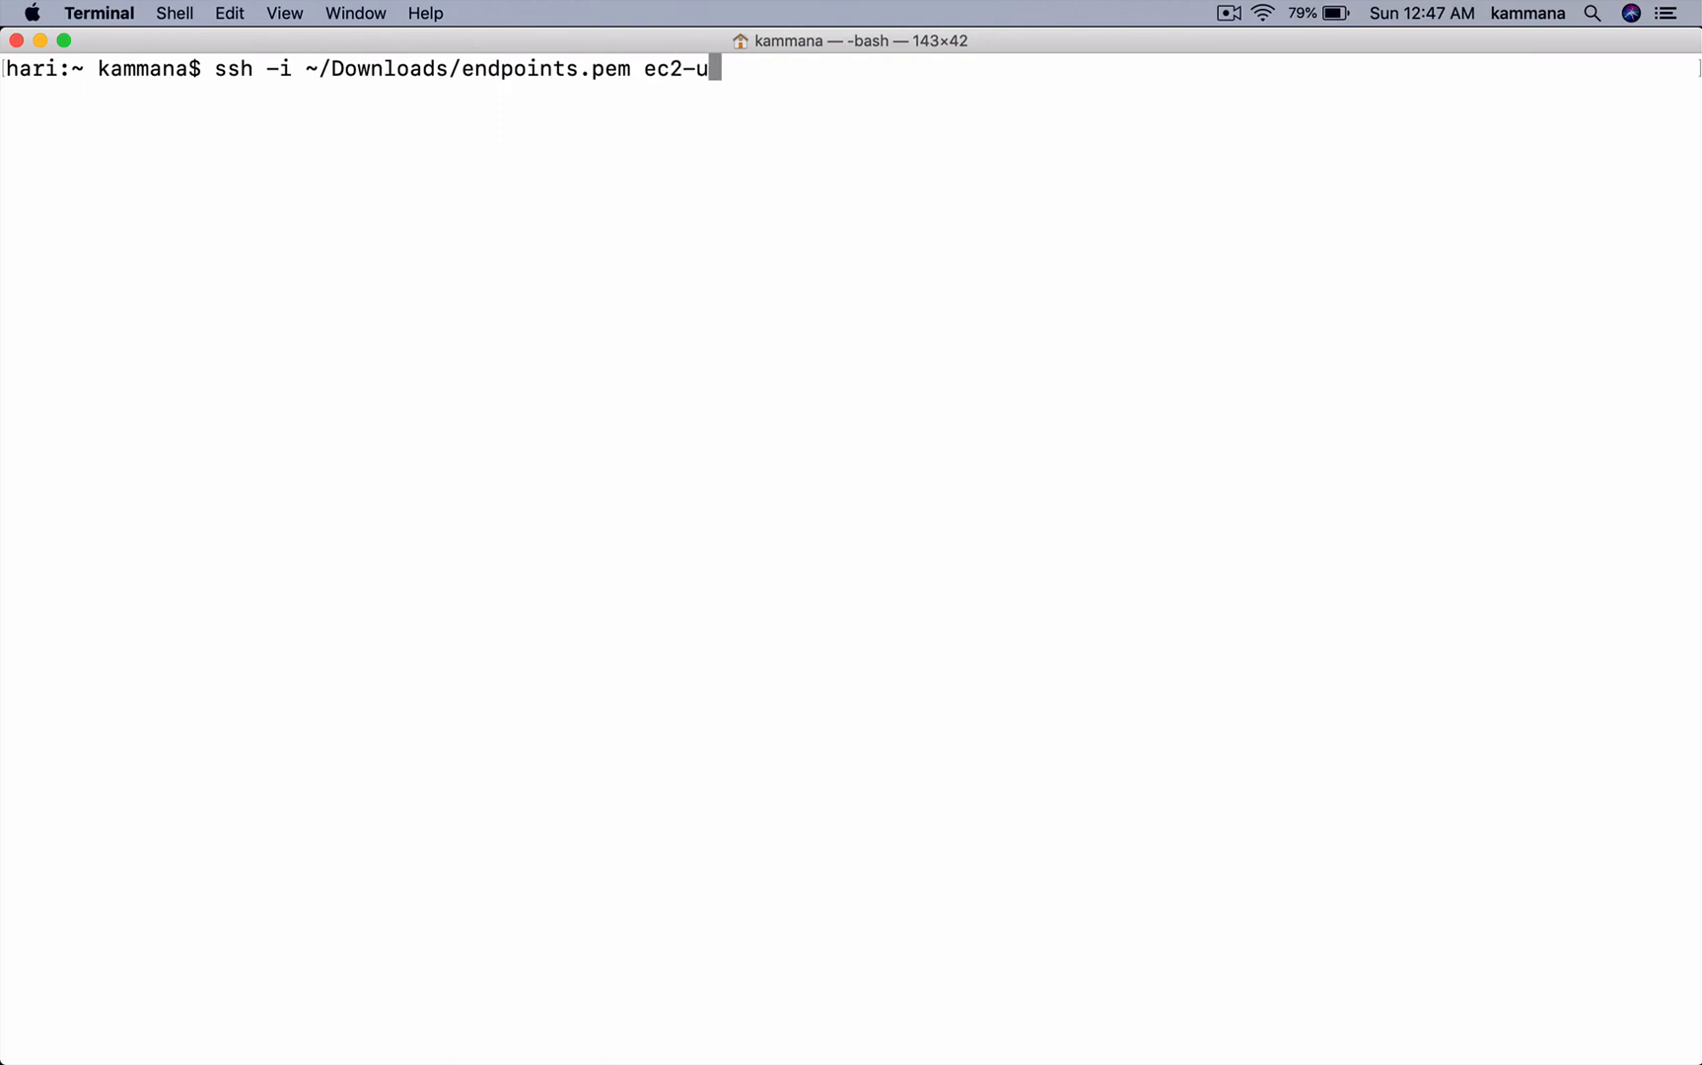
type("ser@13.233.93.27")
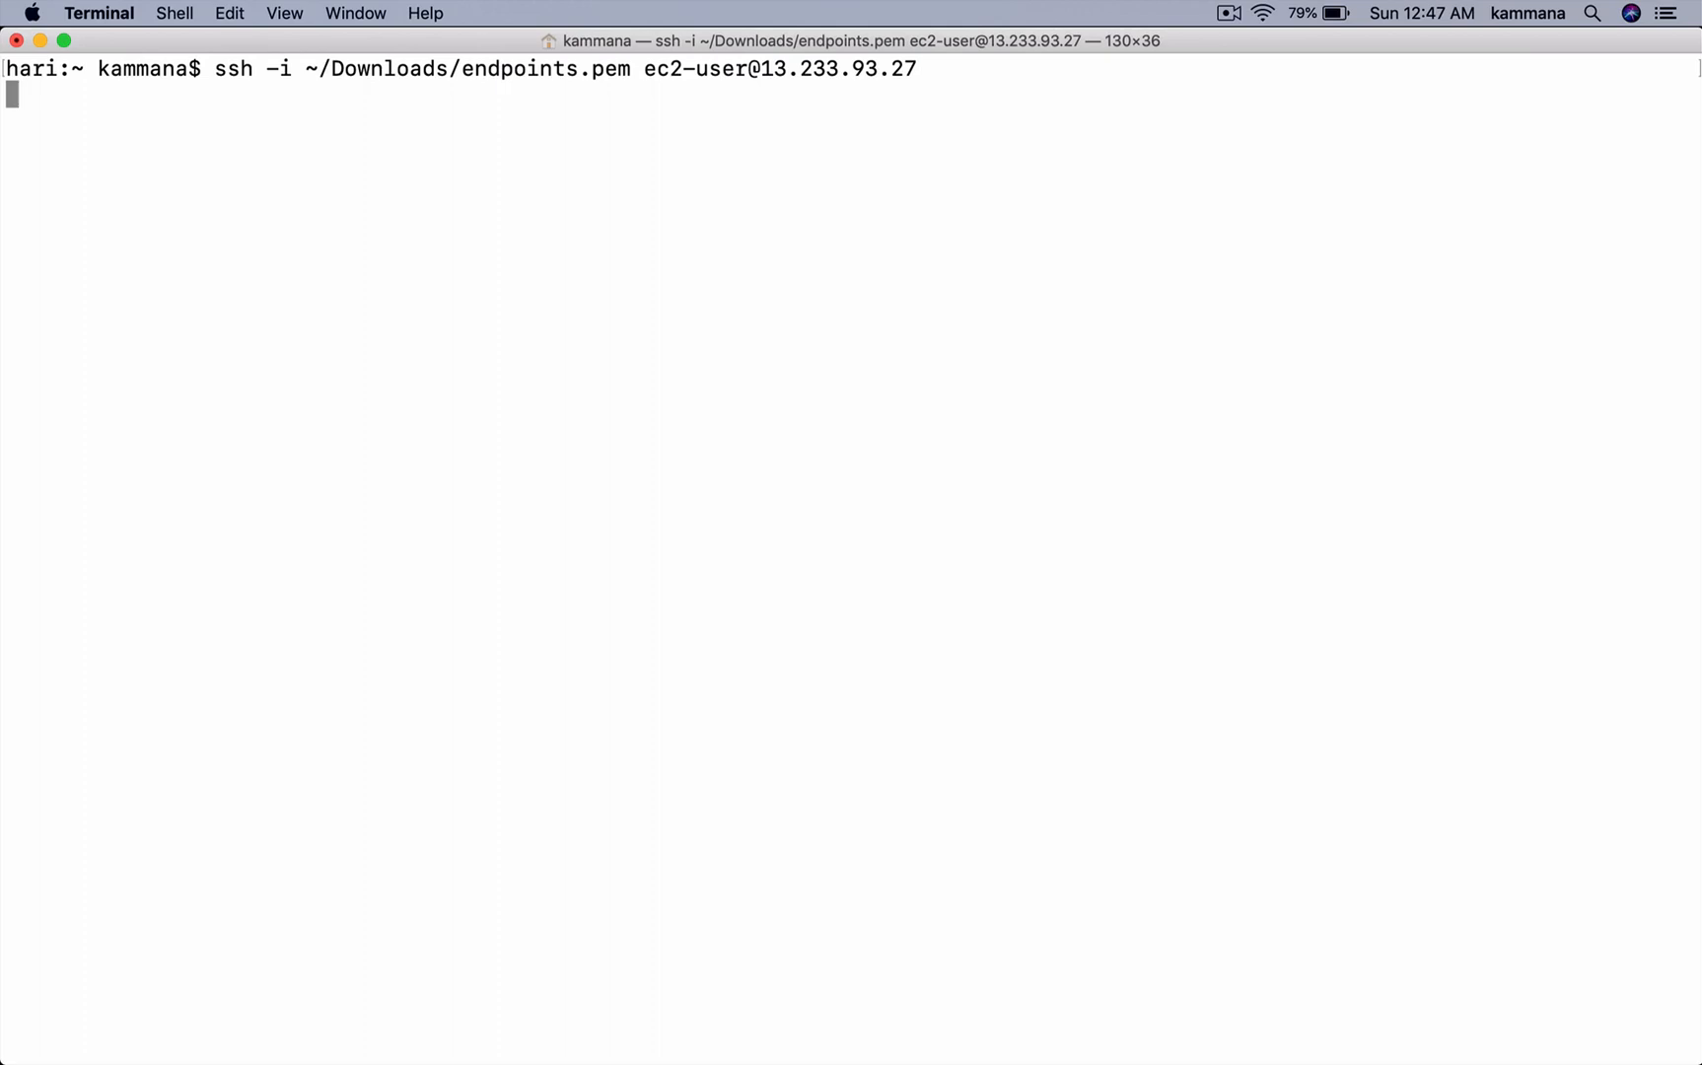
key("Return")
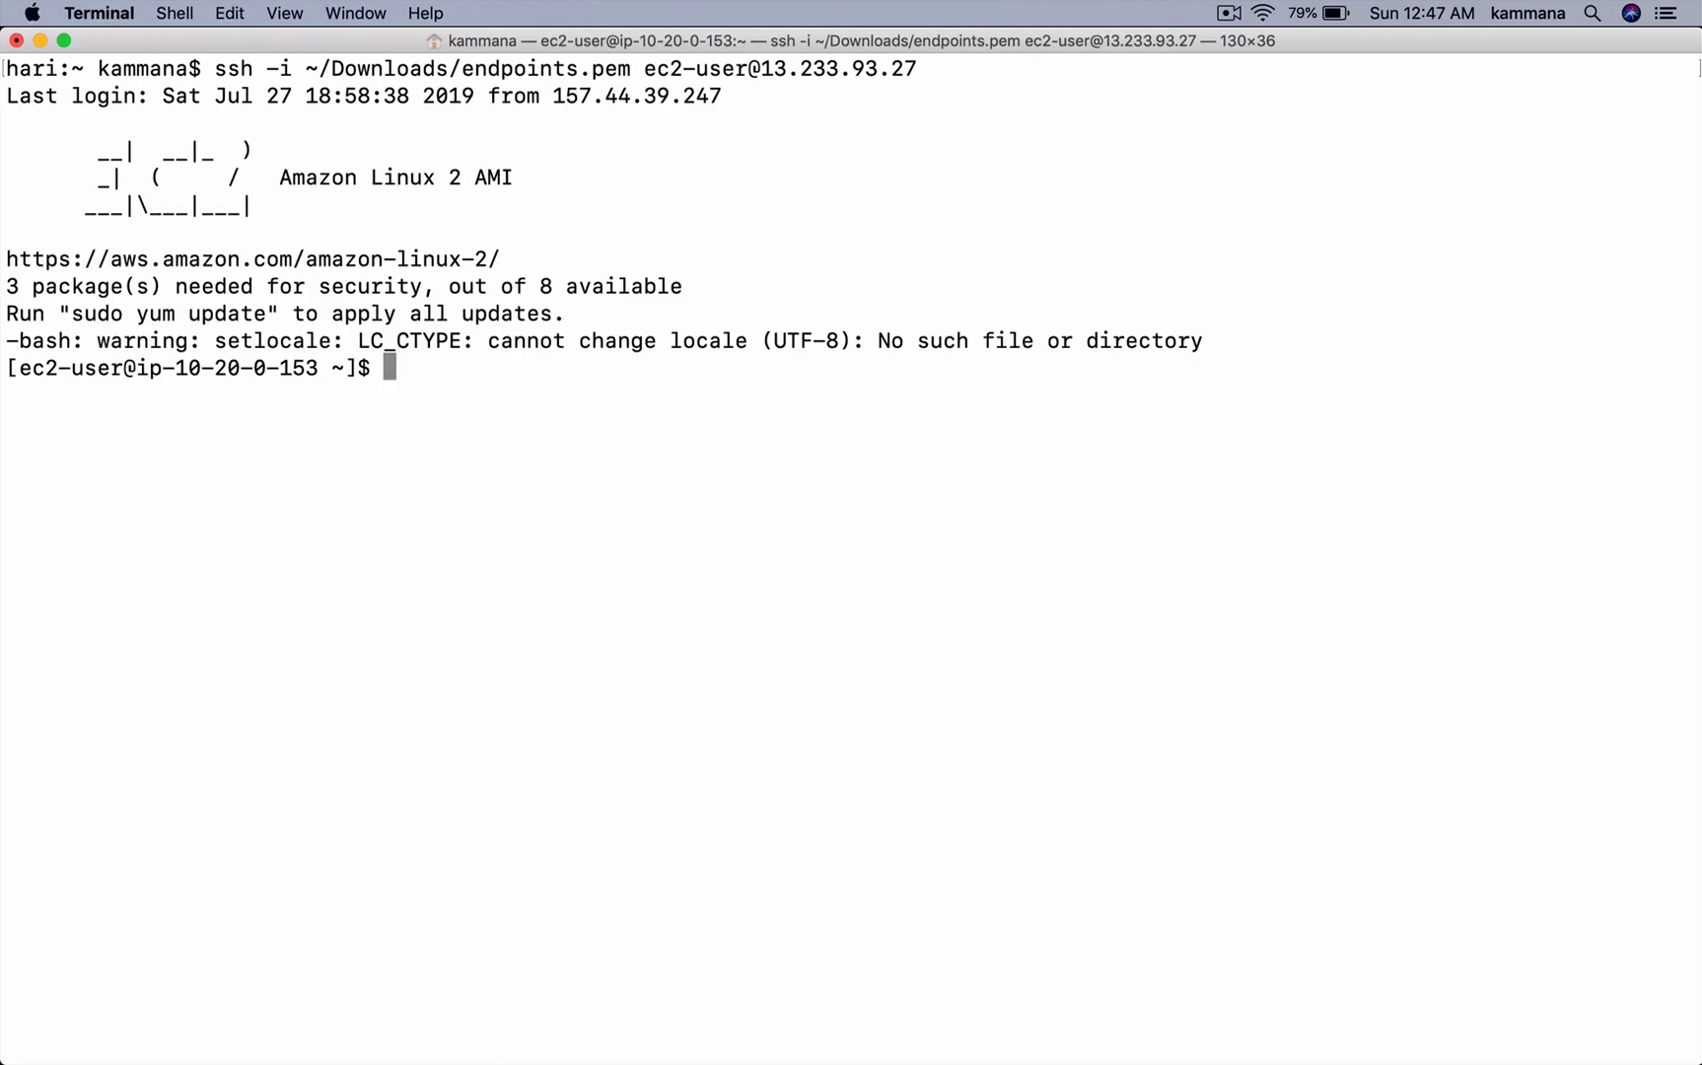
type("aws s3 ls")
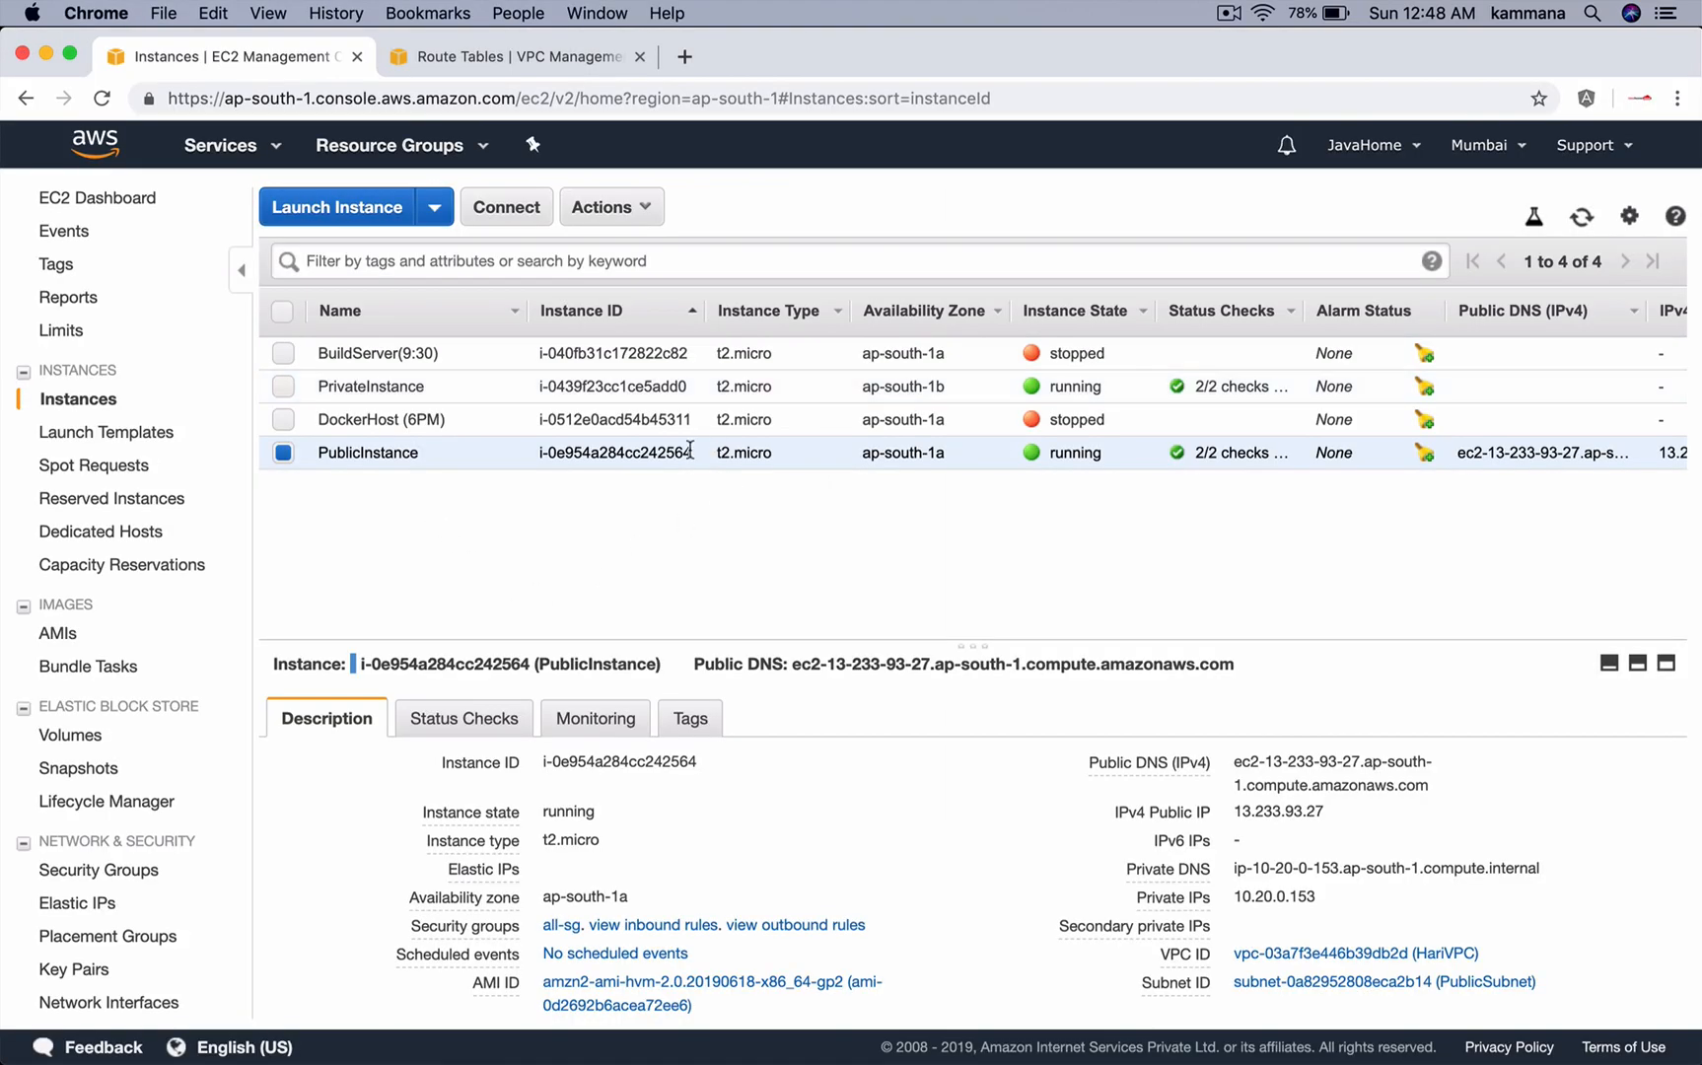
Attach s3_fullaccess to PublicInstance, confirm success and return to the instance list
left_click(604, 207)
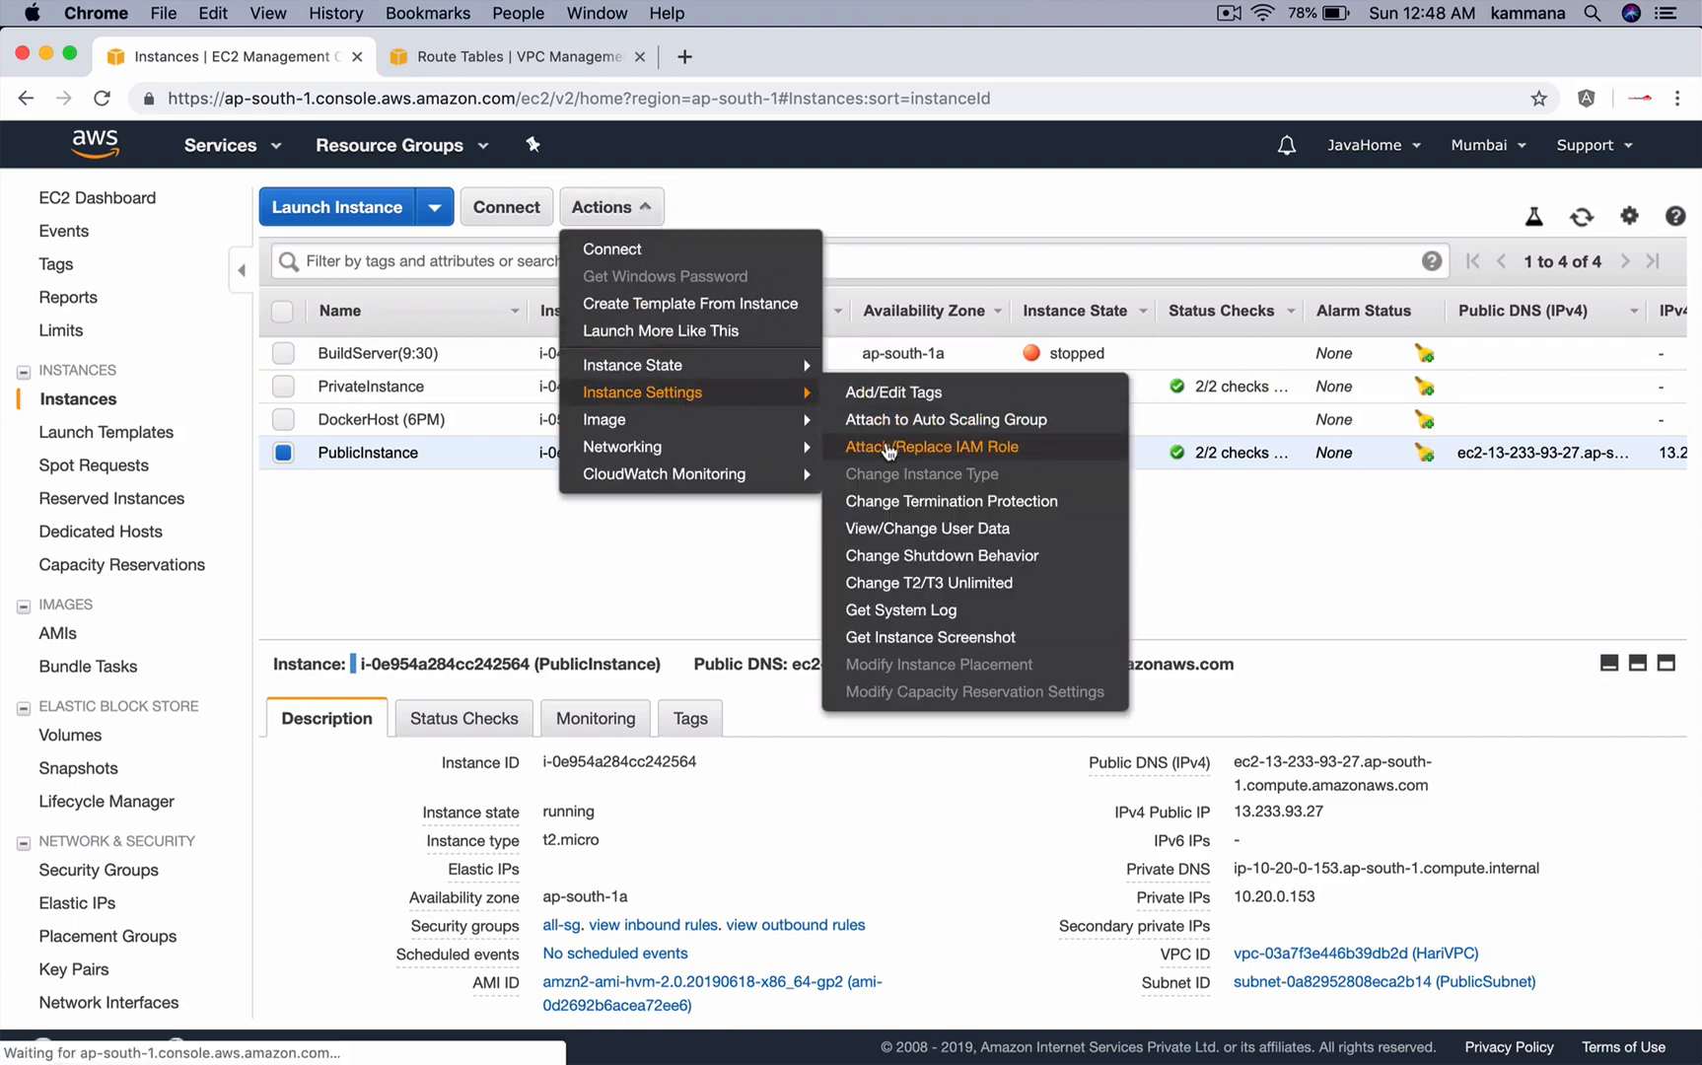
left_click(931, 445)
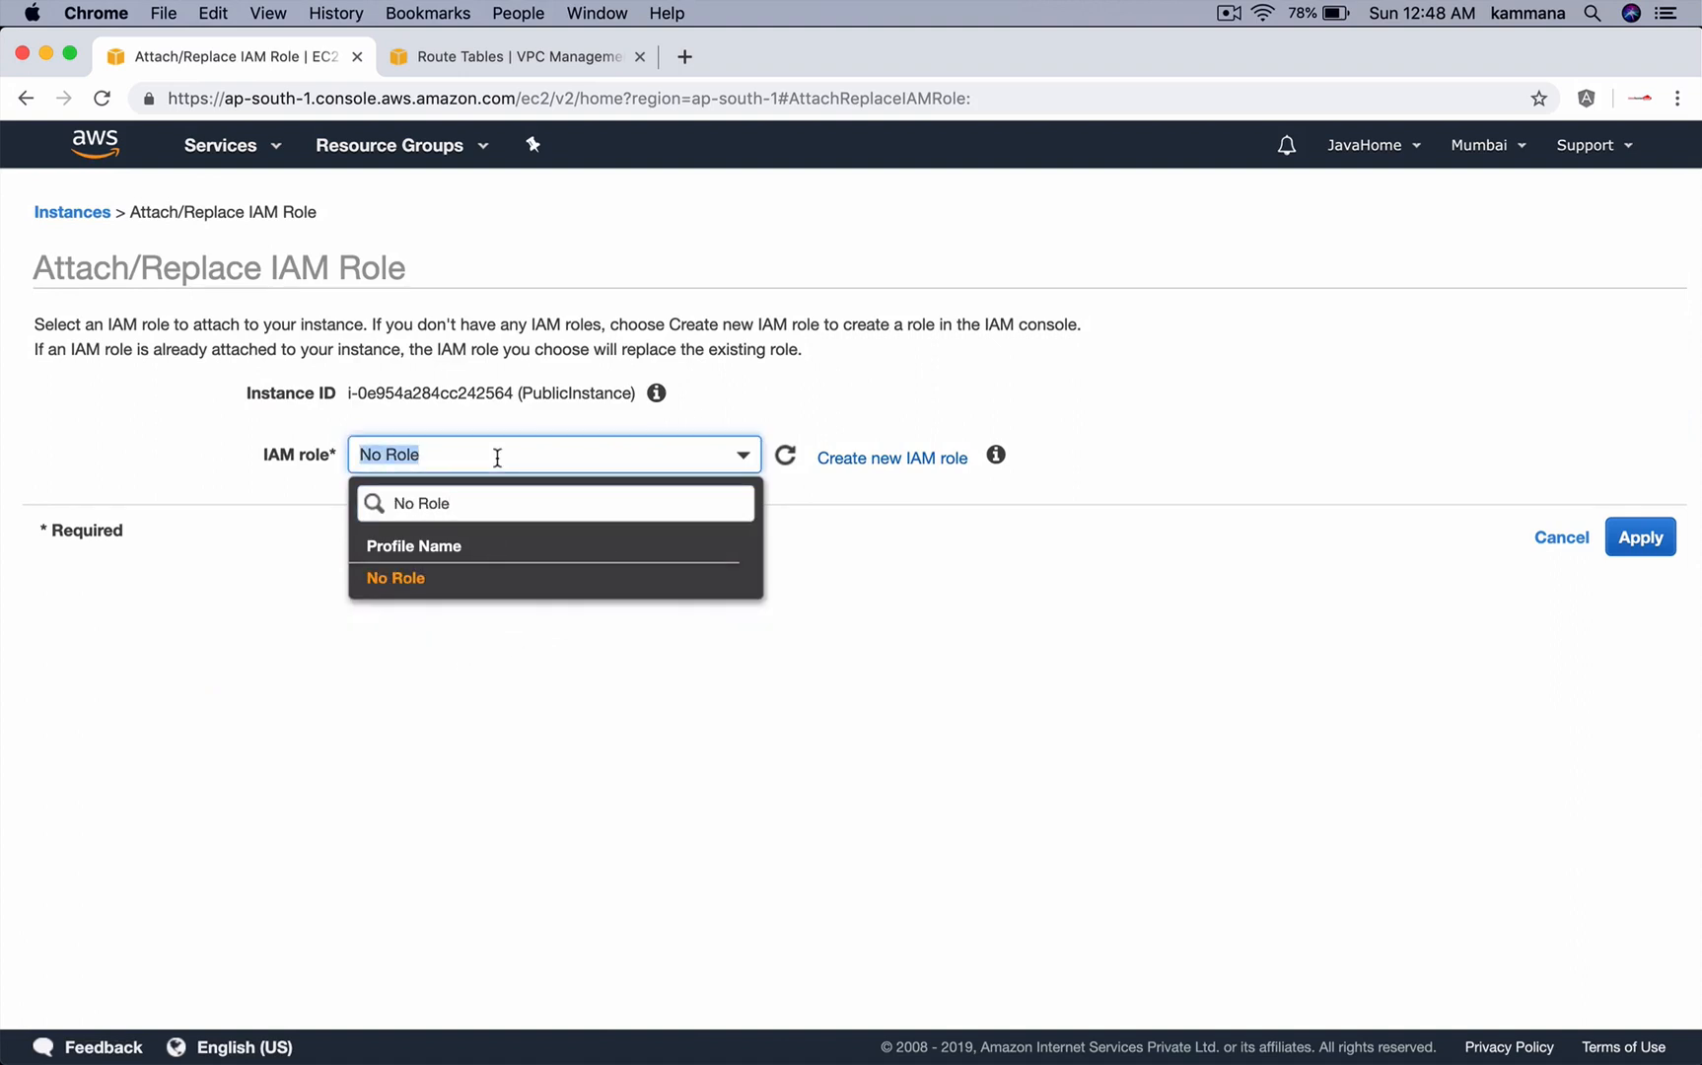
type("s")
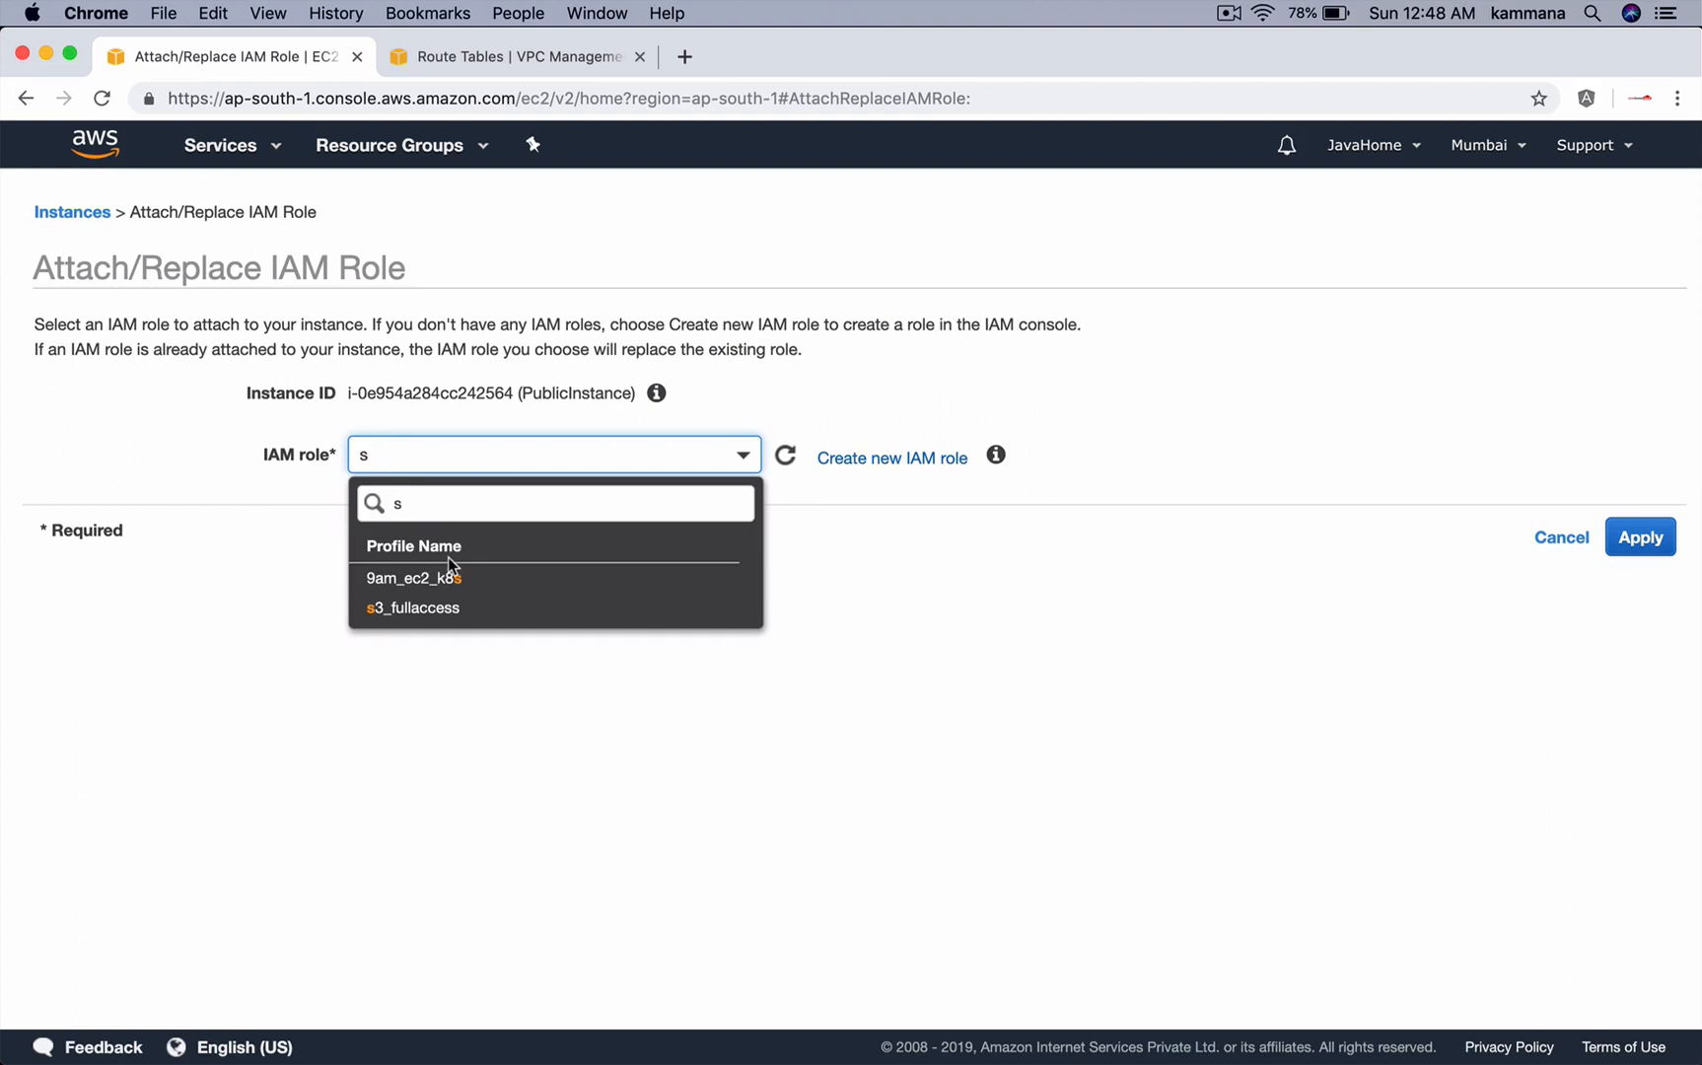
left_click(413, 608)
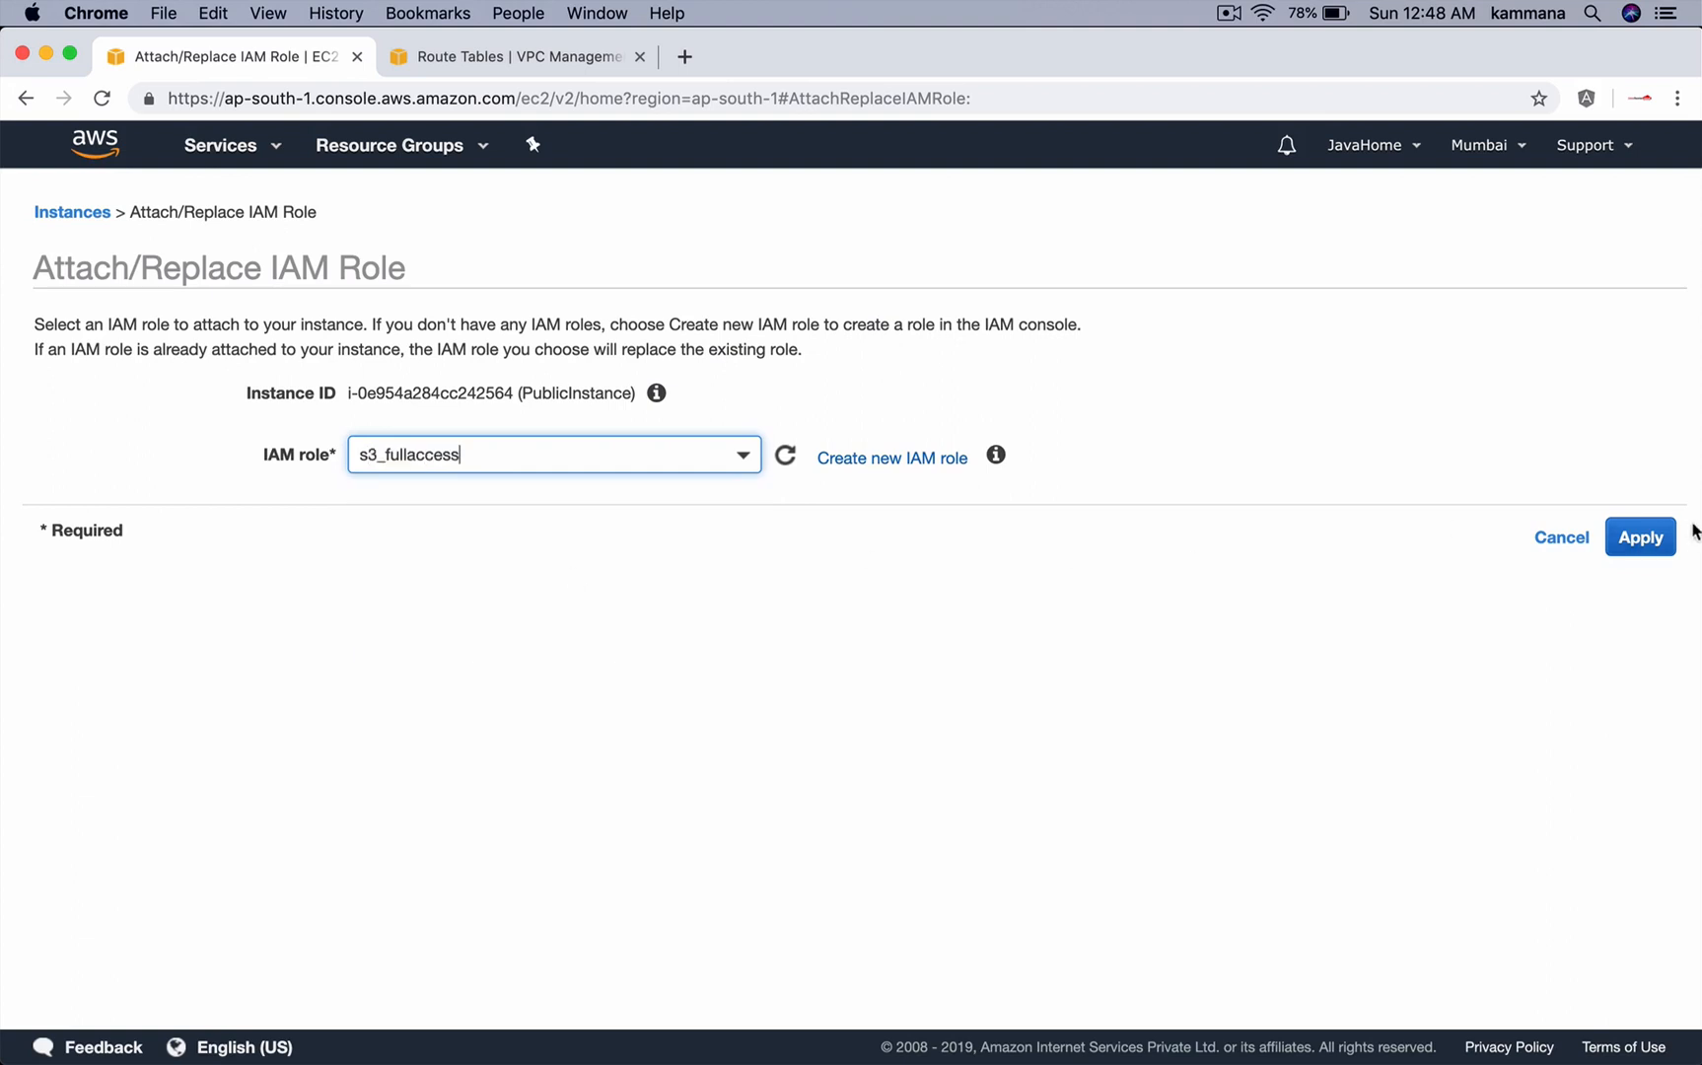
left_click(1639, 536)
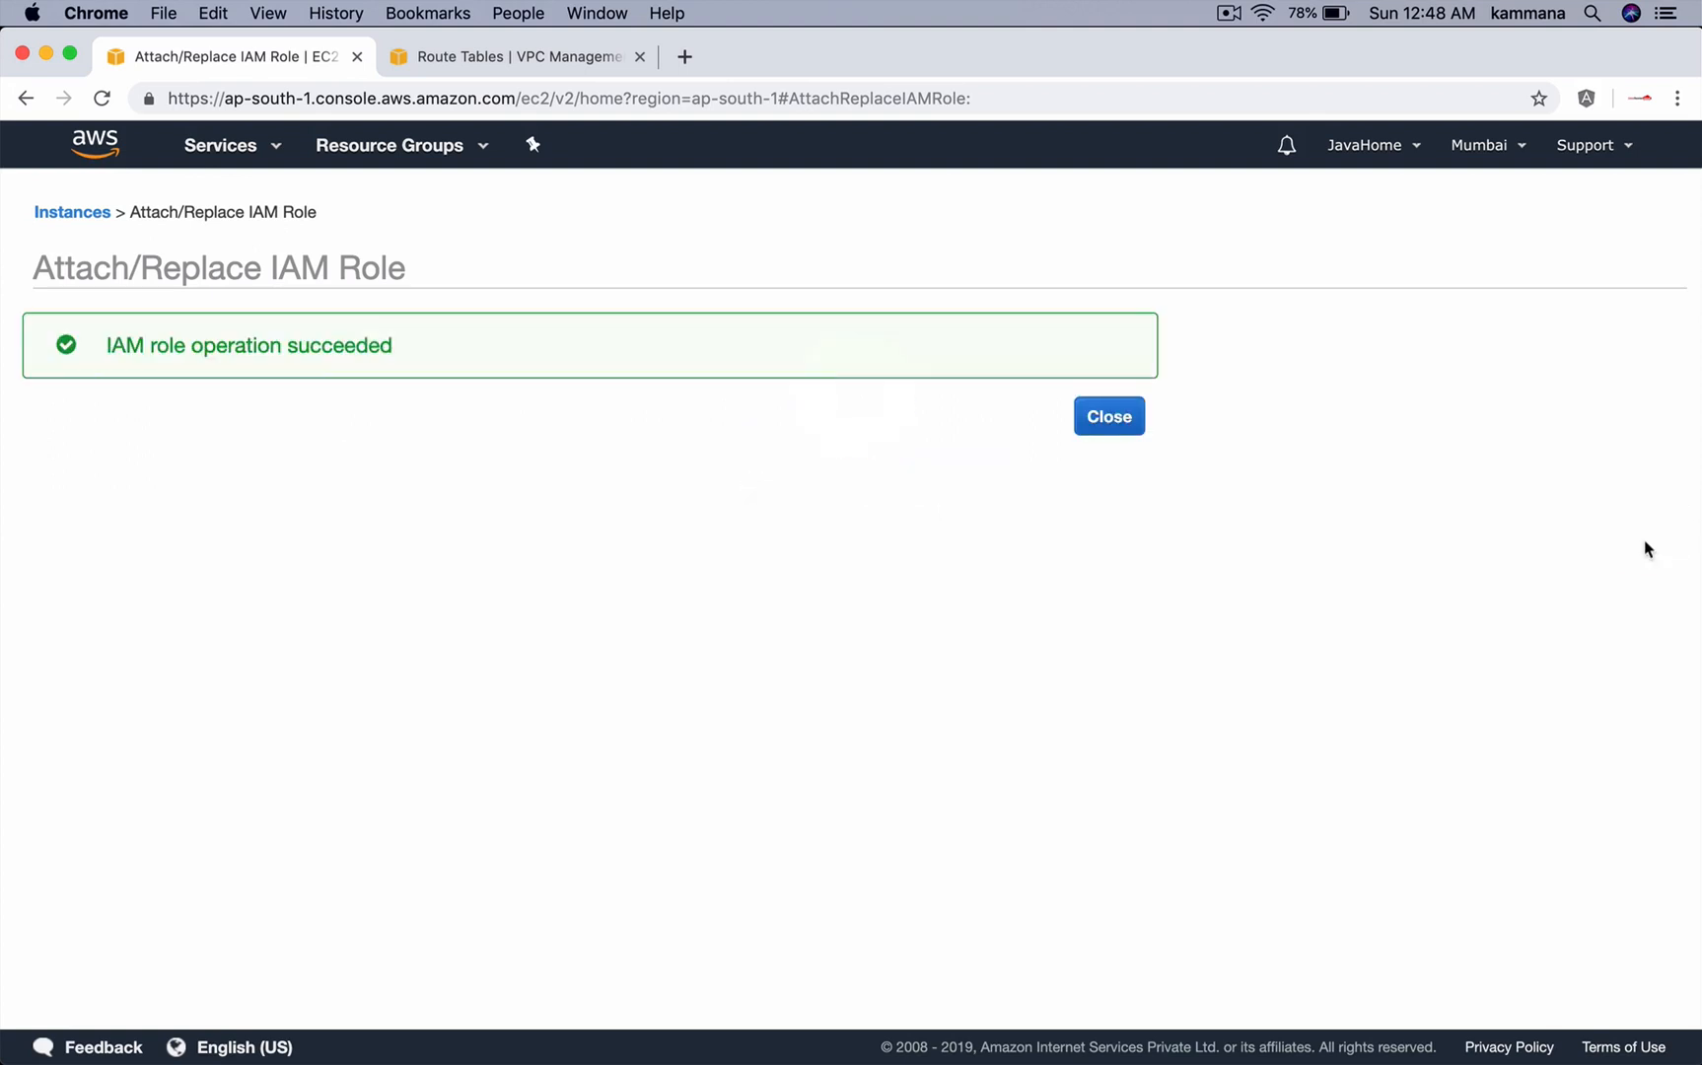
left_click(1109, 416)
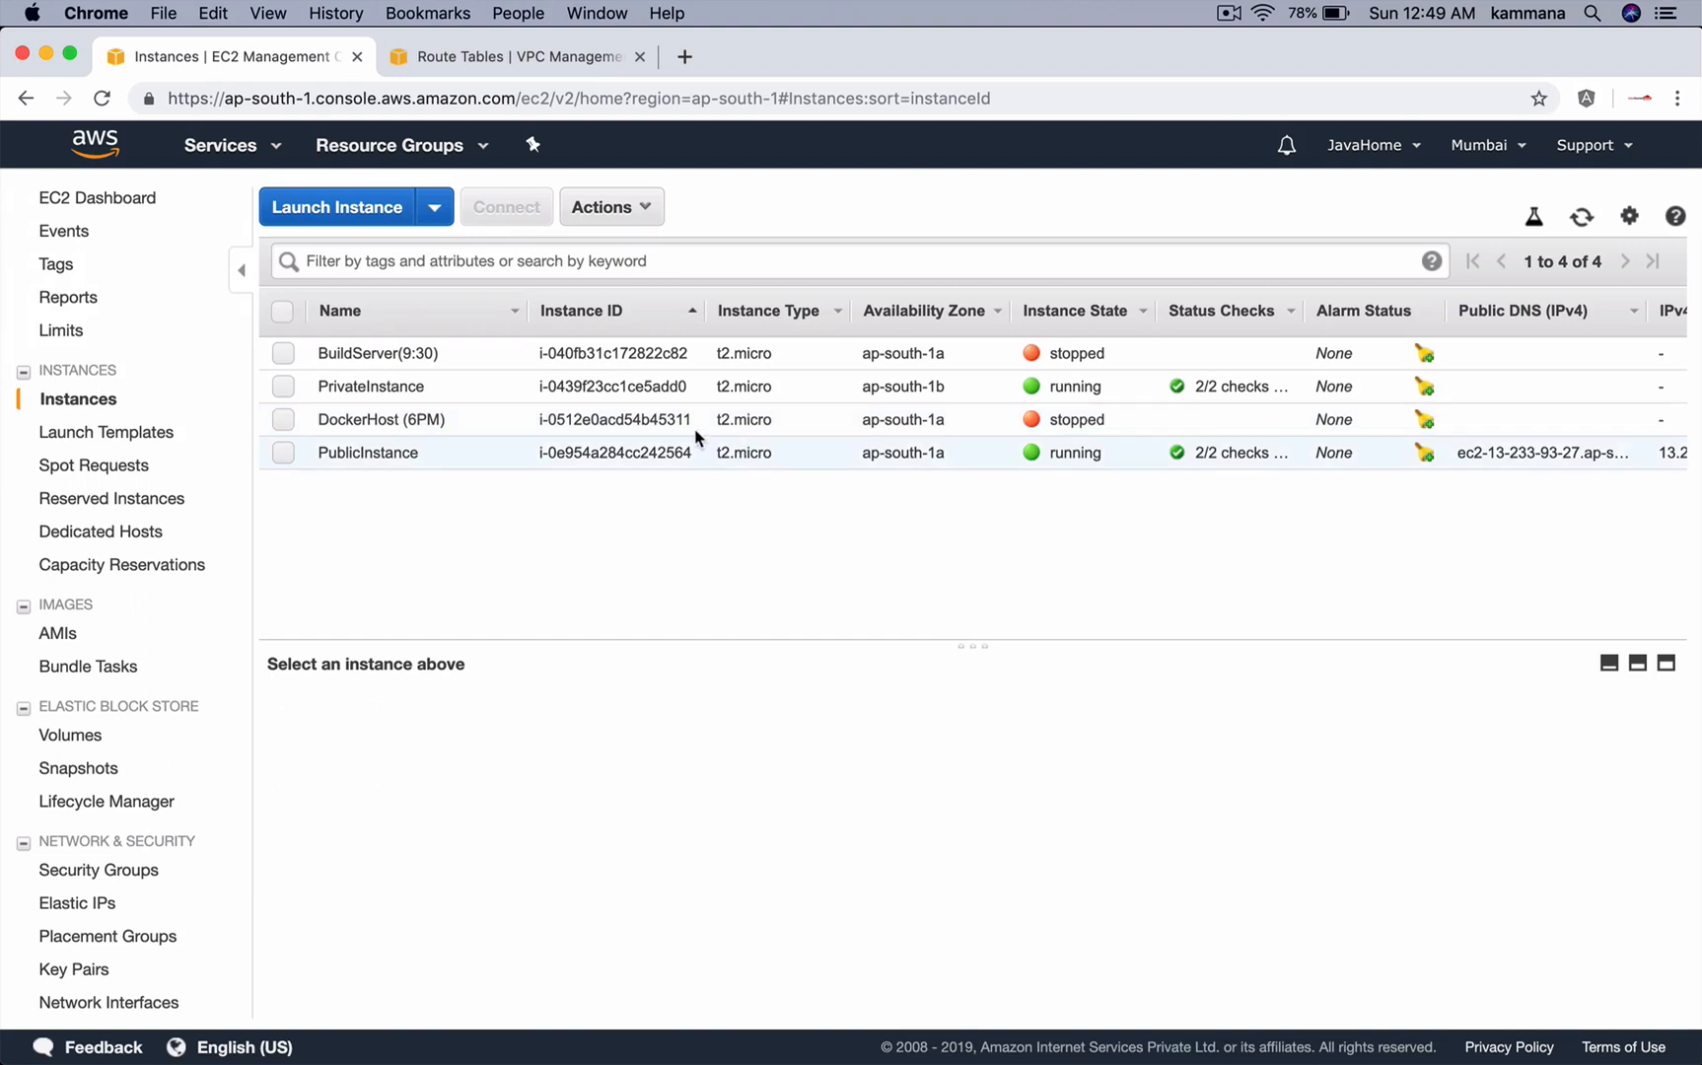
View PrivateInstance's description showing private IP 10.20.1.153 and no public IP
left_click(371, 385)
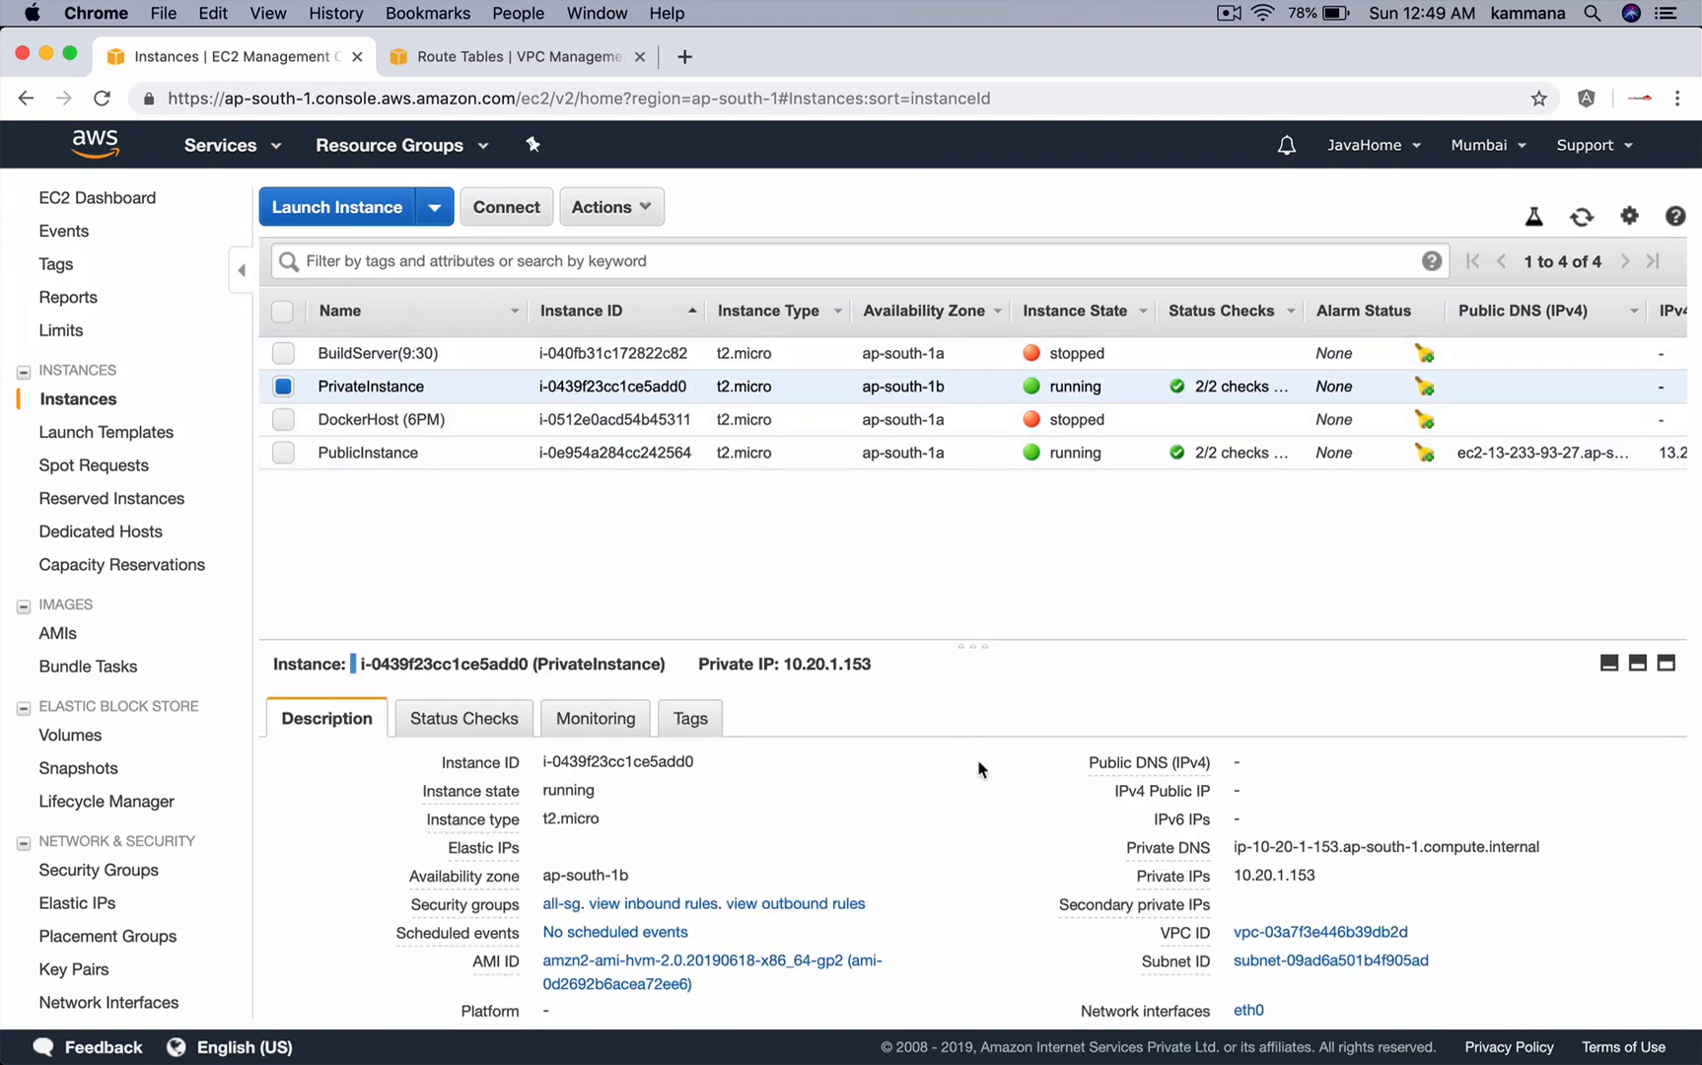
left_click(1340, 876)
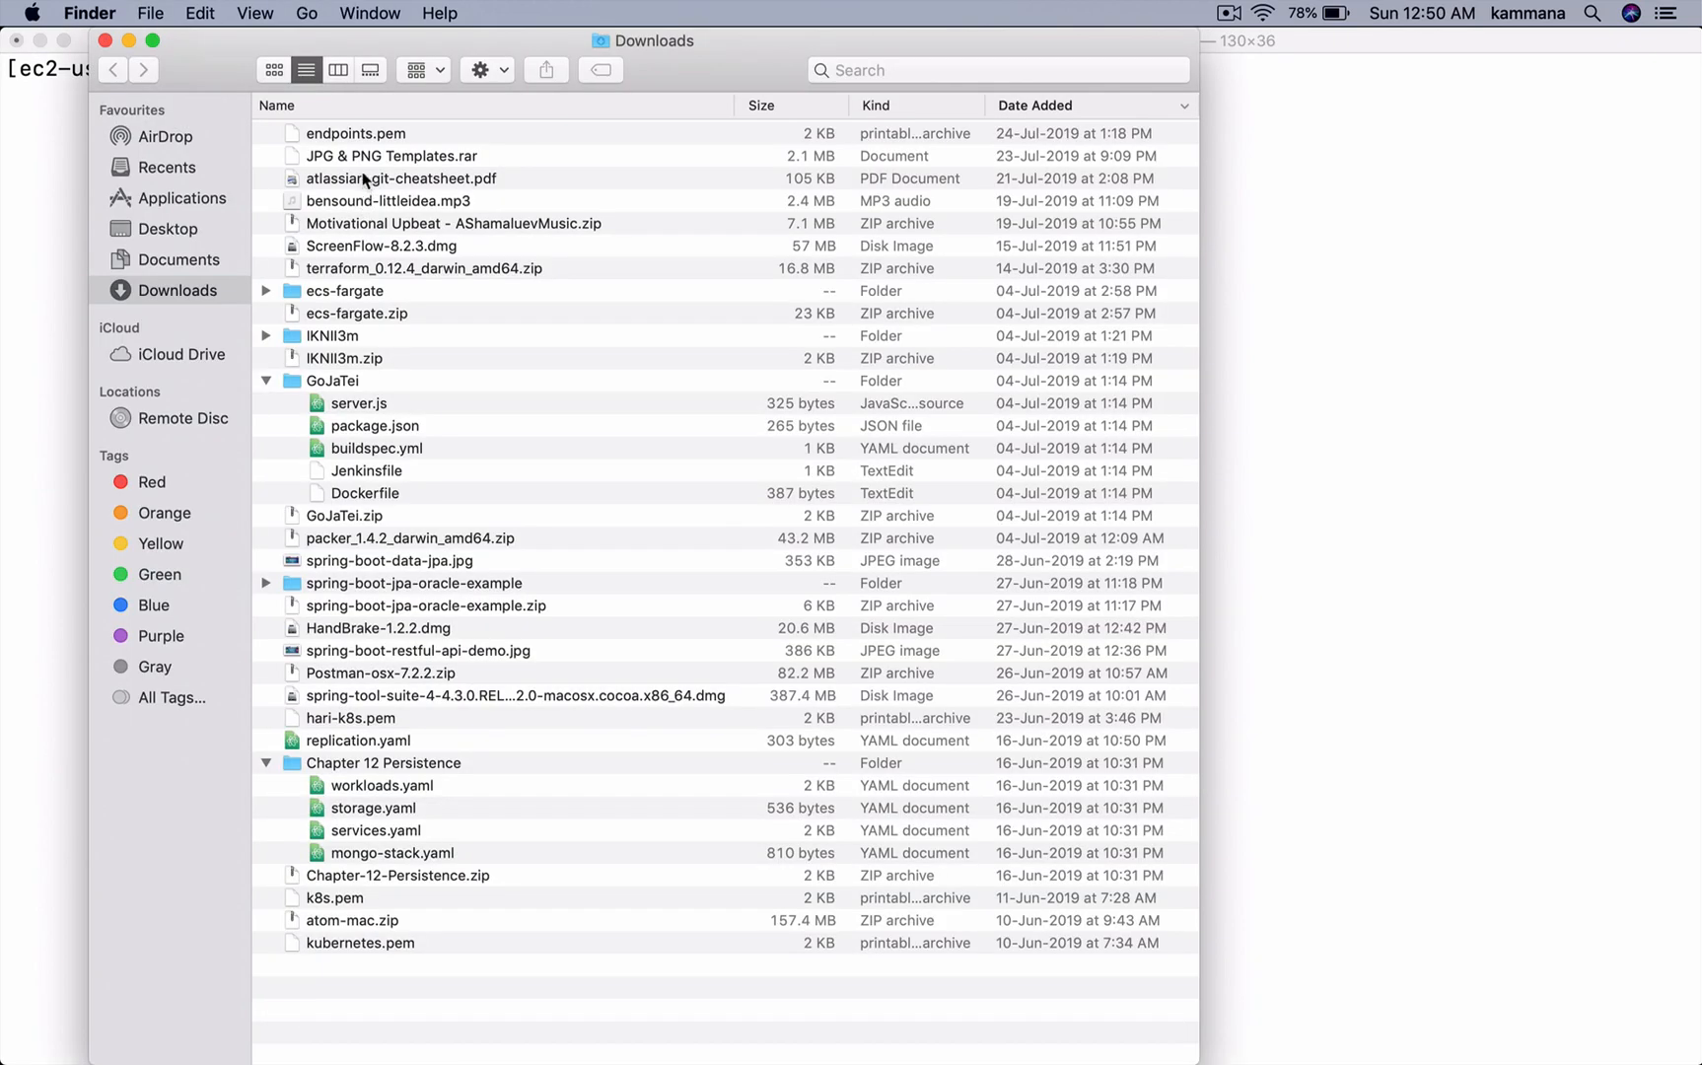
Open the endpoints.pem key file from Downloads with Atom to view its contents
left_click(357, 132)
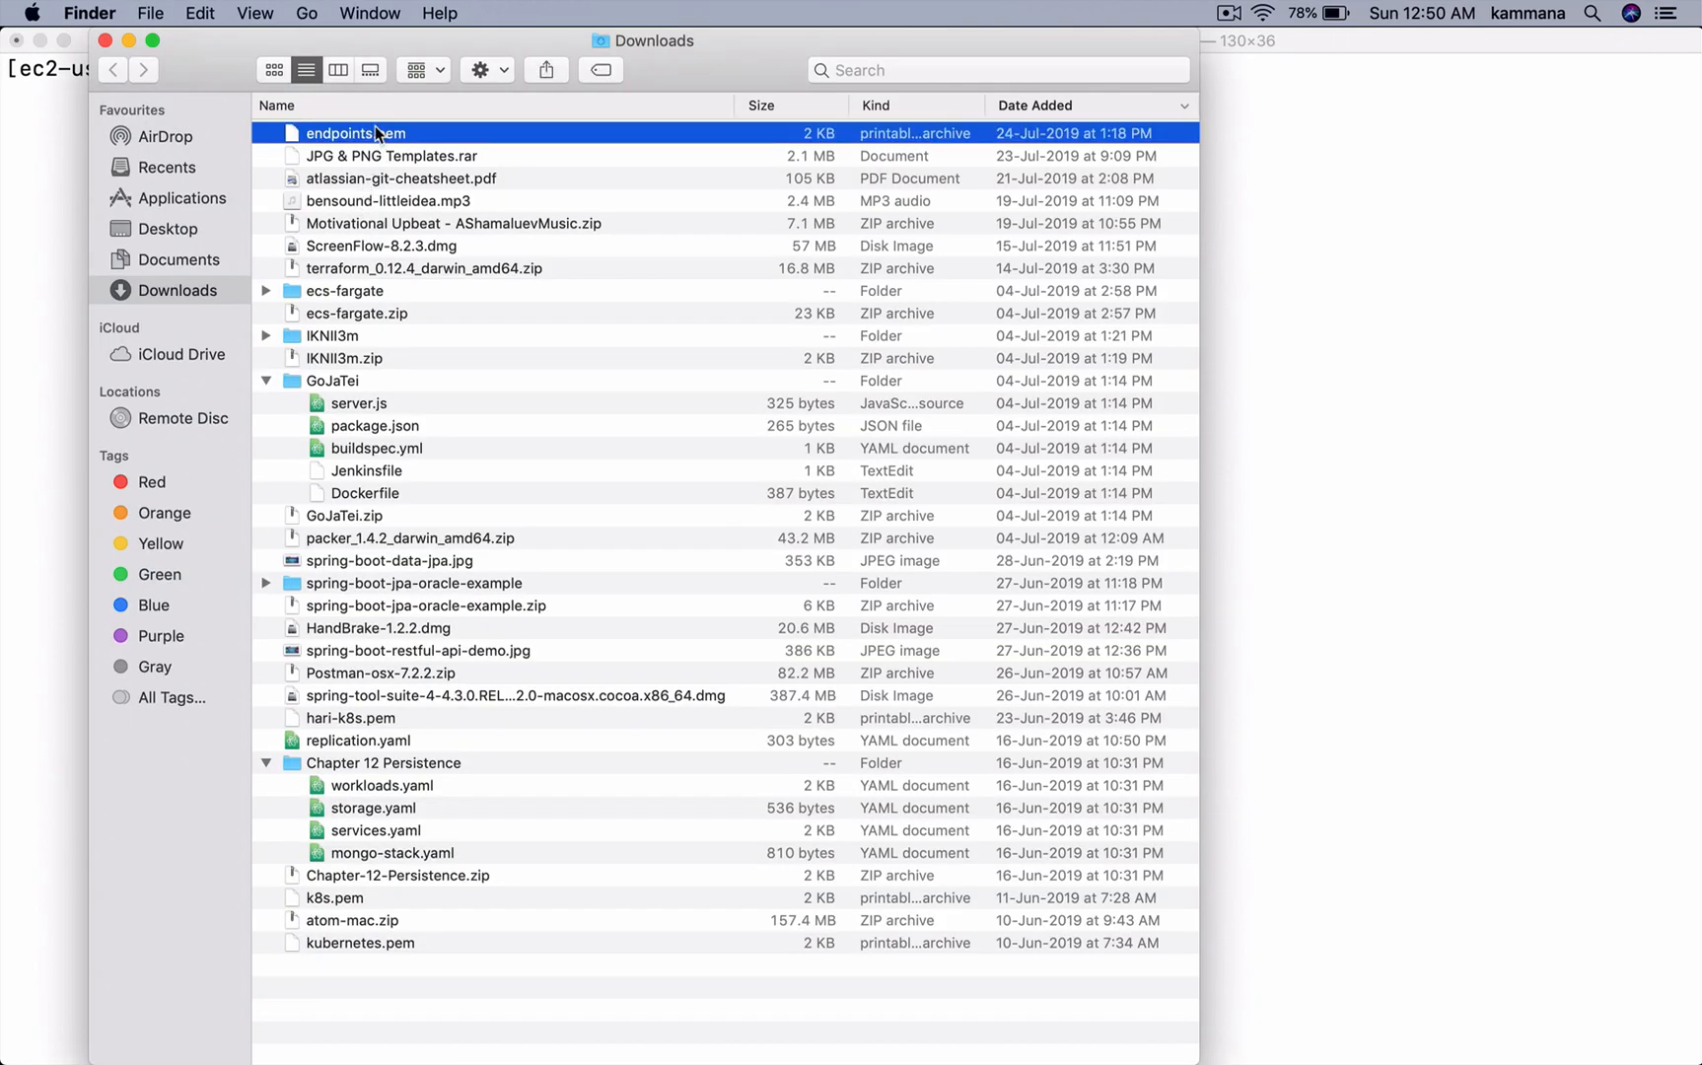
right_click(357, 132)
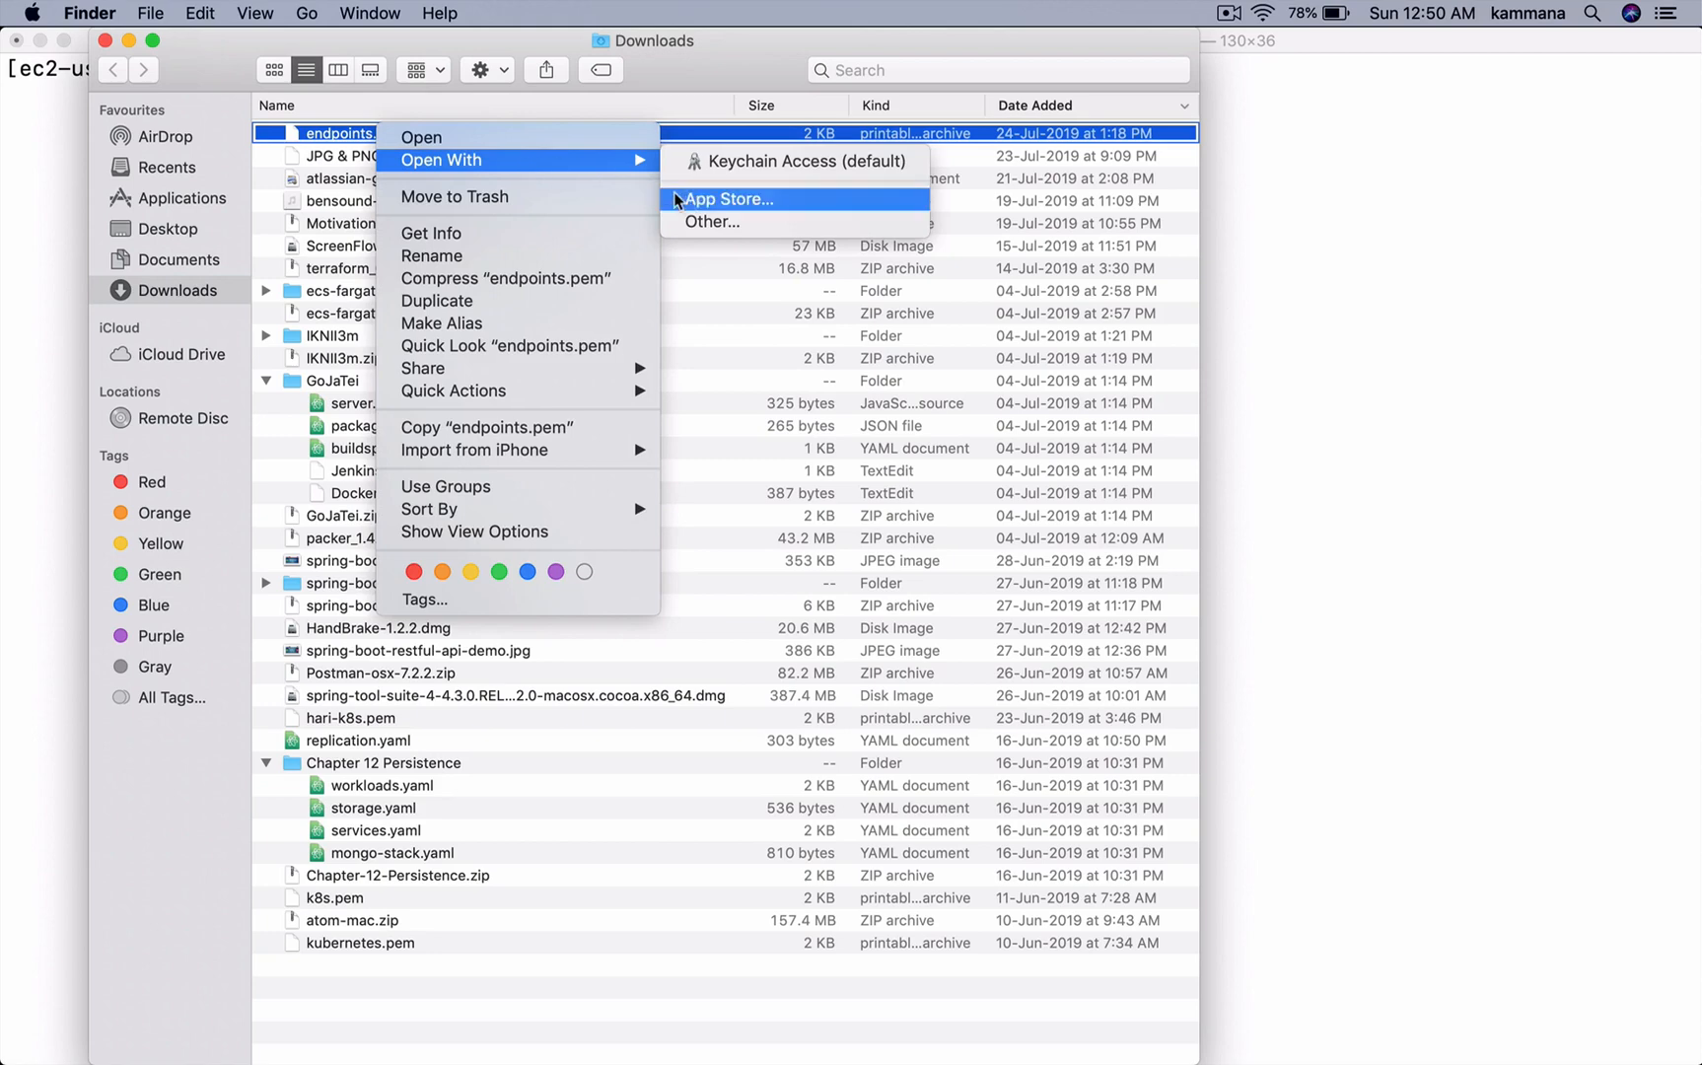
left_click(712, 221)
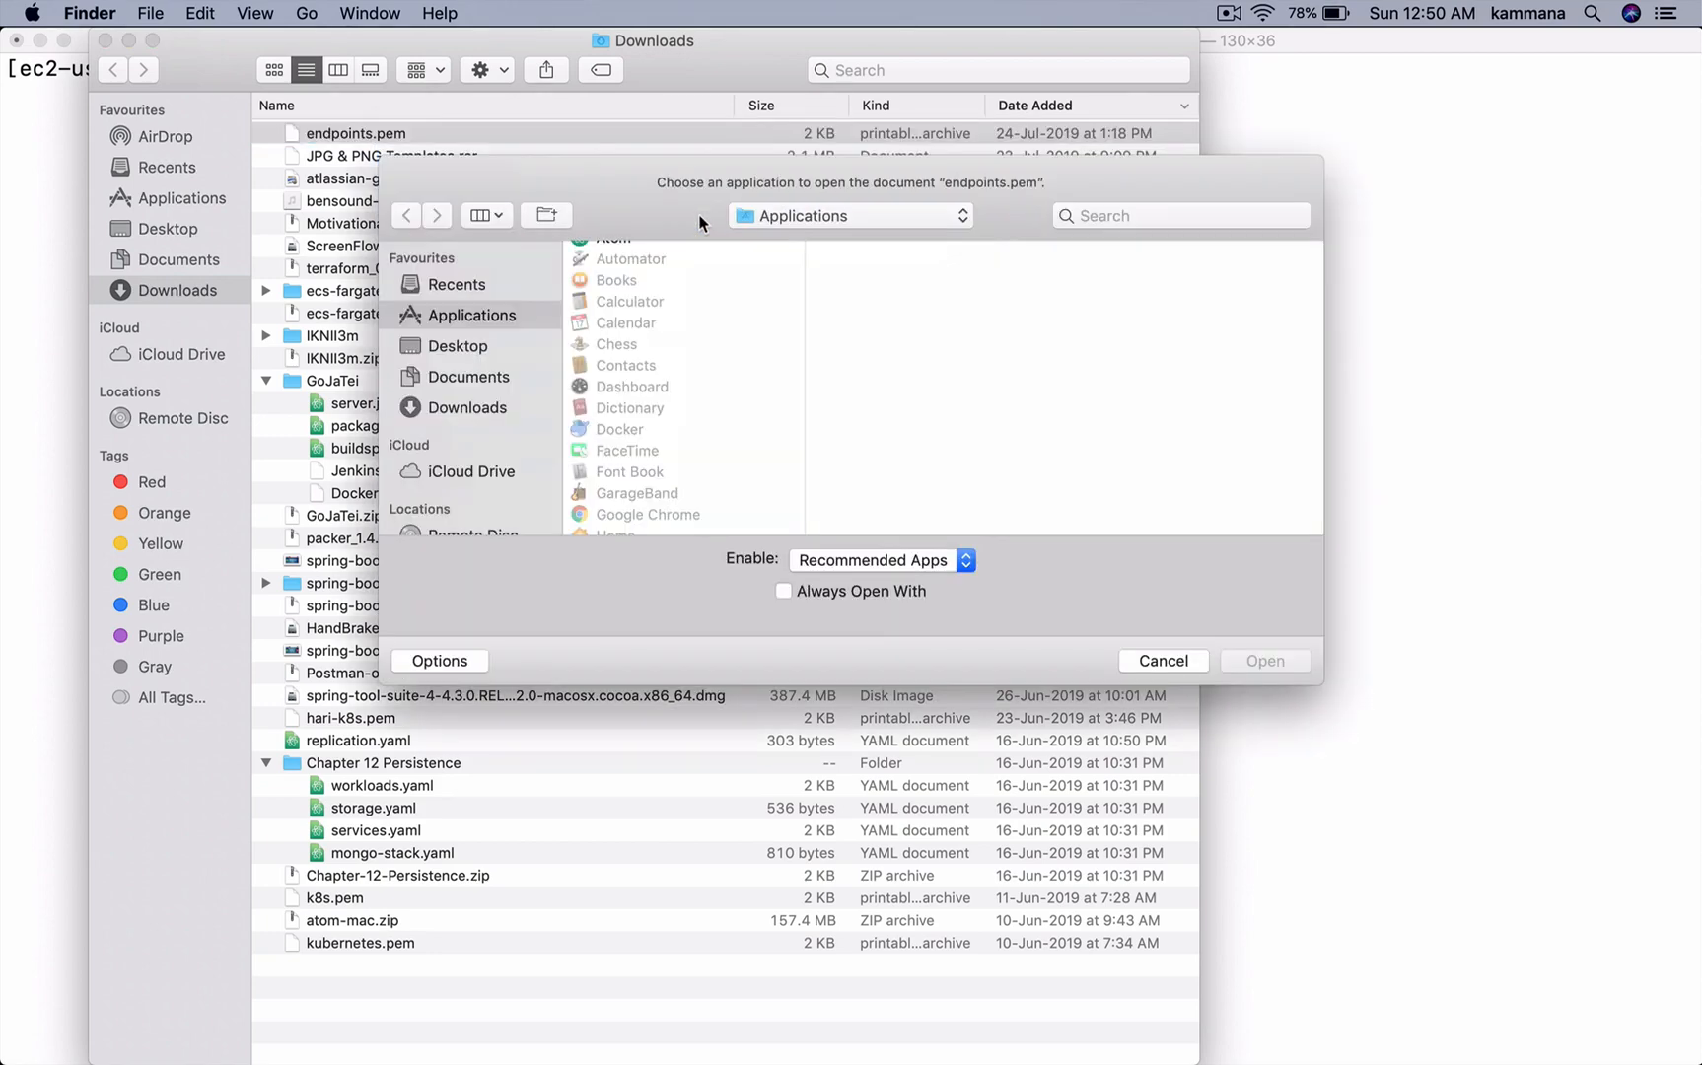
left_click(613, 272)
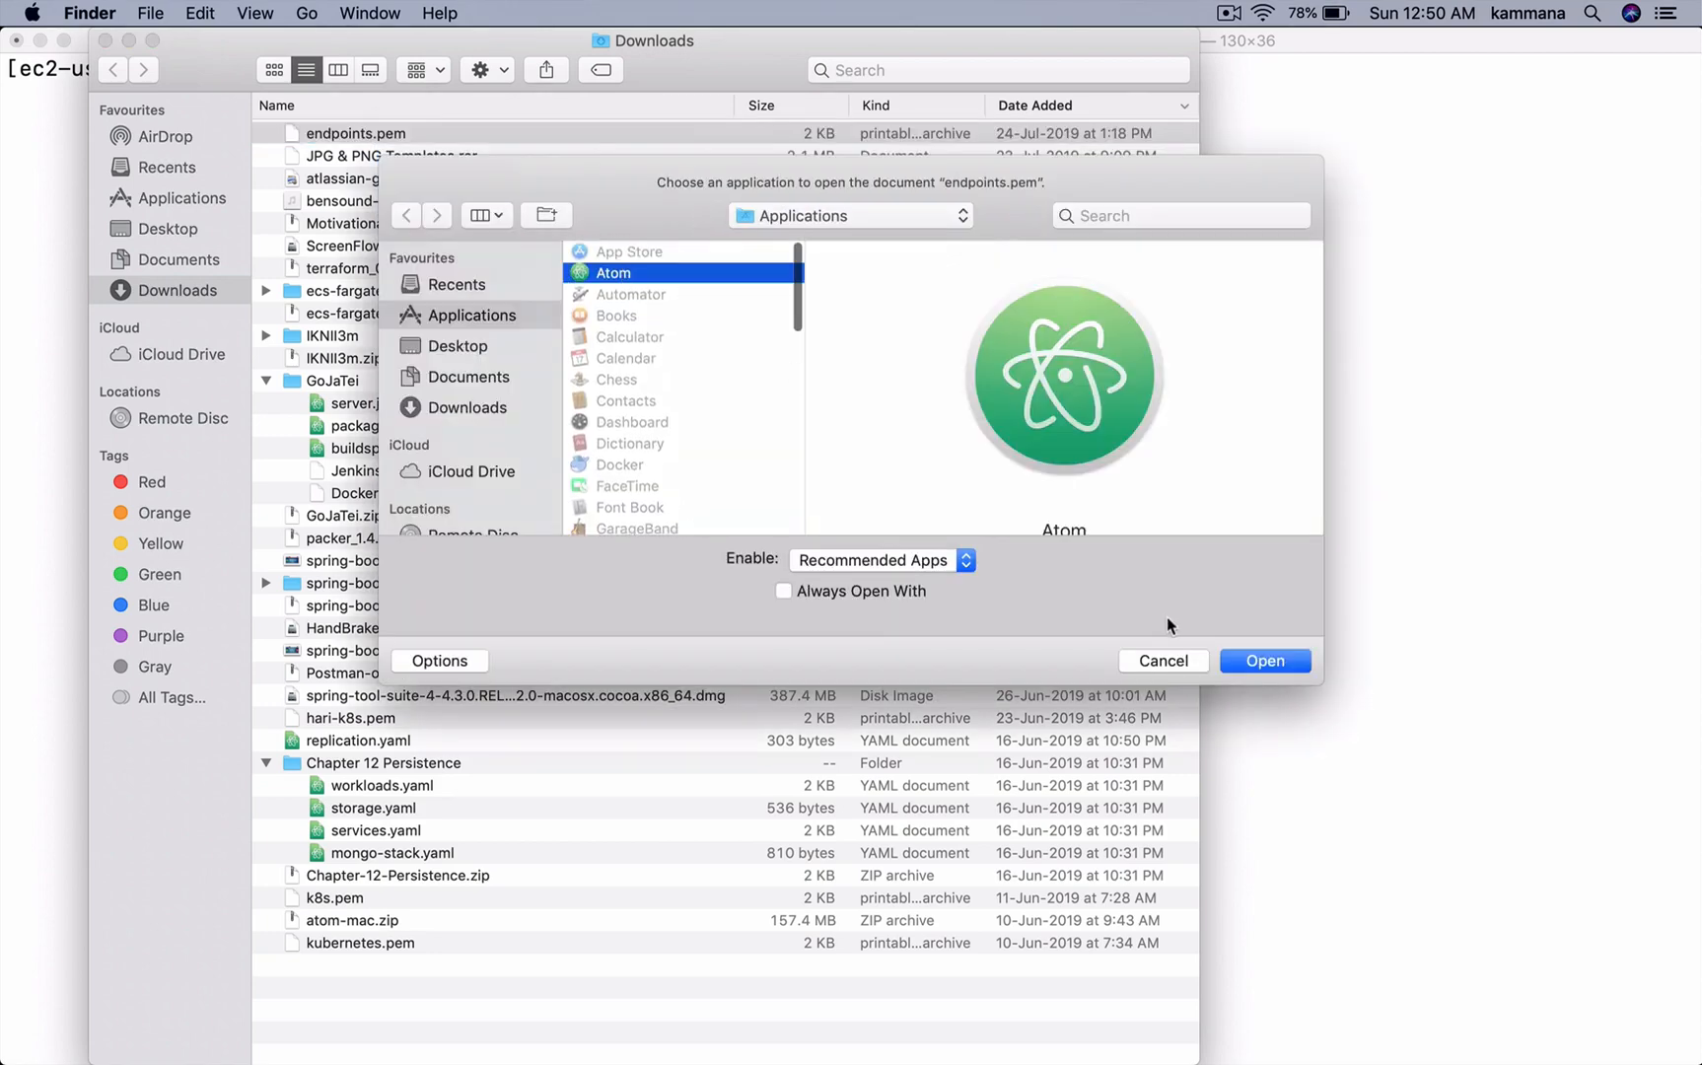
left_click(1162, 661)
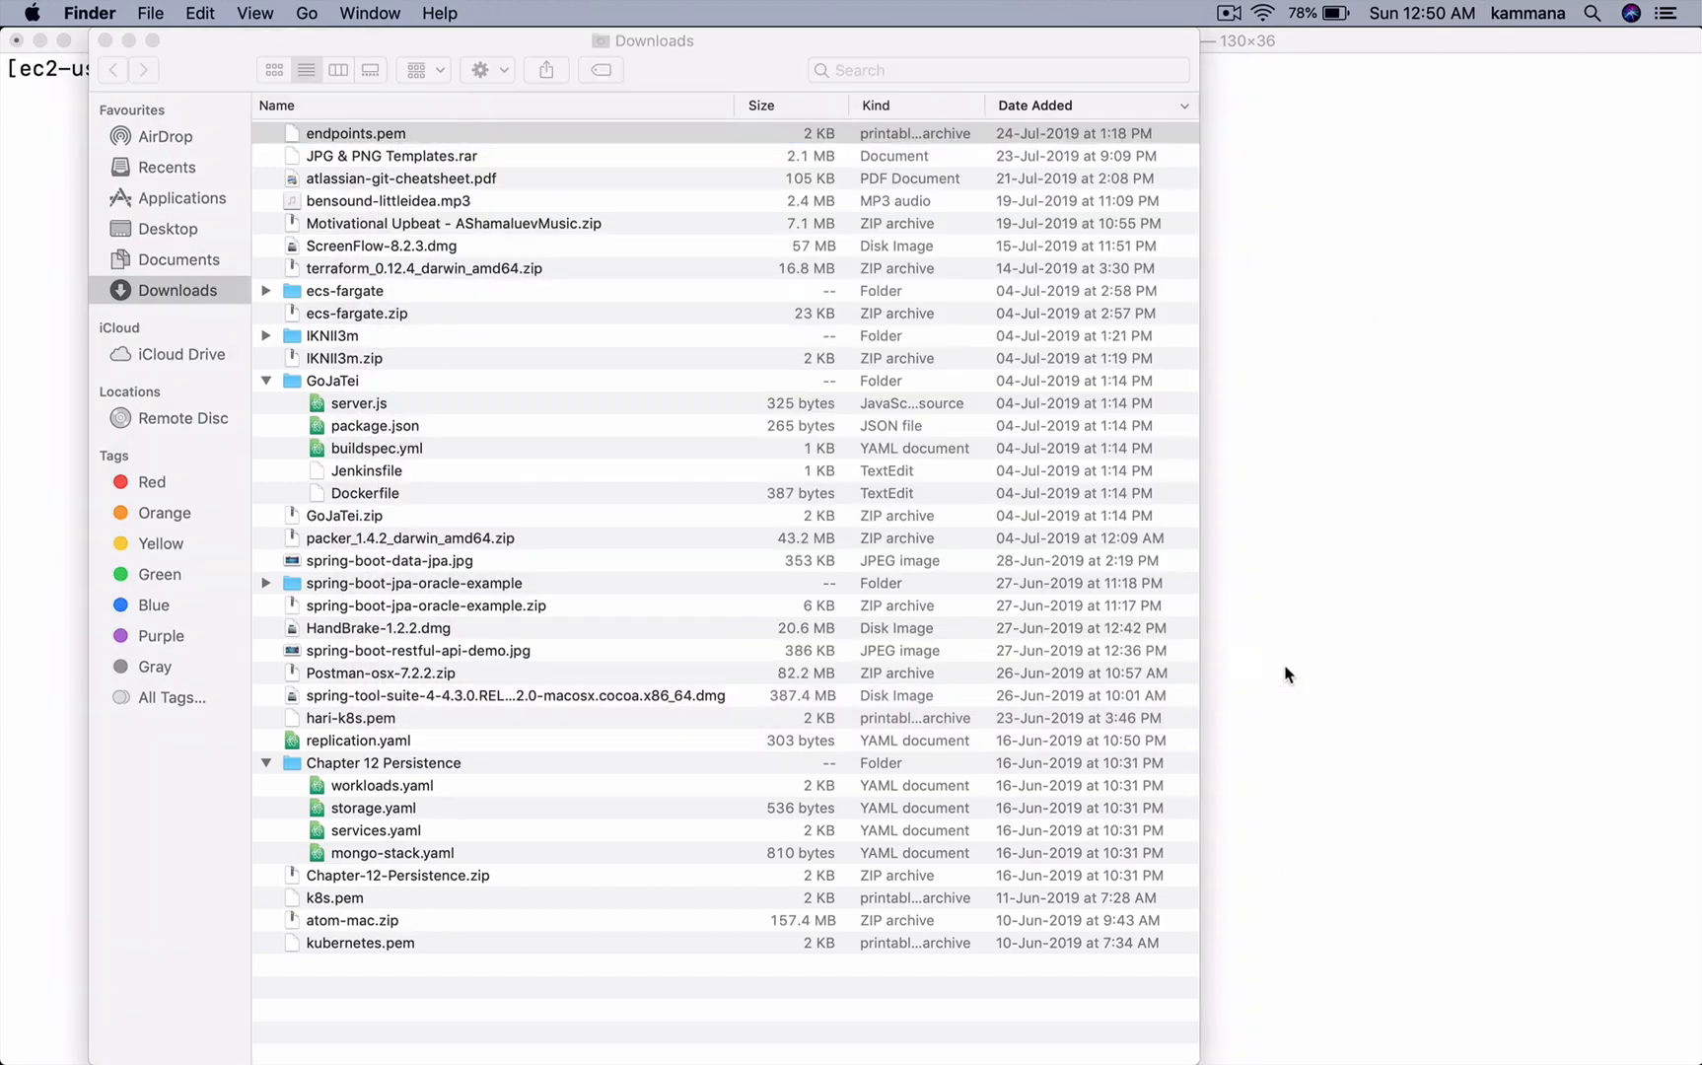
double_click(357, 133)
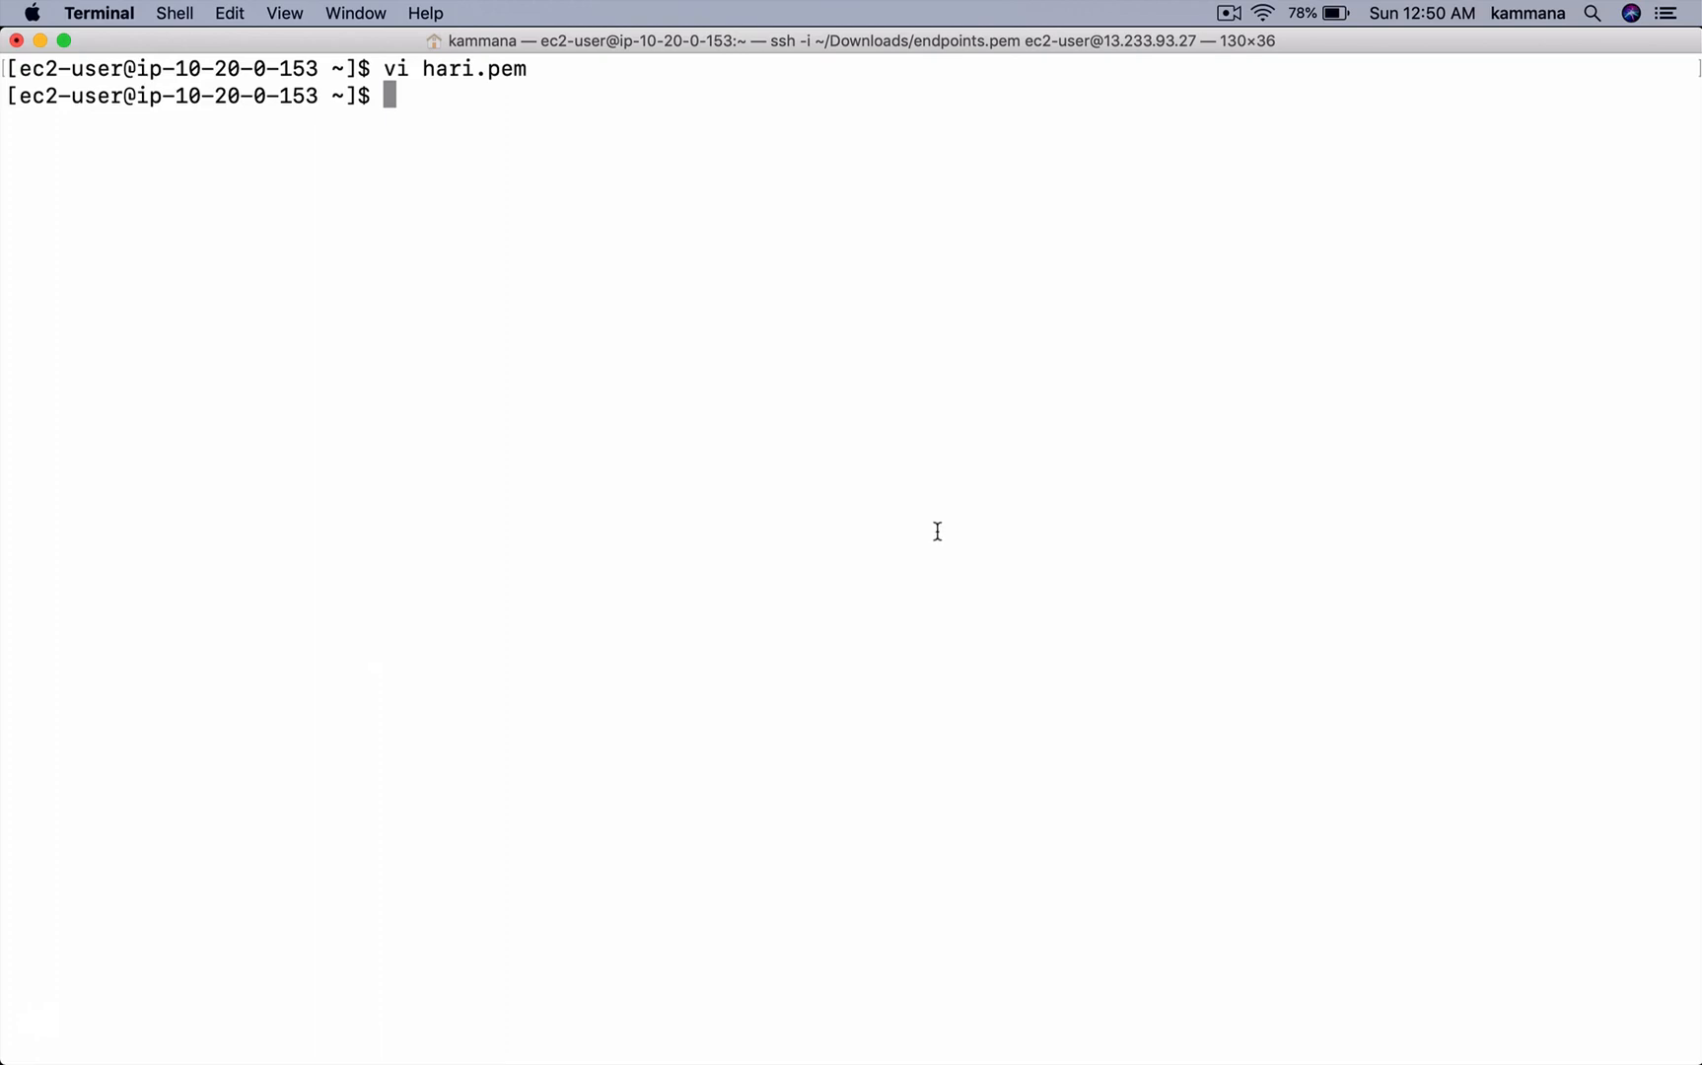
Run chmod 600 hari.pem, then start ssh -i hari.pem ec2-user@ to the private instance
type("chmod")
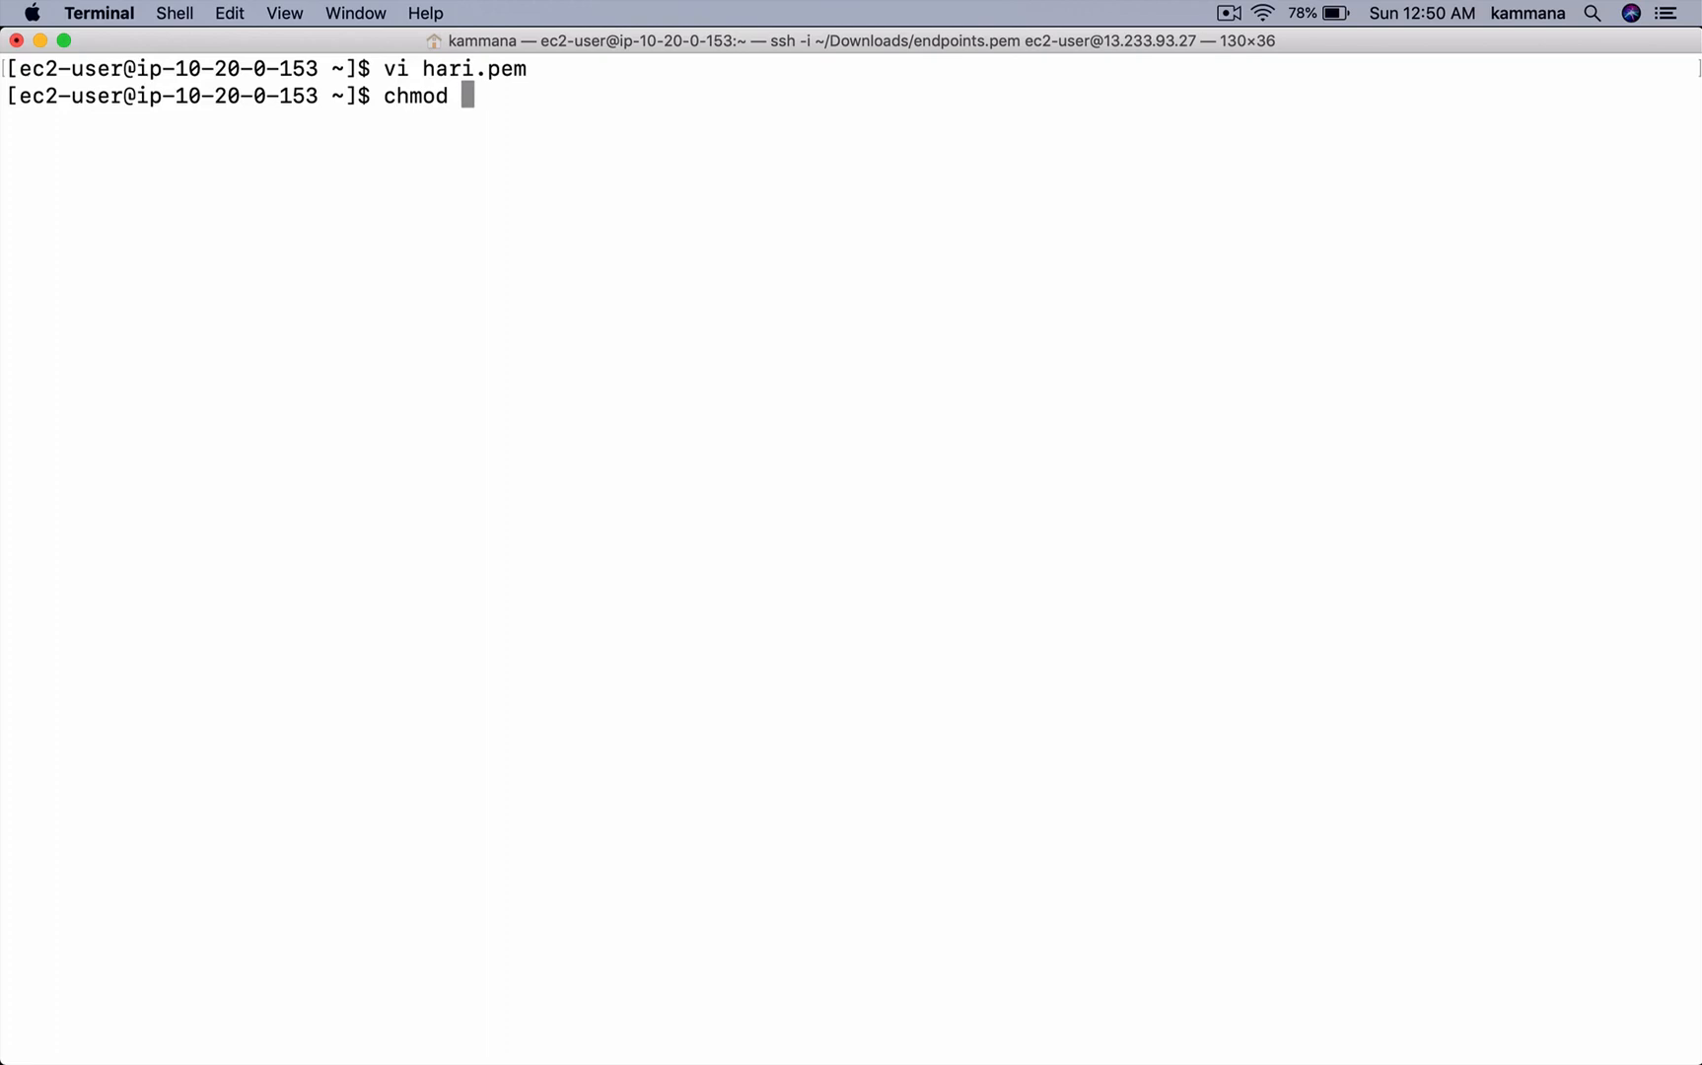
type("600 hari.pem")
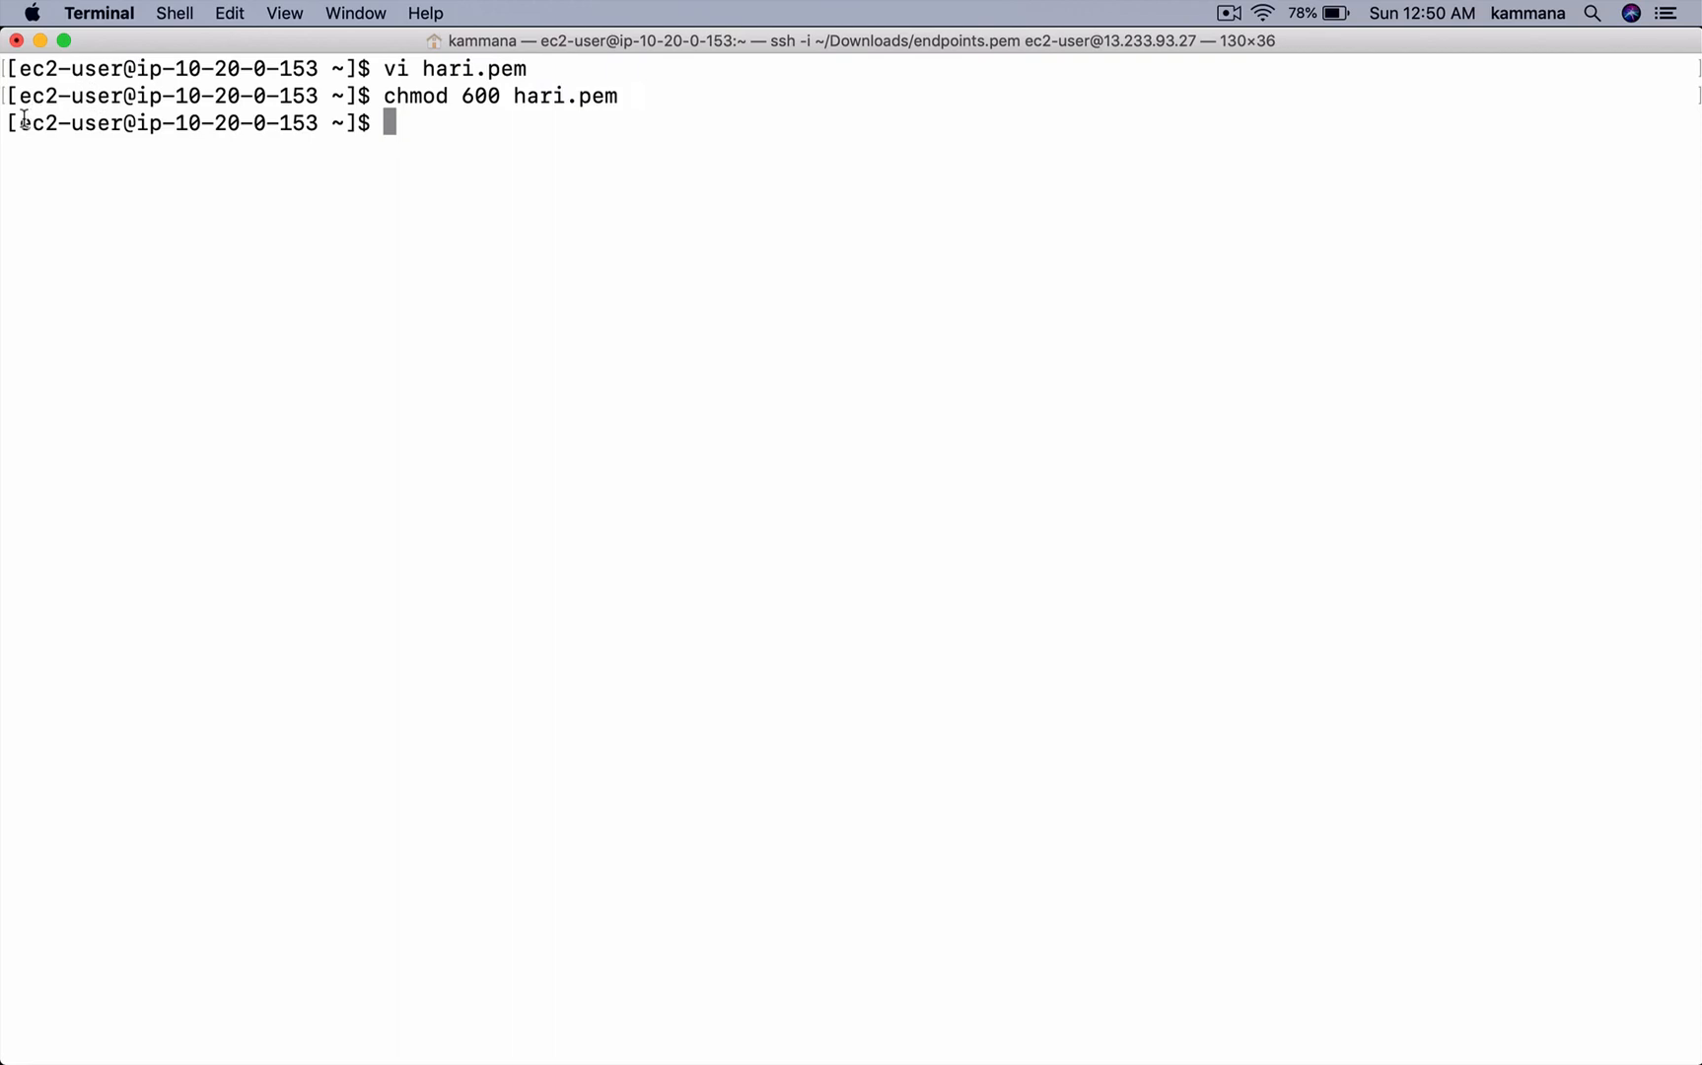
mouse_move(276, 77)
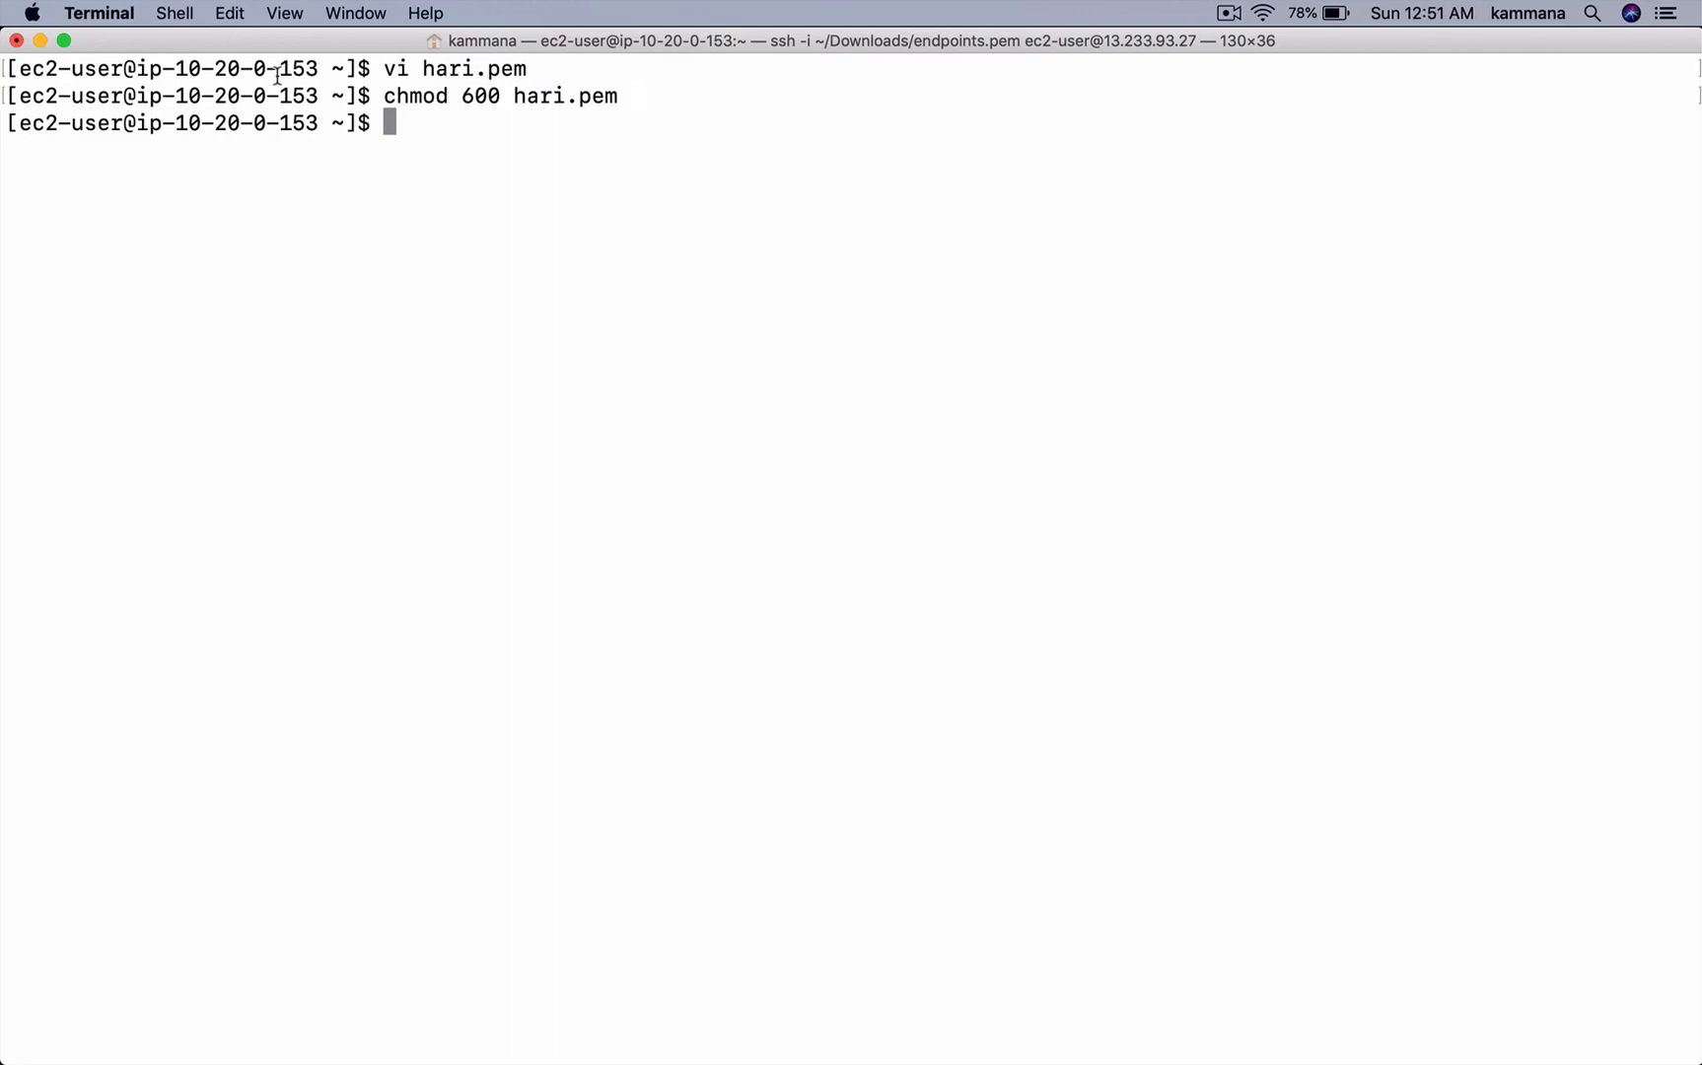
type("ssh -i hari.pem ec2-user@")
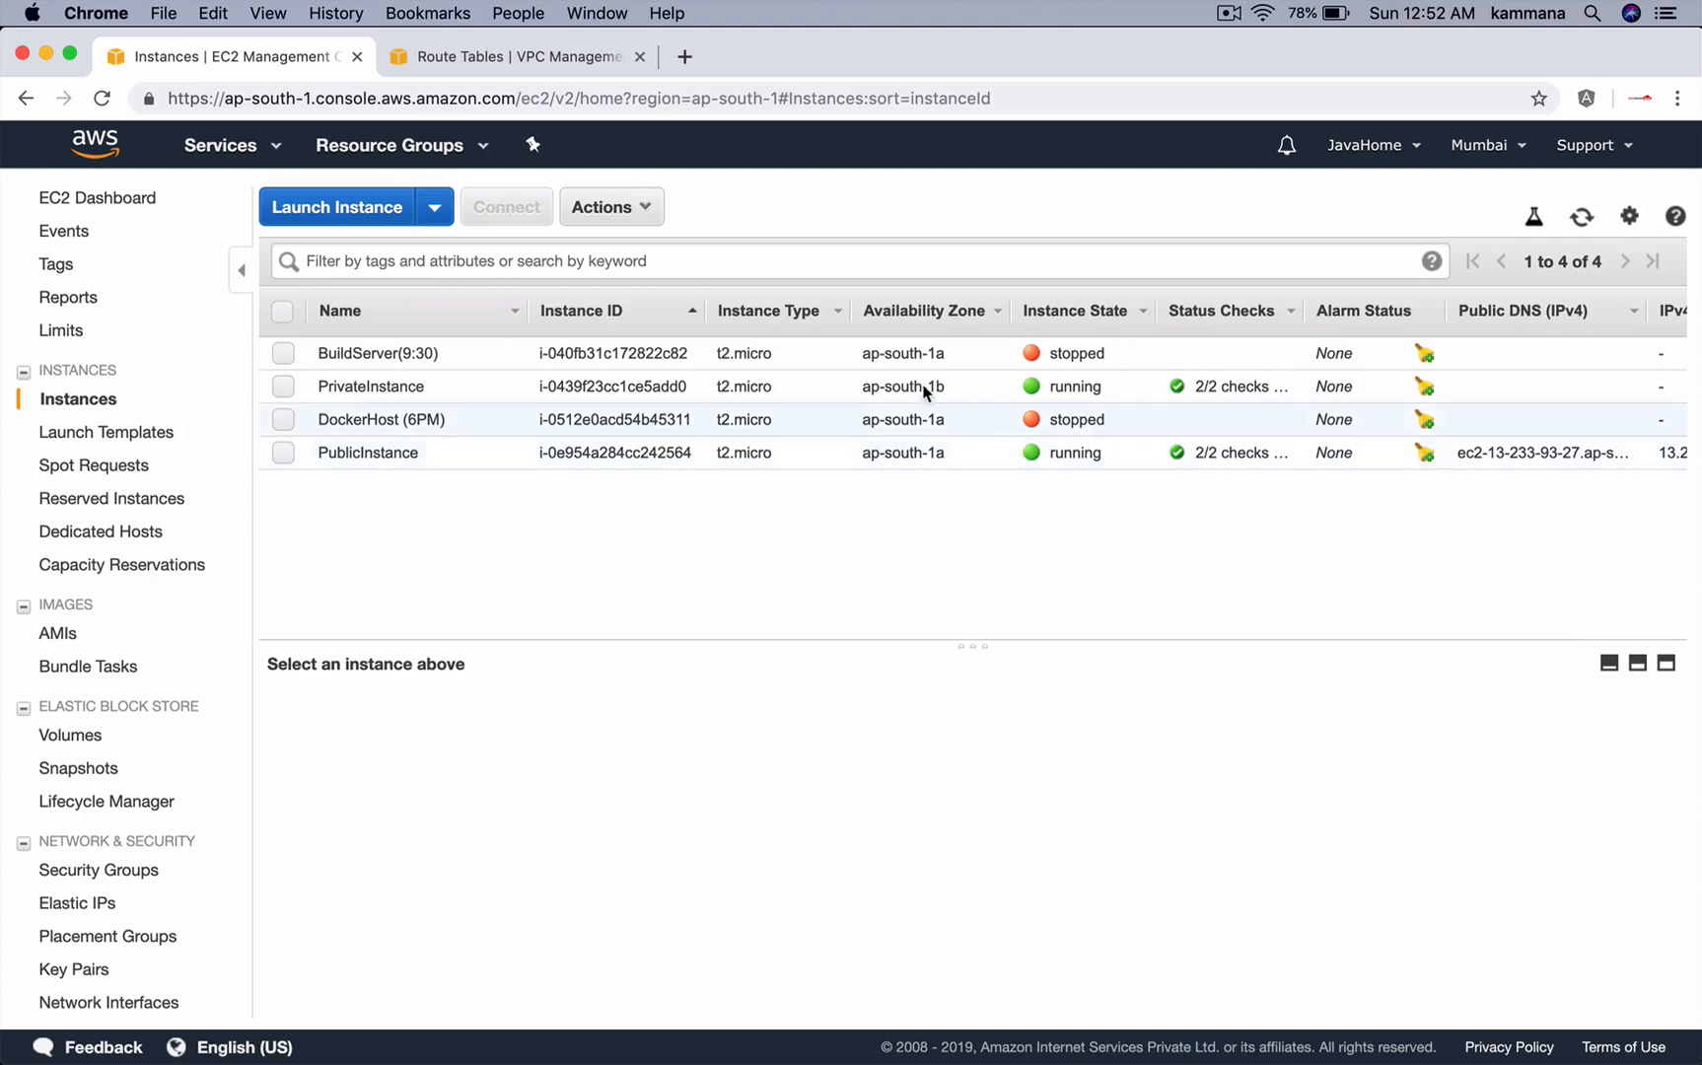
Choose the s3_fullaccess IAM role for PrivateInstance on its Attach/Replace IAM Role page
left_click(603, 207)
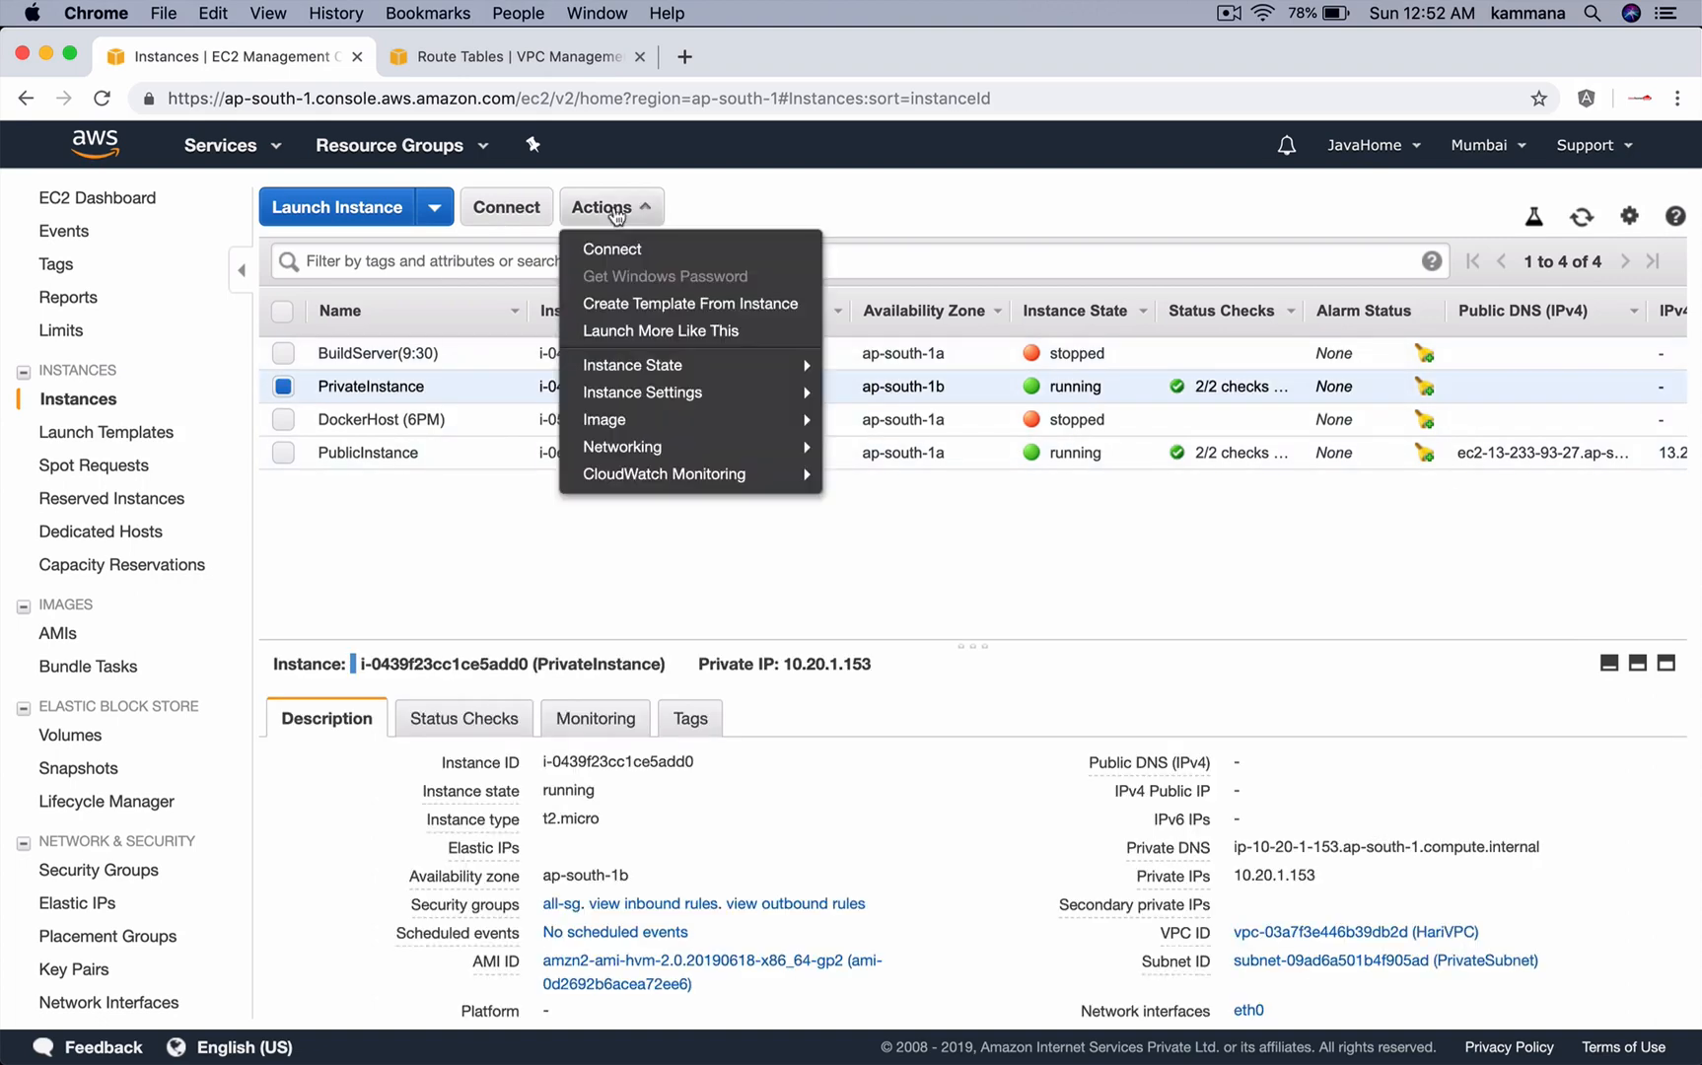
mouse_move(643, 392)
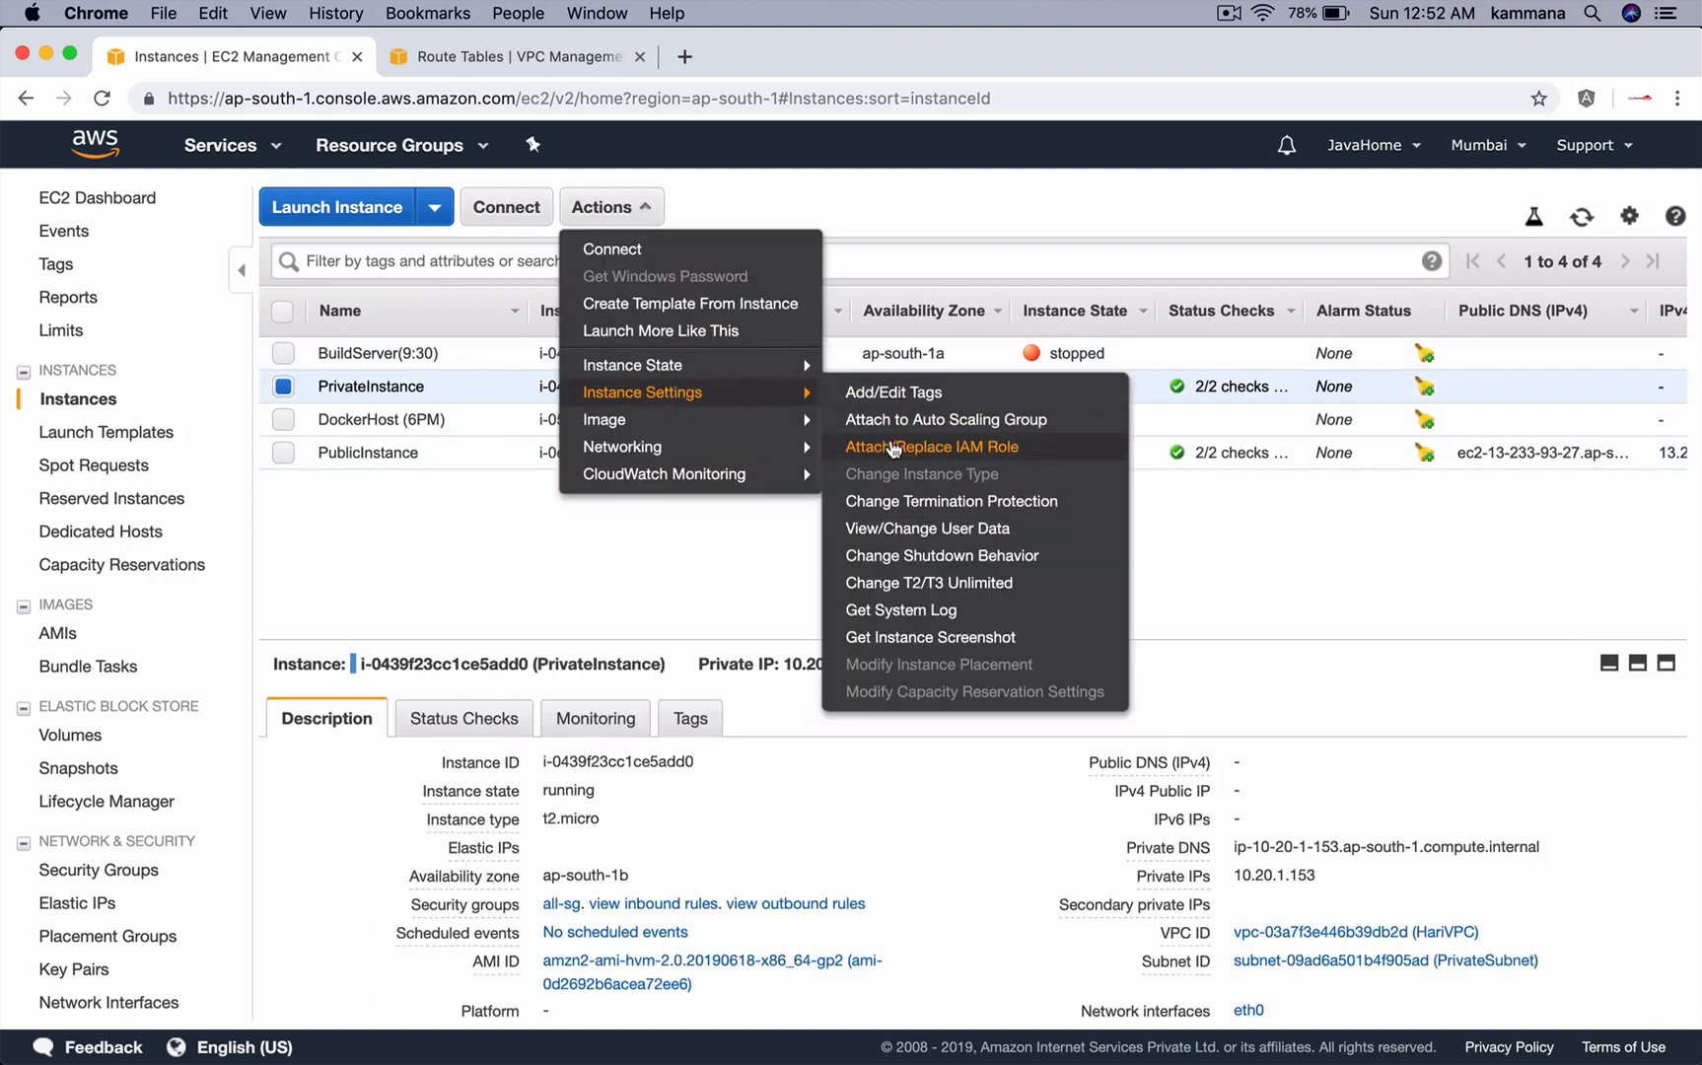
left_click(929, 445)
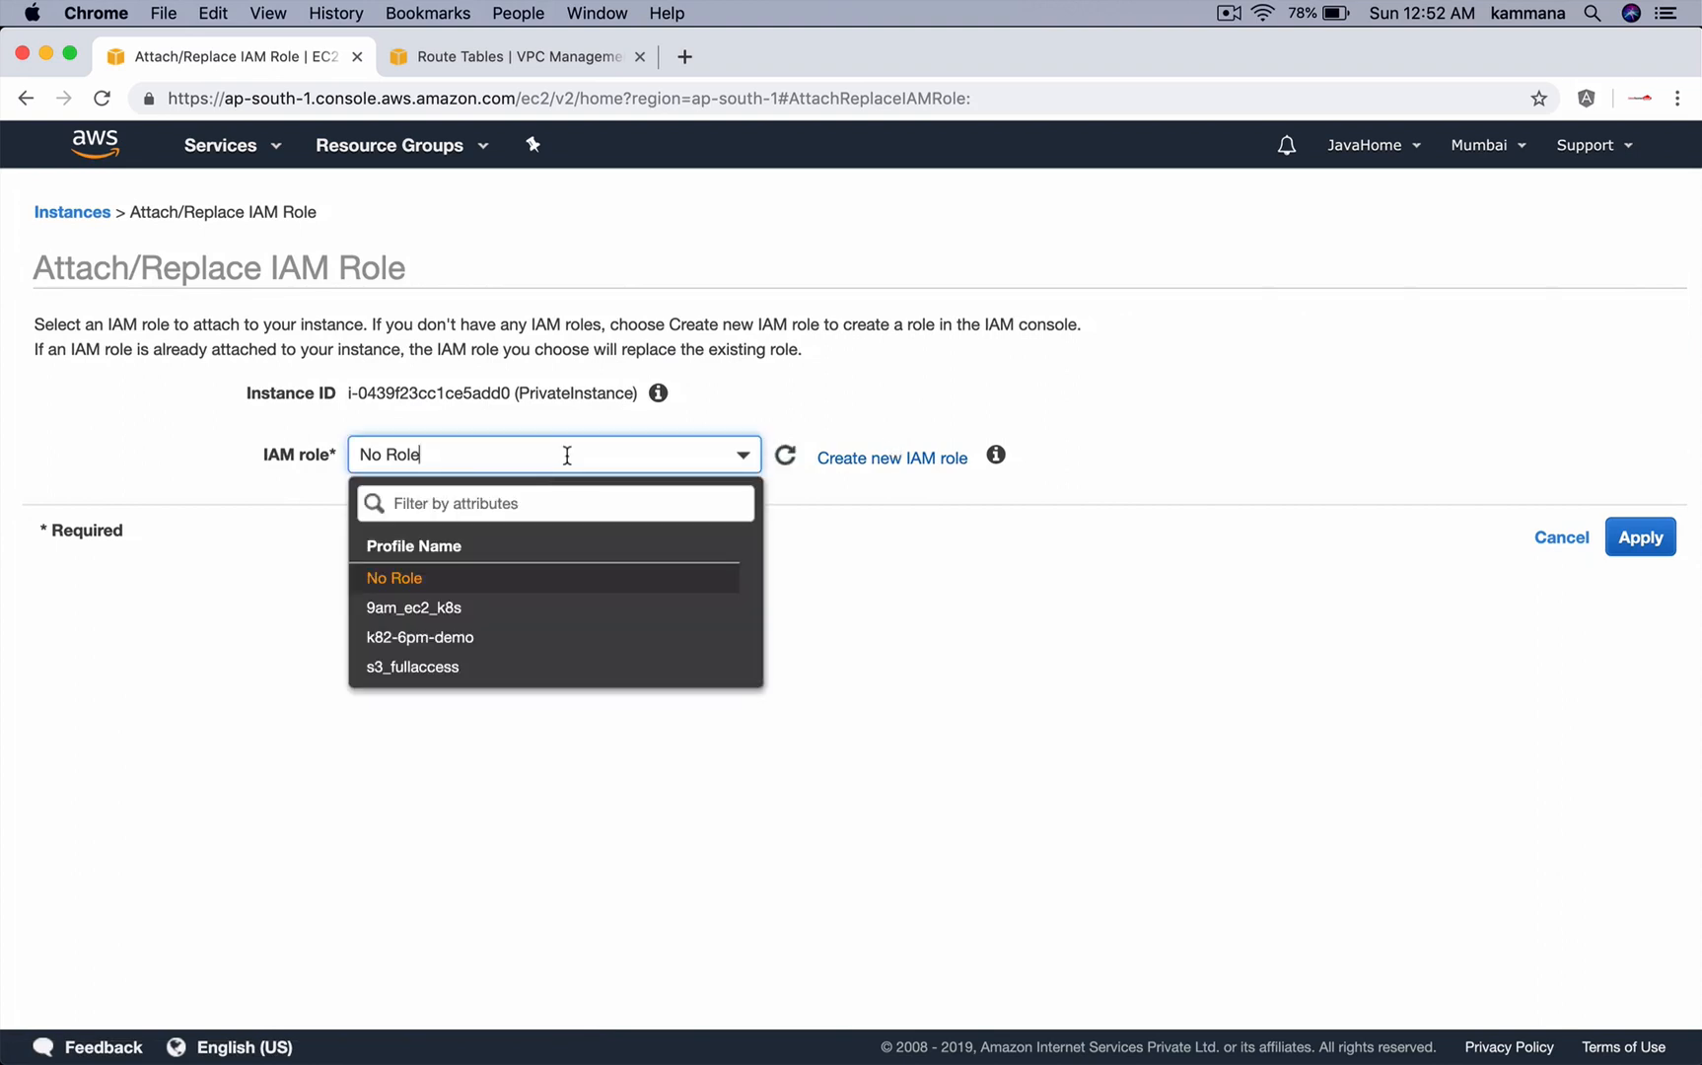
left_click(412, 667)
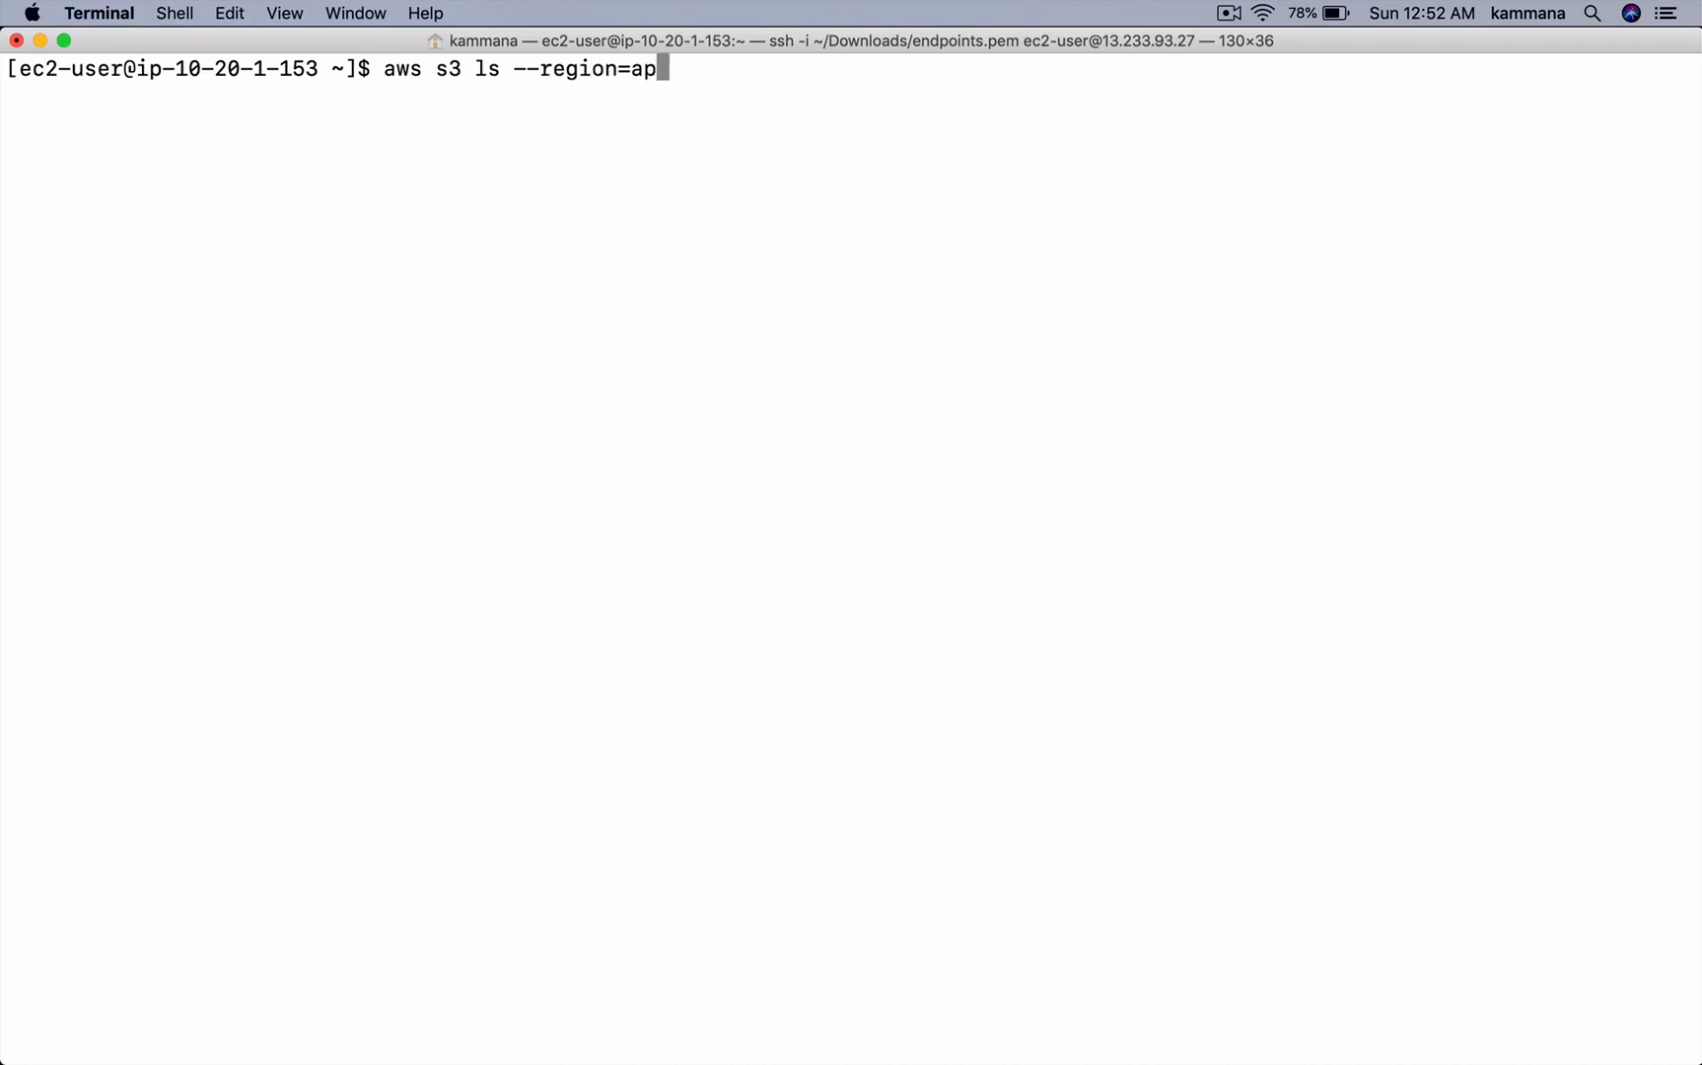
Enter aws s3 ls --region=ap-south-1 on the private instance
type("-south-1")
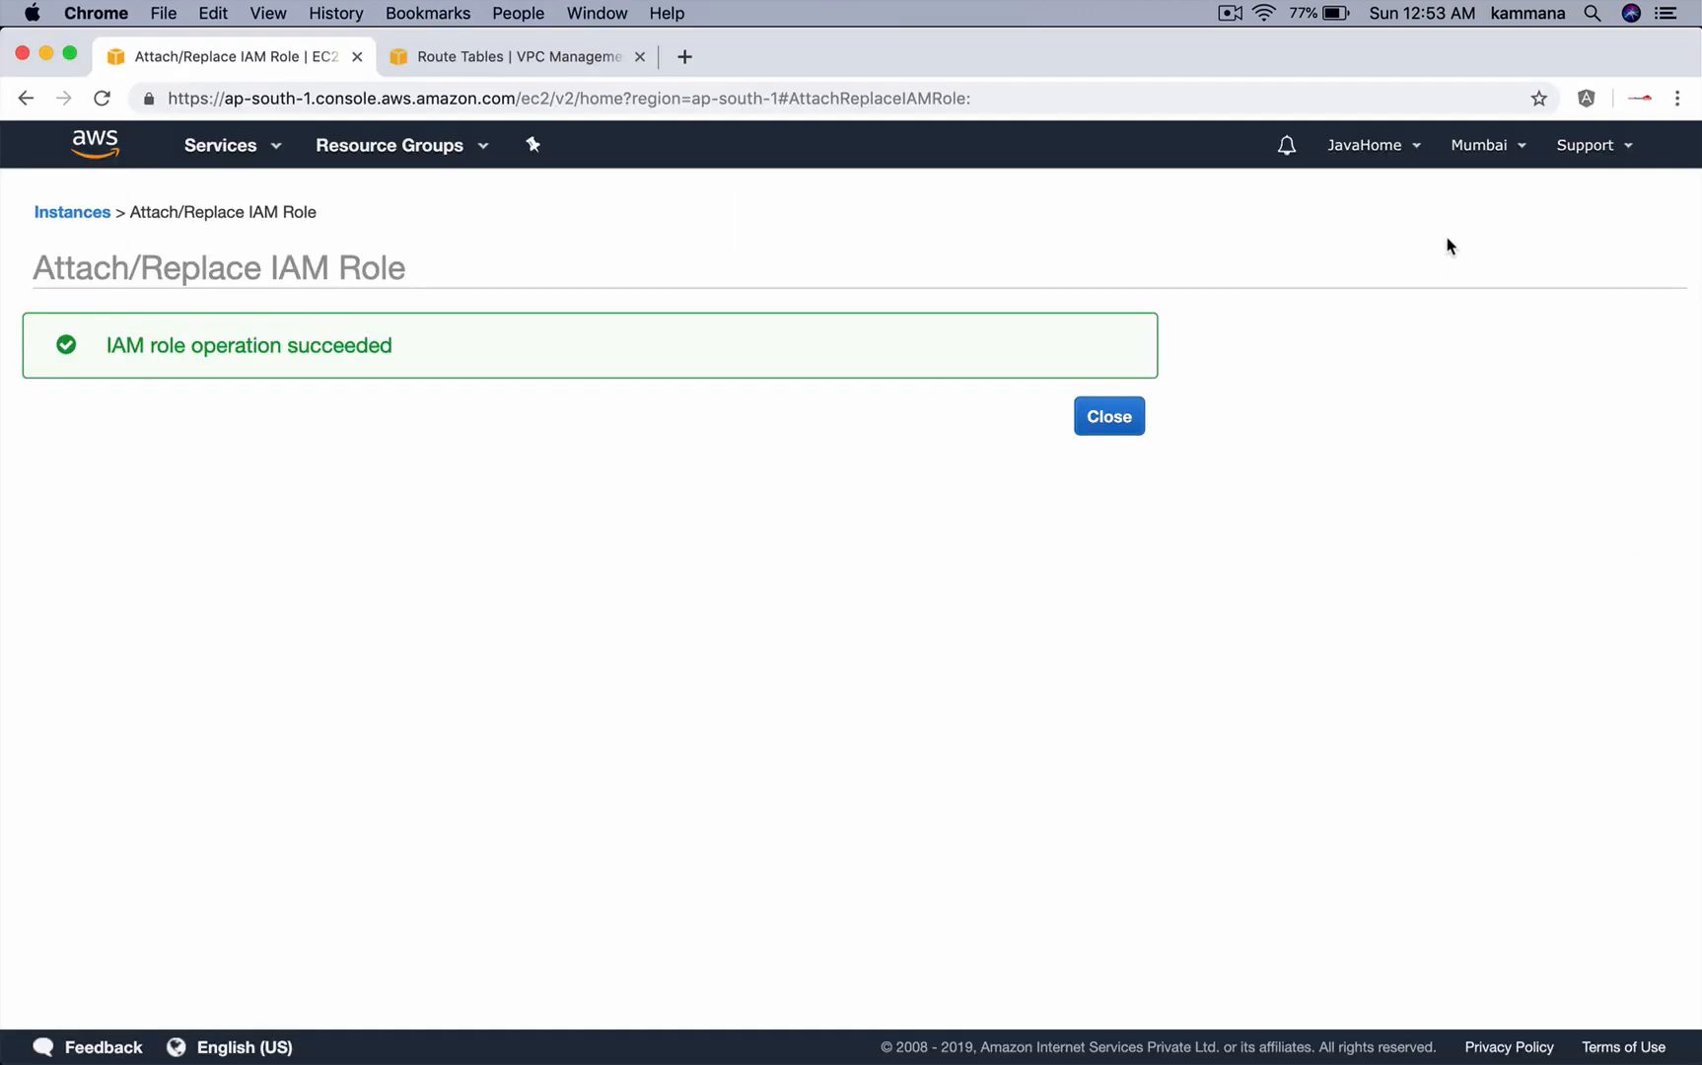
Go to the VPC console's Endpoints page, which reports no endpoints in this region
left_click(515, 56)
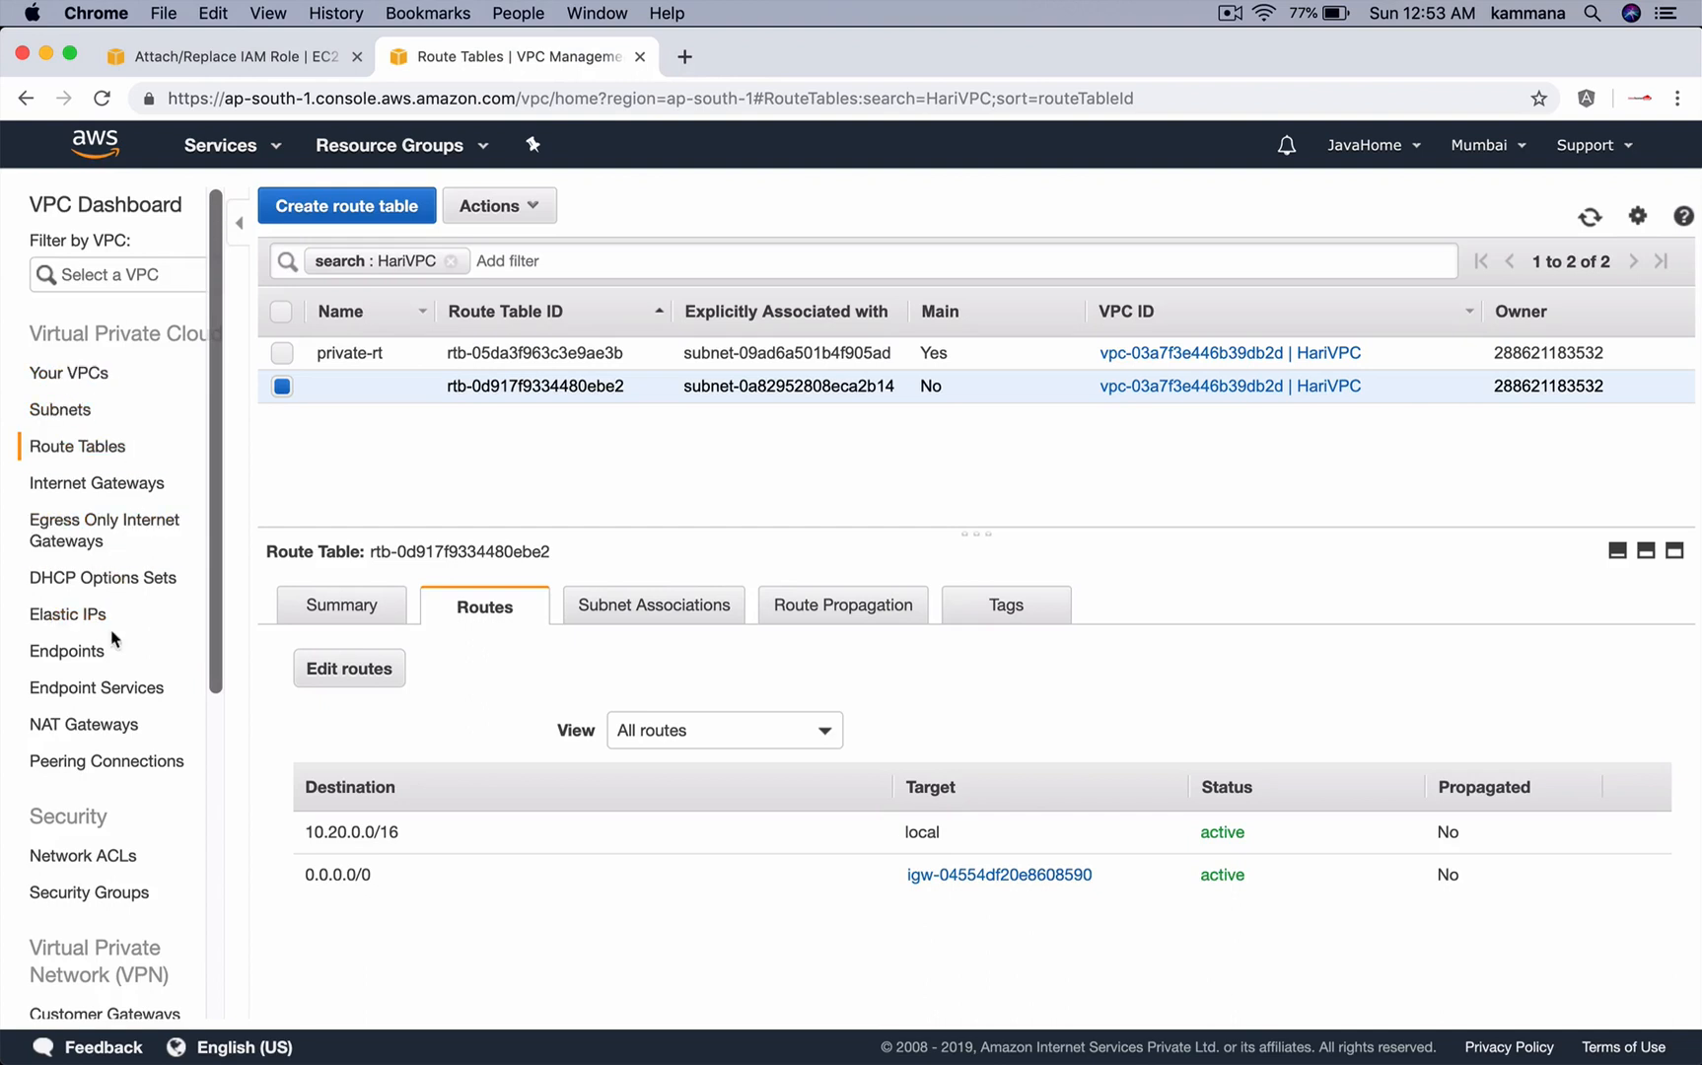
left_click(67, 651)
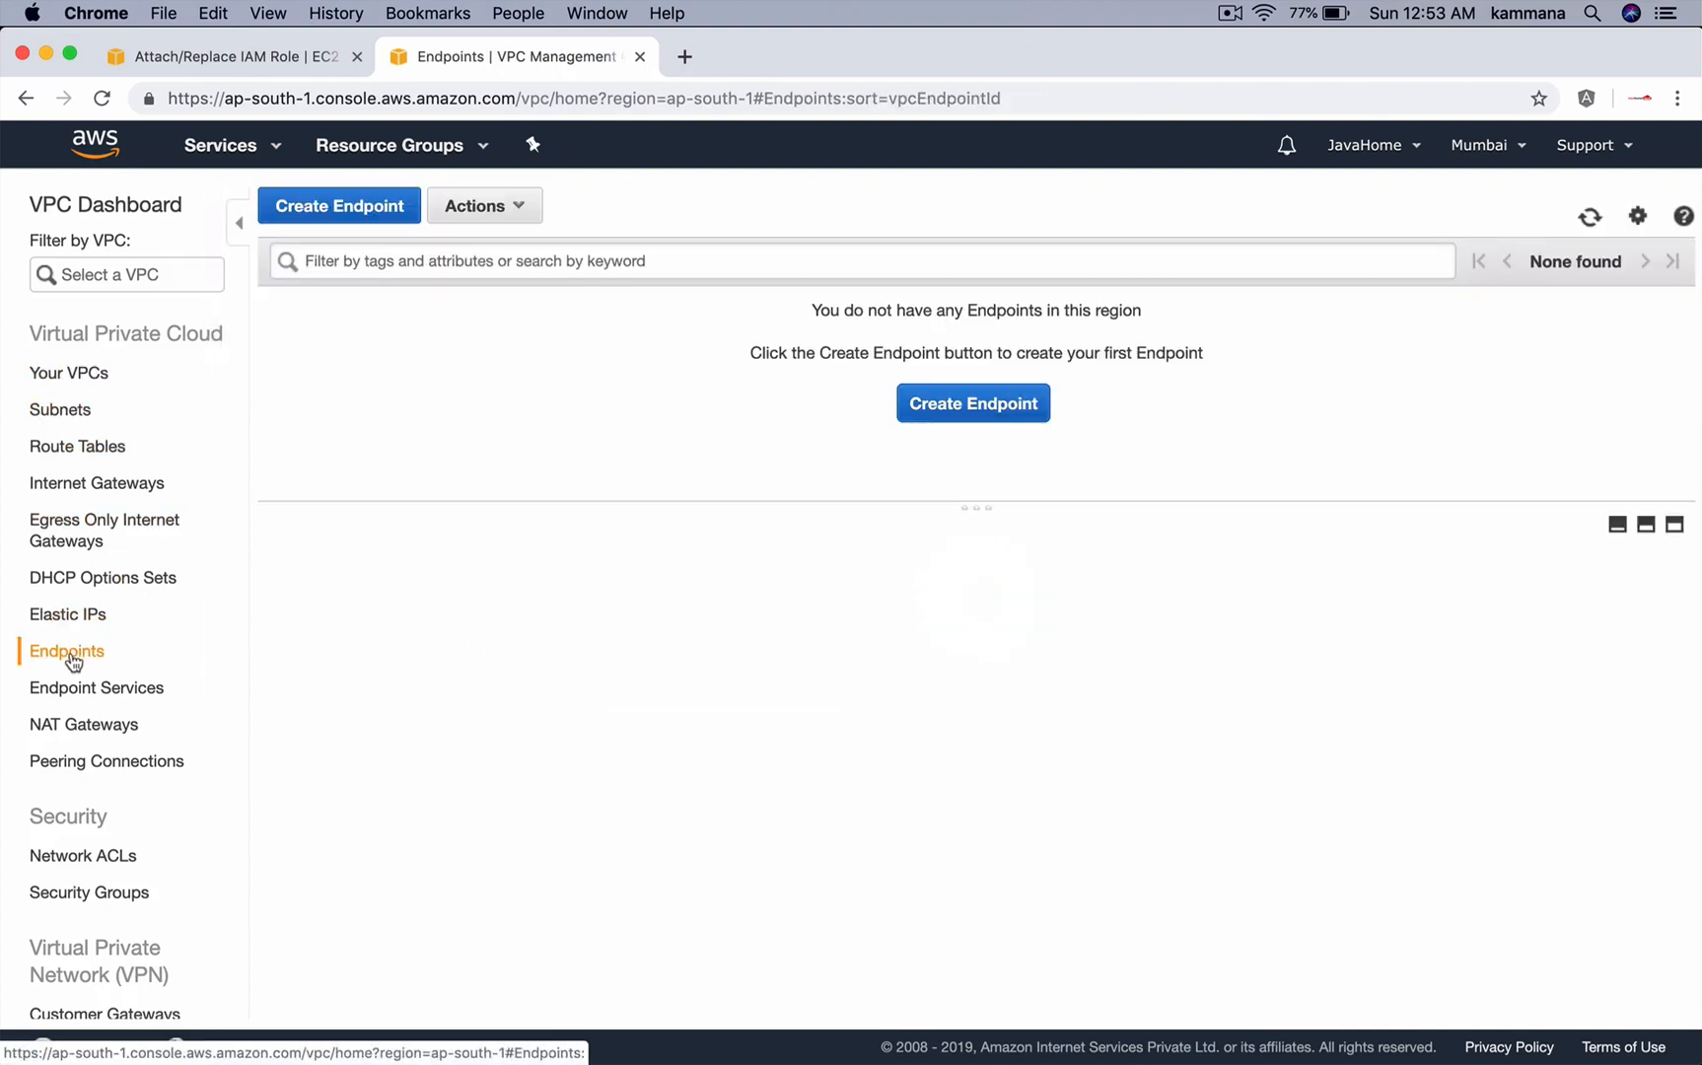
Start a new endpoint and choose the com.amazonaws.ap-south-1.s3 Gateway service
left_click(339, 205)
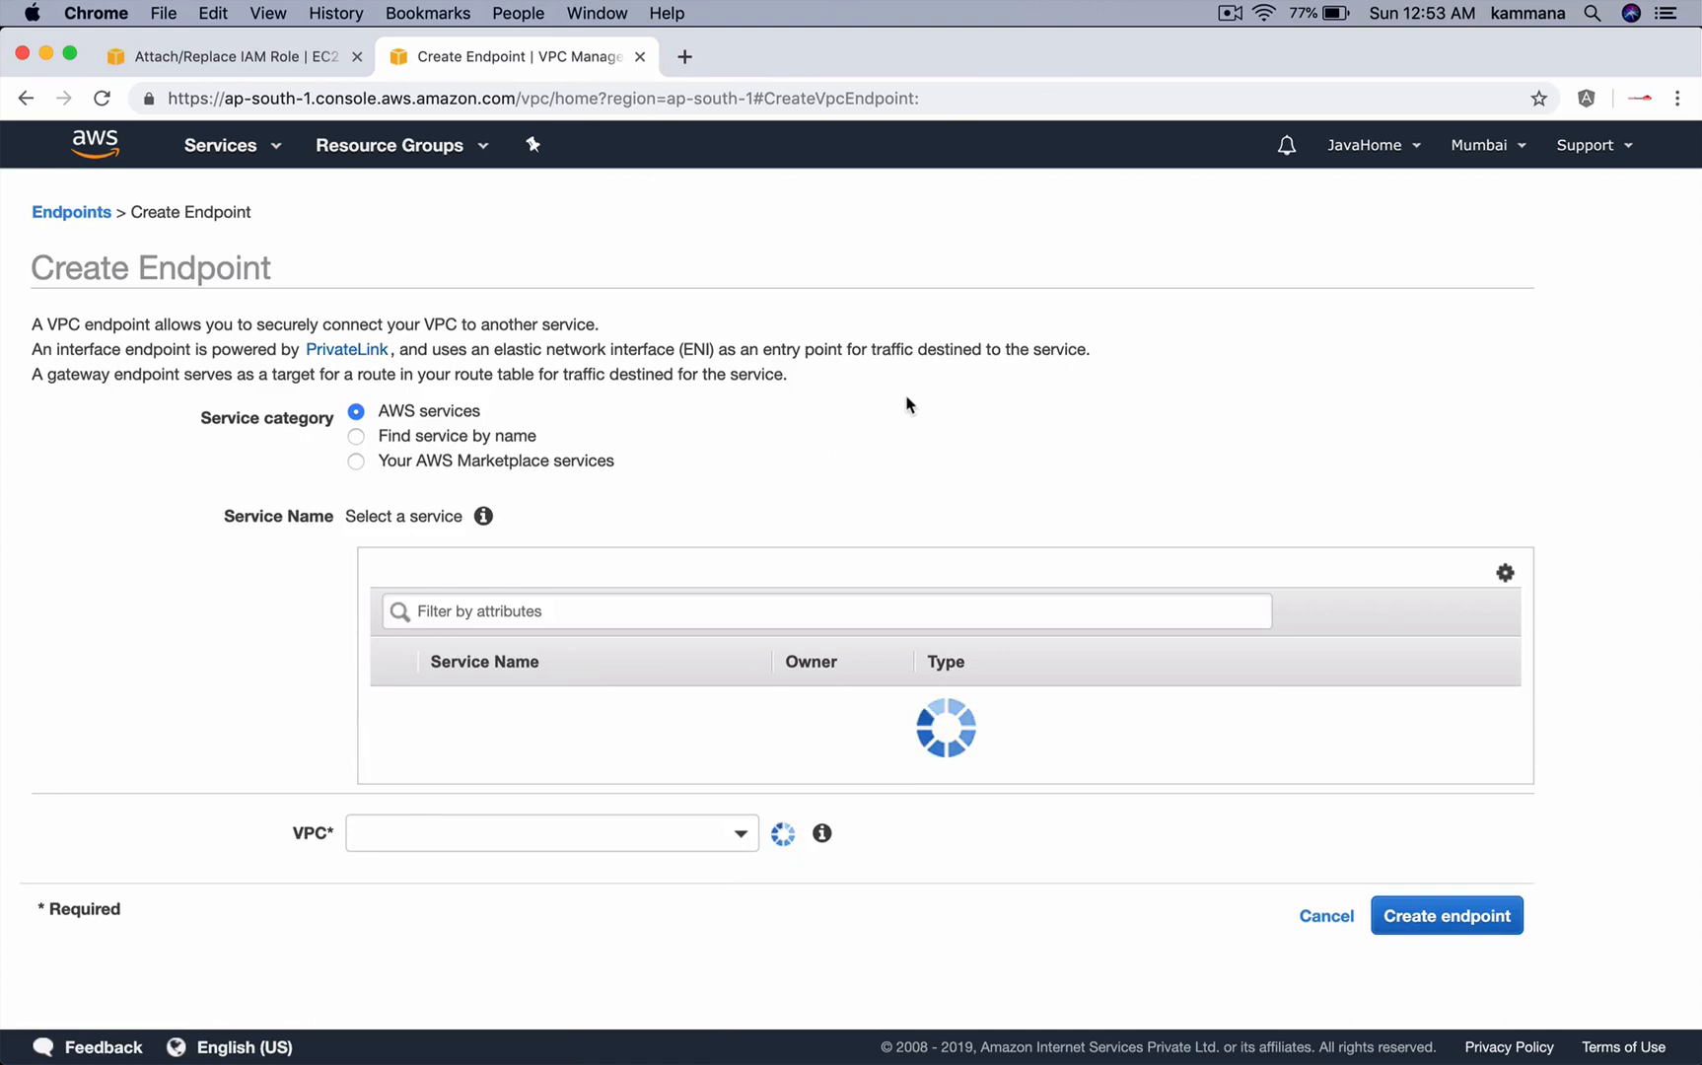
scroll("down", 3)
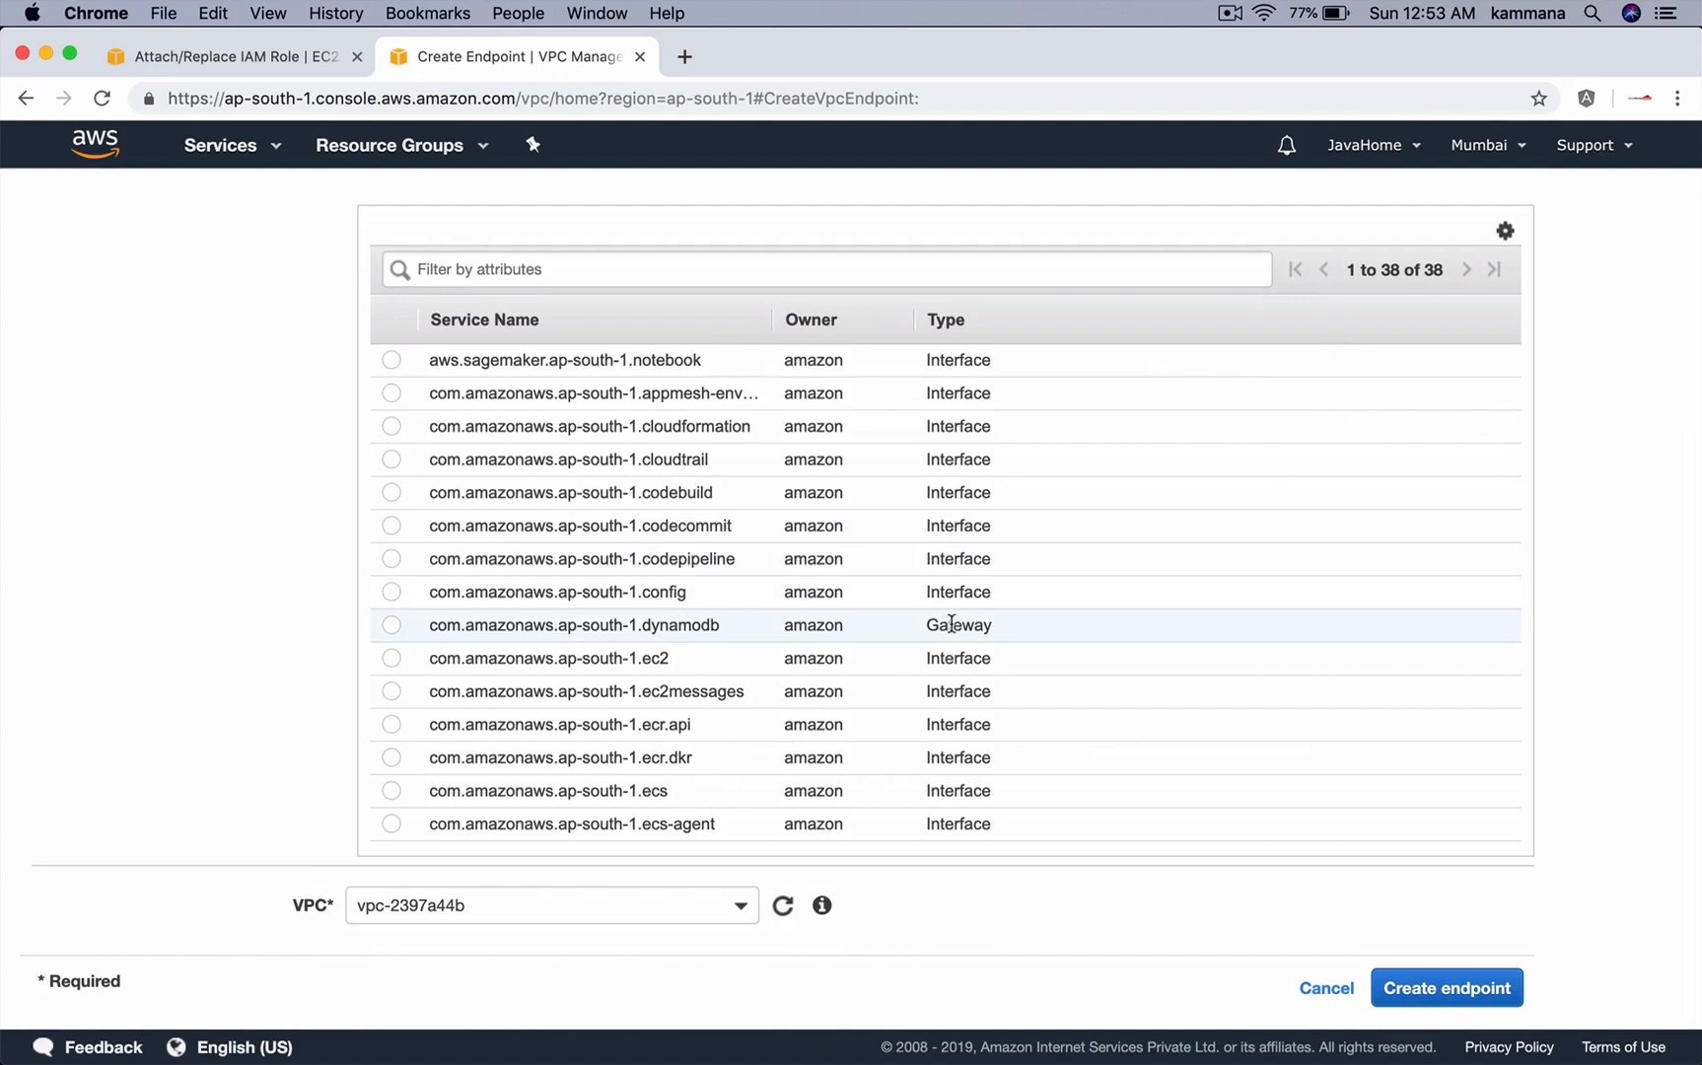
scroll("down", 3)
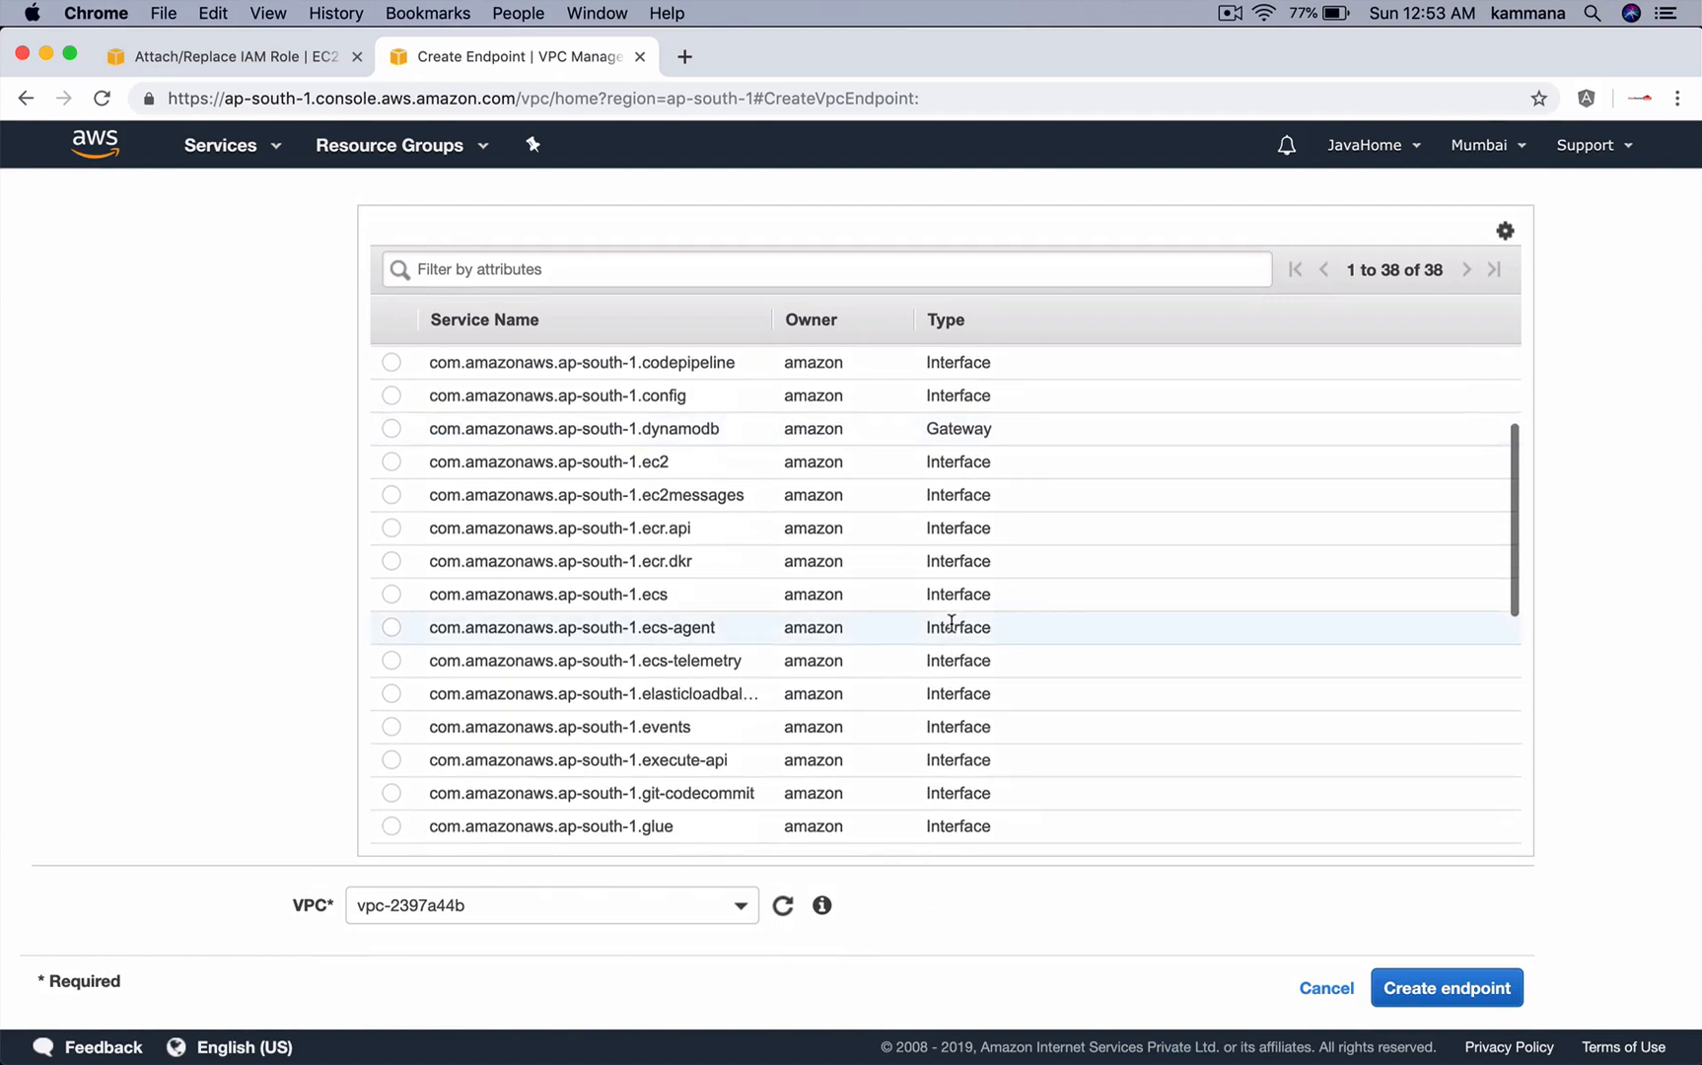
scroll("down", 3)
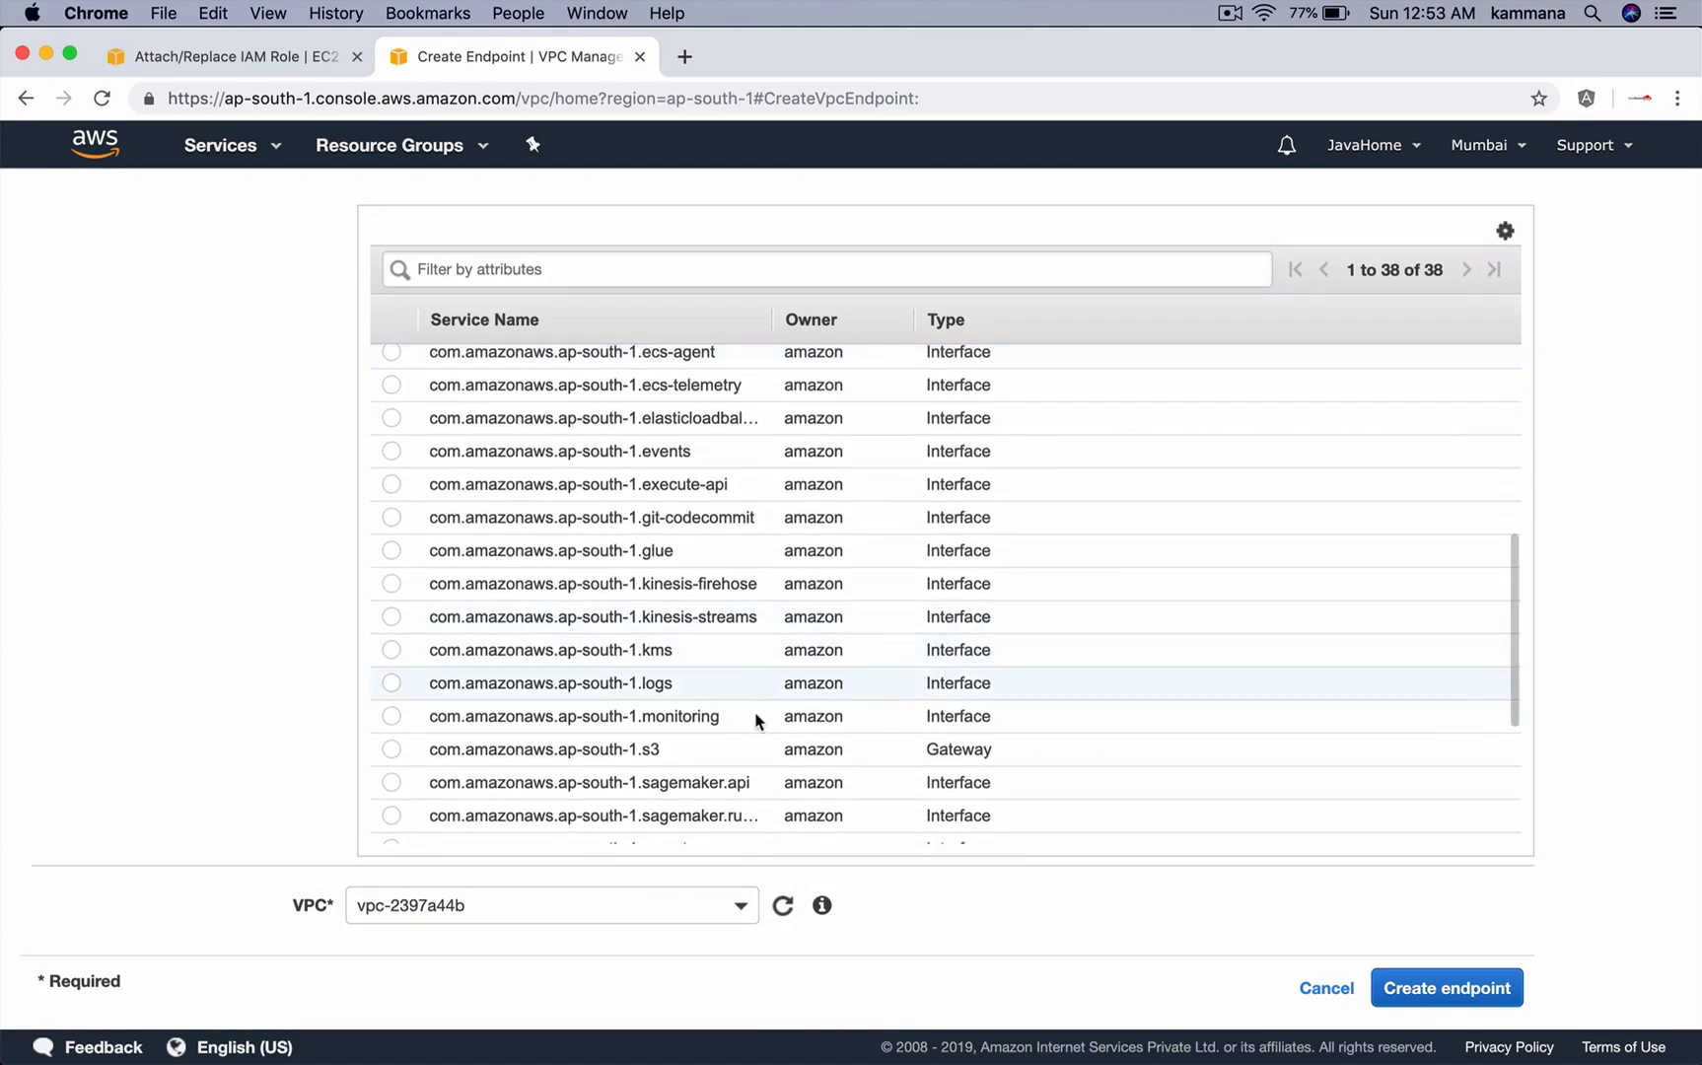
mouse_move(939, 757)
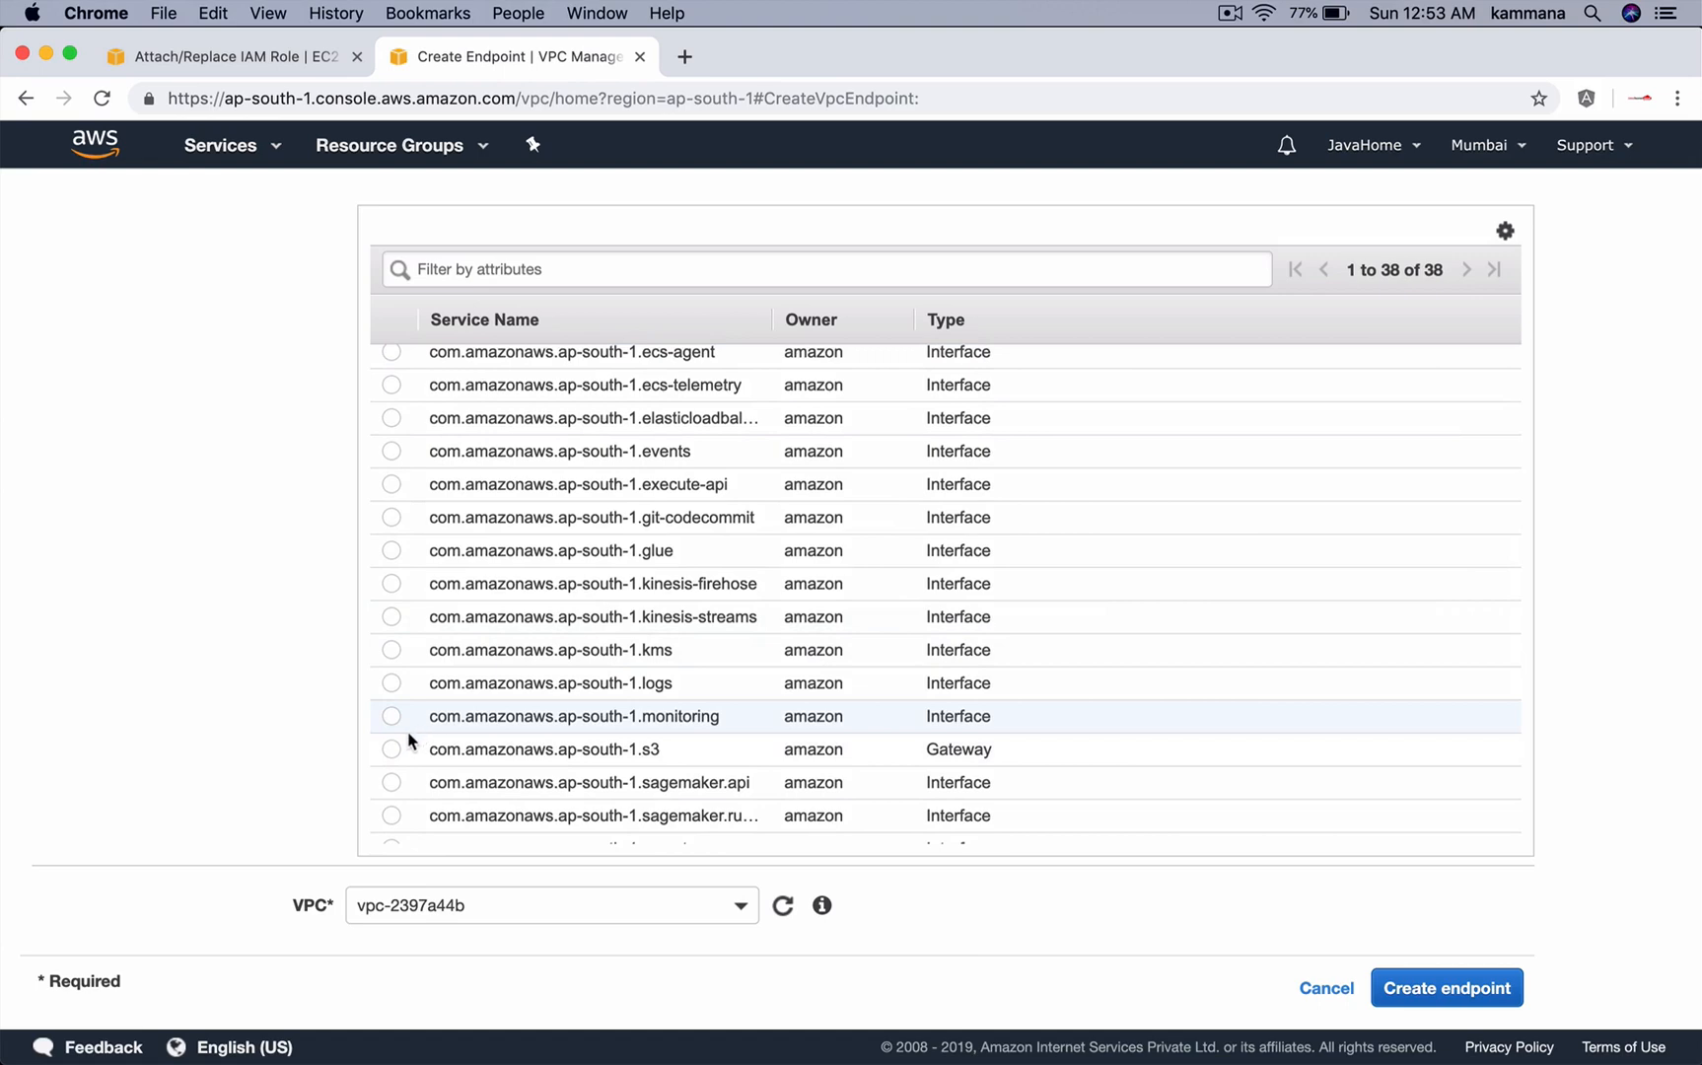
left_click(392, 750)
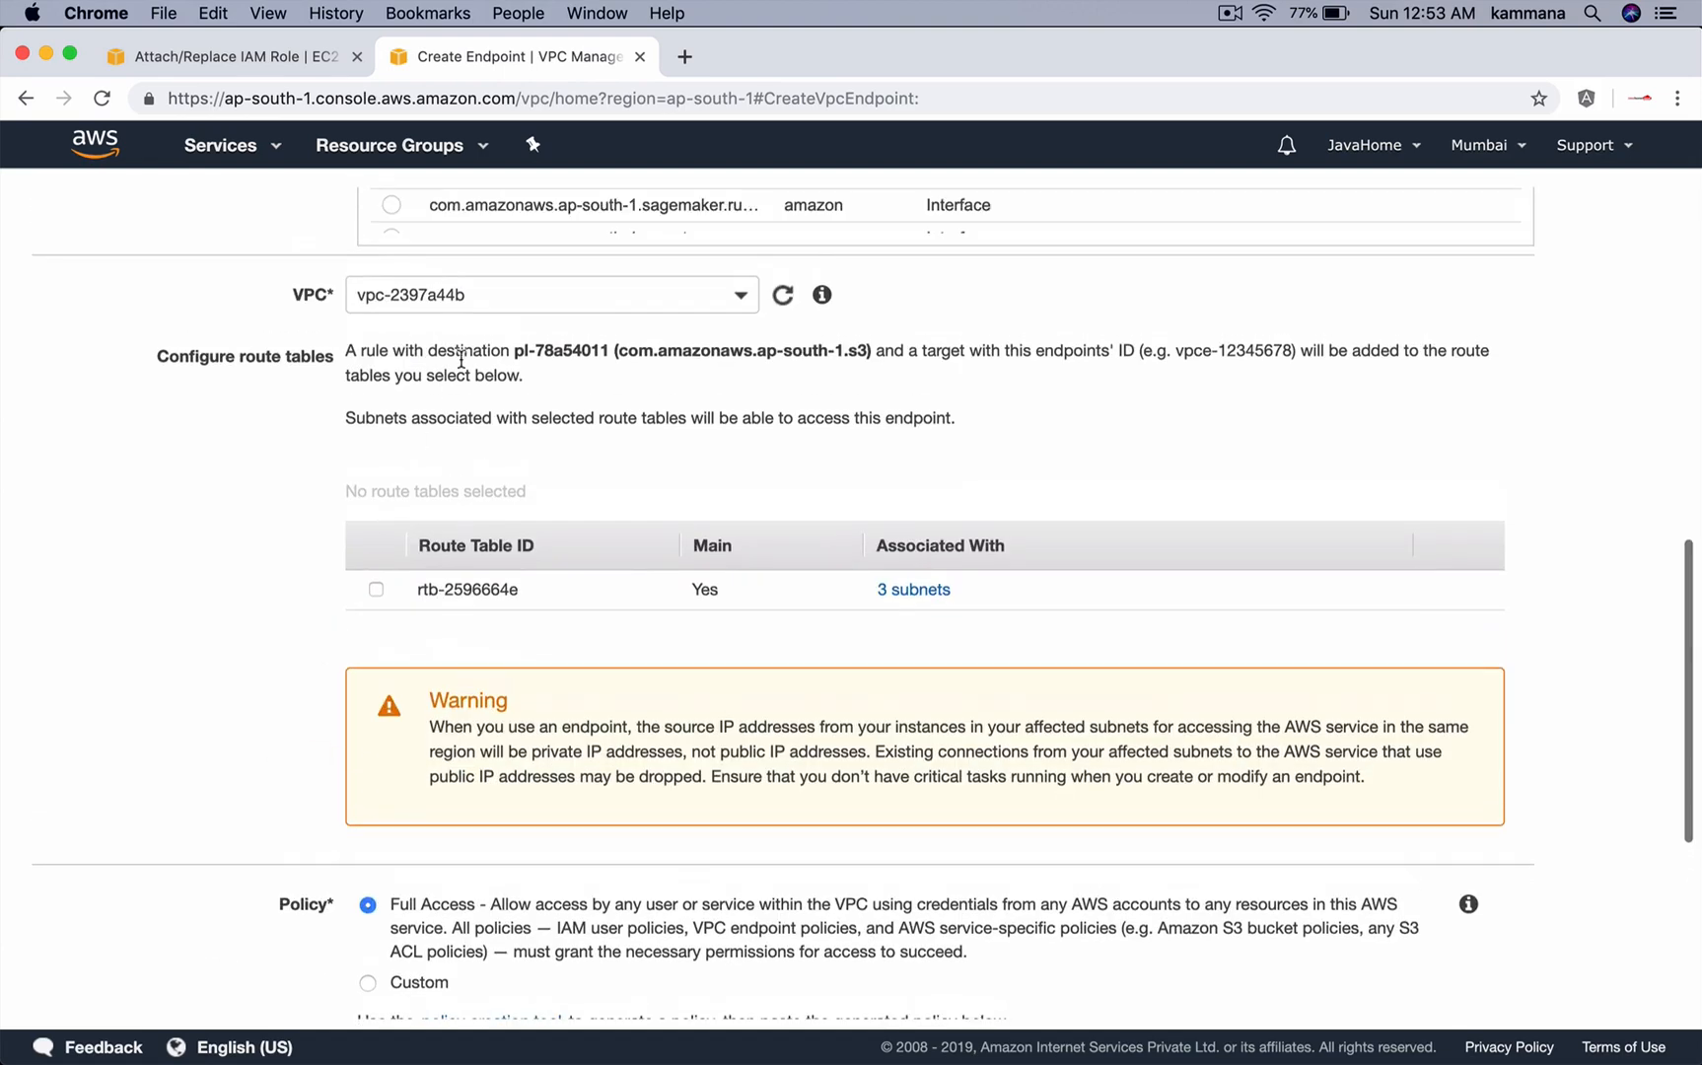
Create the S3 gateway endpoint in HariVPC with both route tables and Full Access policy
left_click(552, 294)
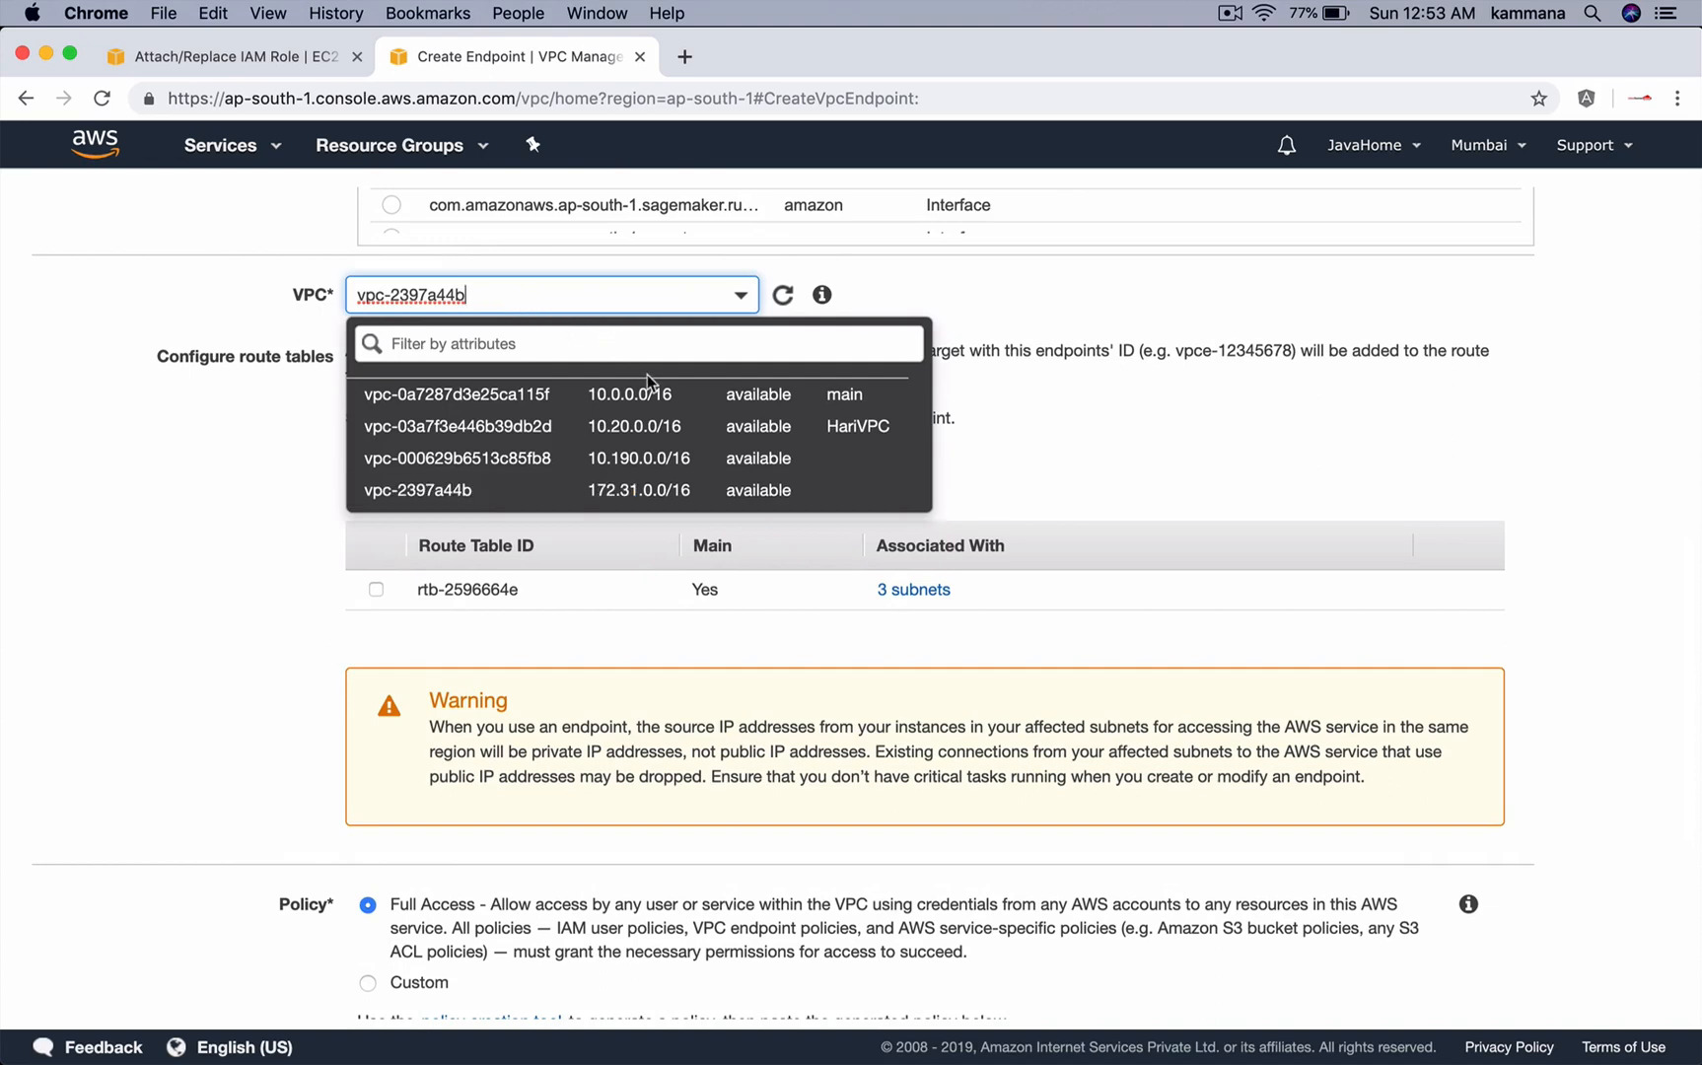
left_click(458, 426)
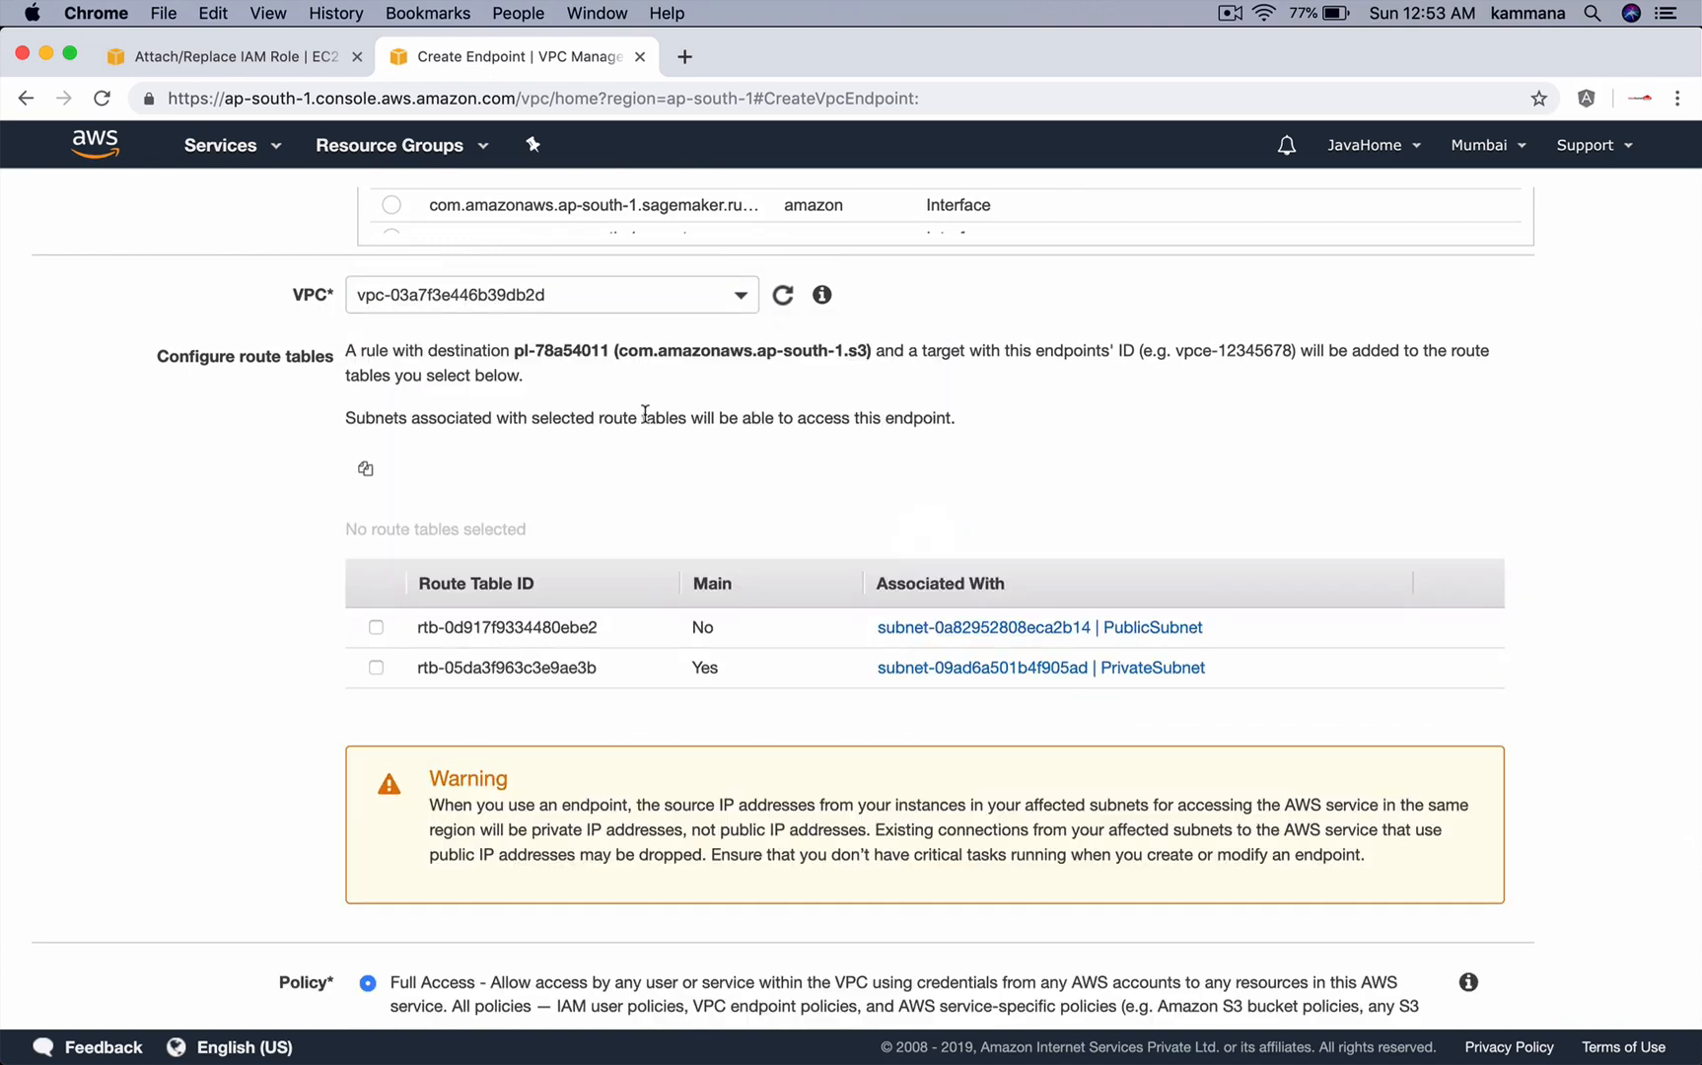
mouse_move(566, 367)
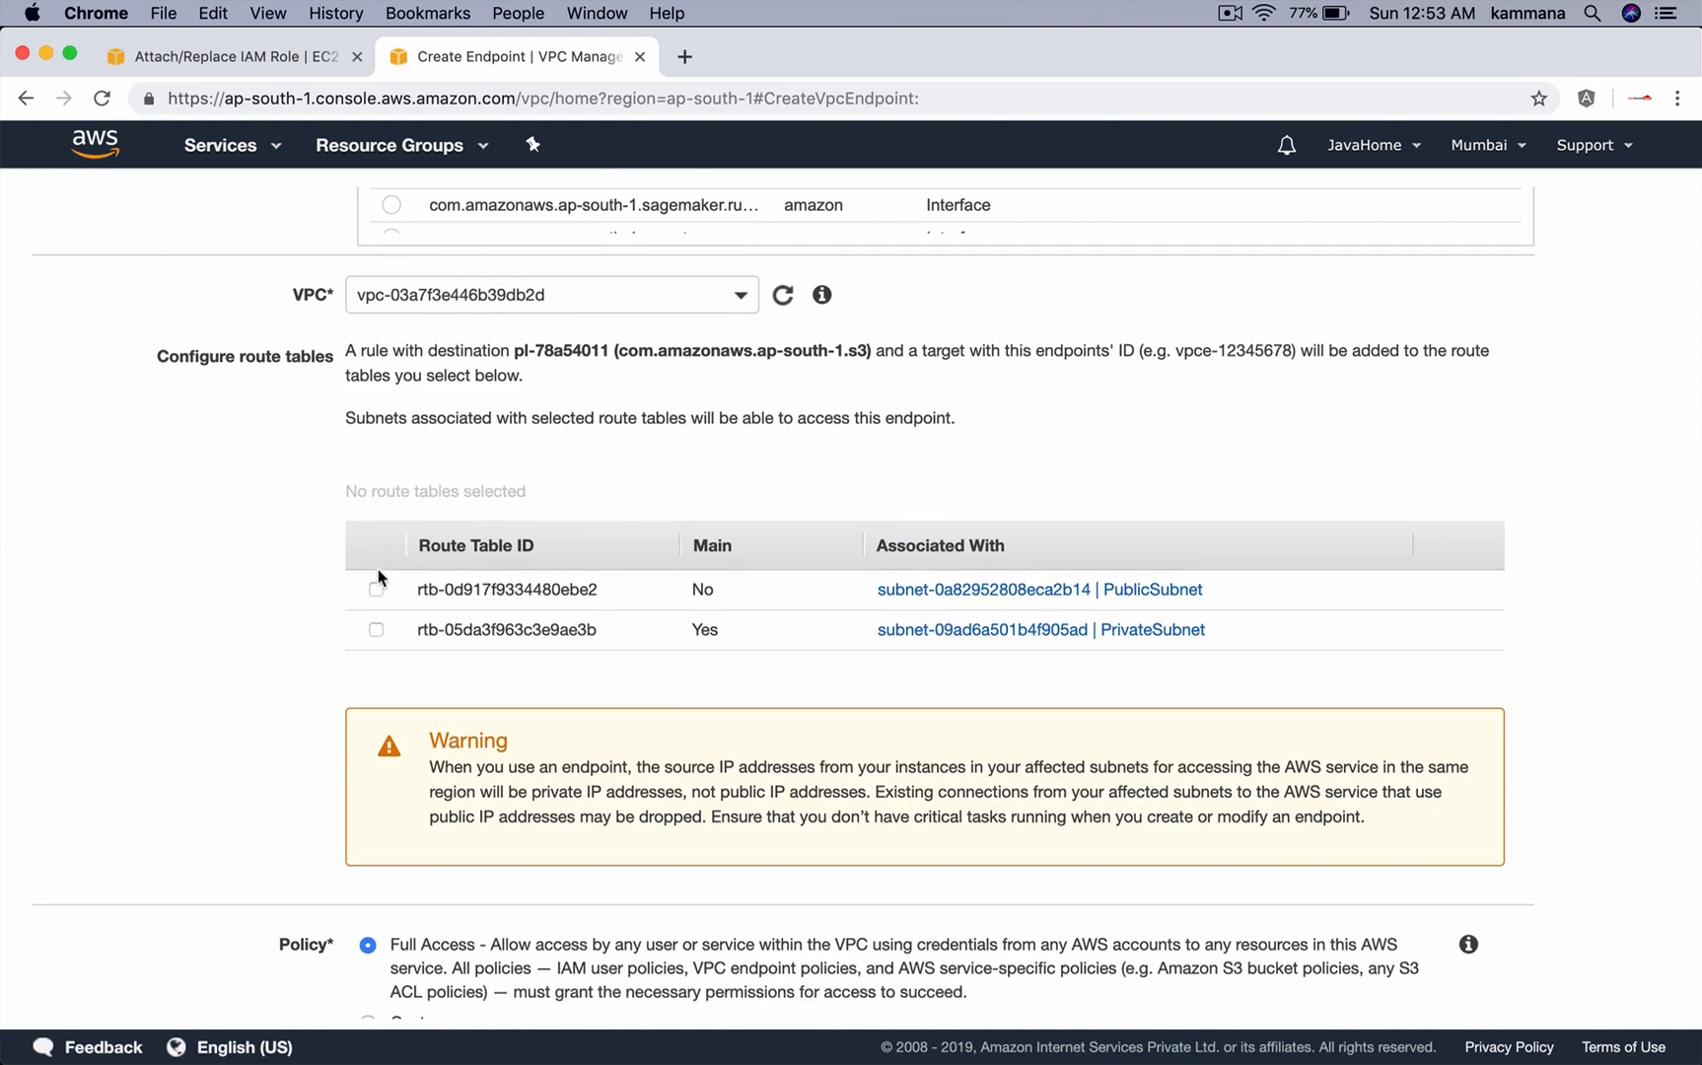
left_click(375, 630)
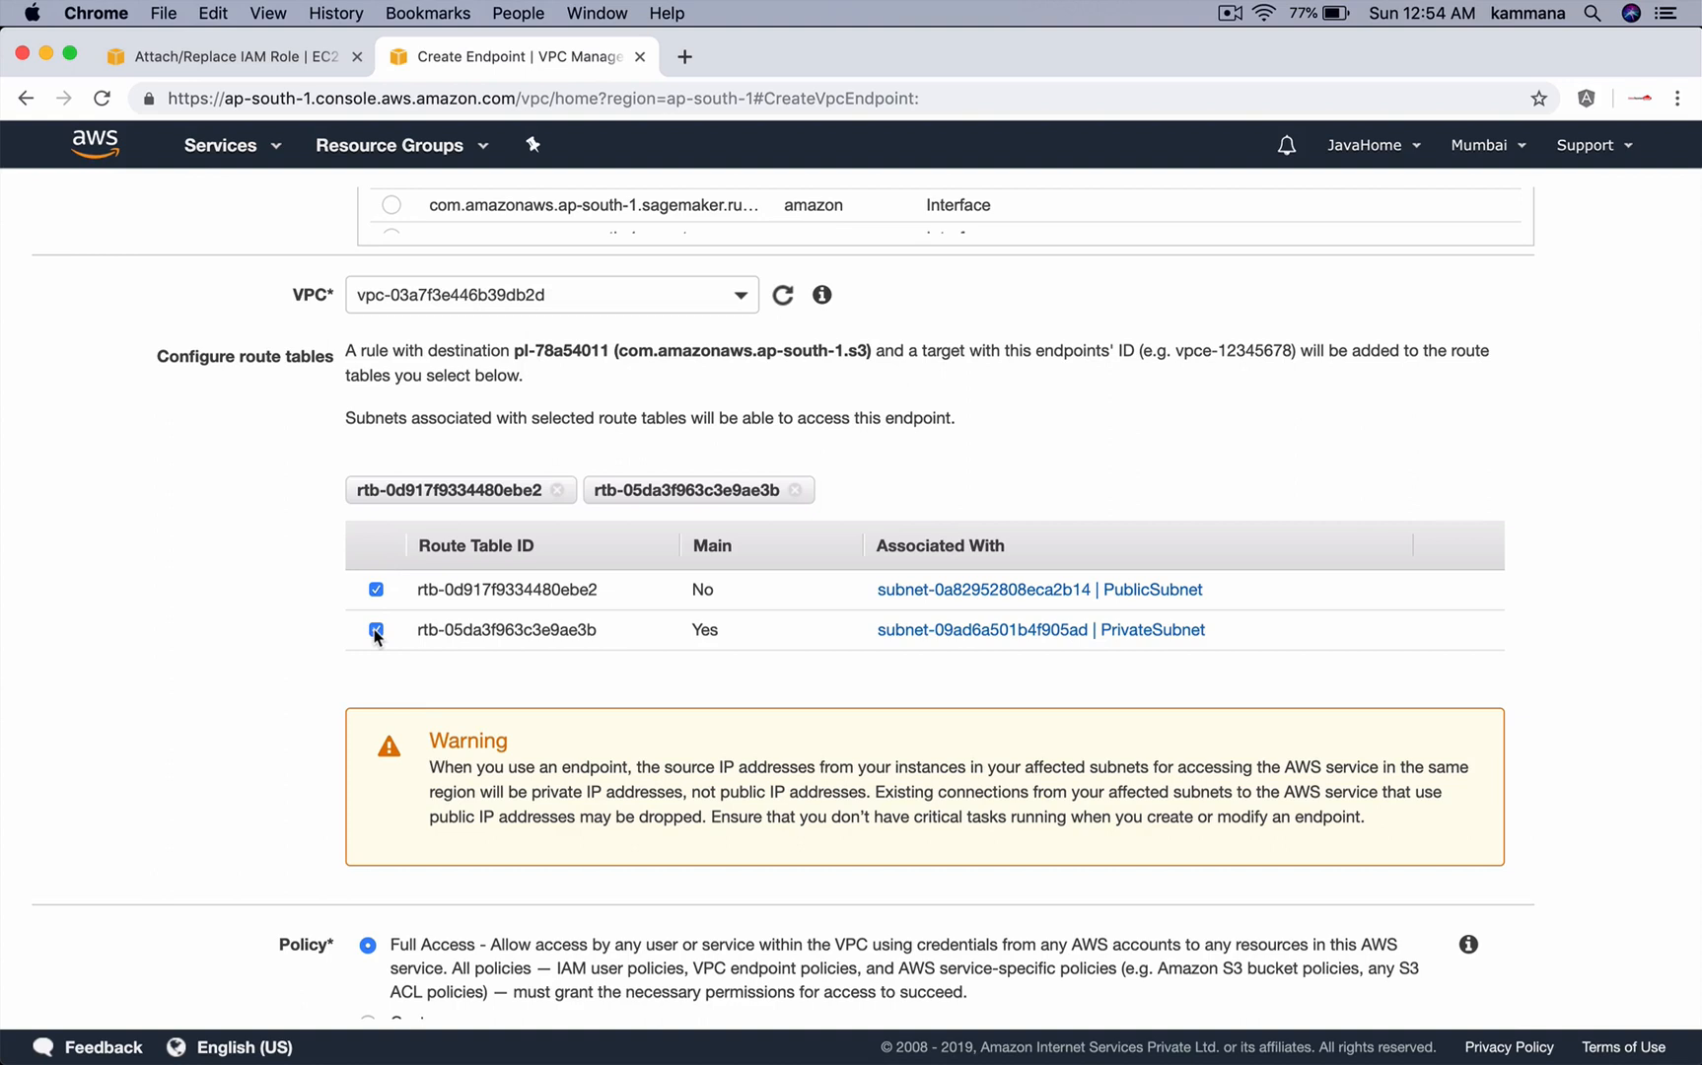
scroll("down", 3)
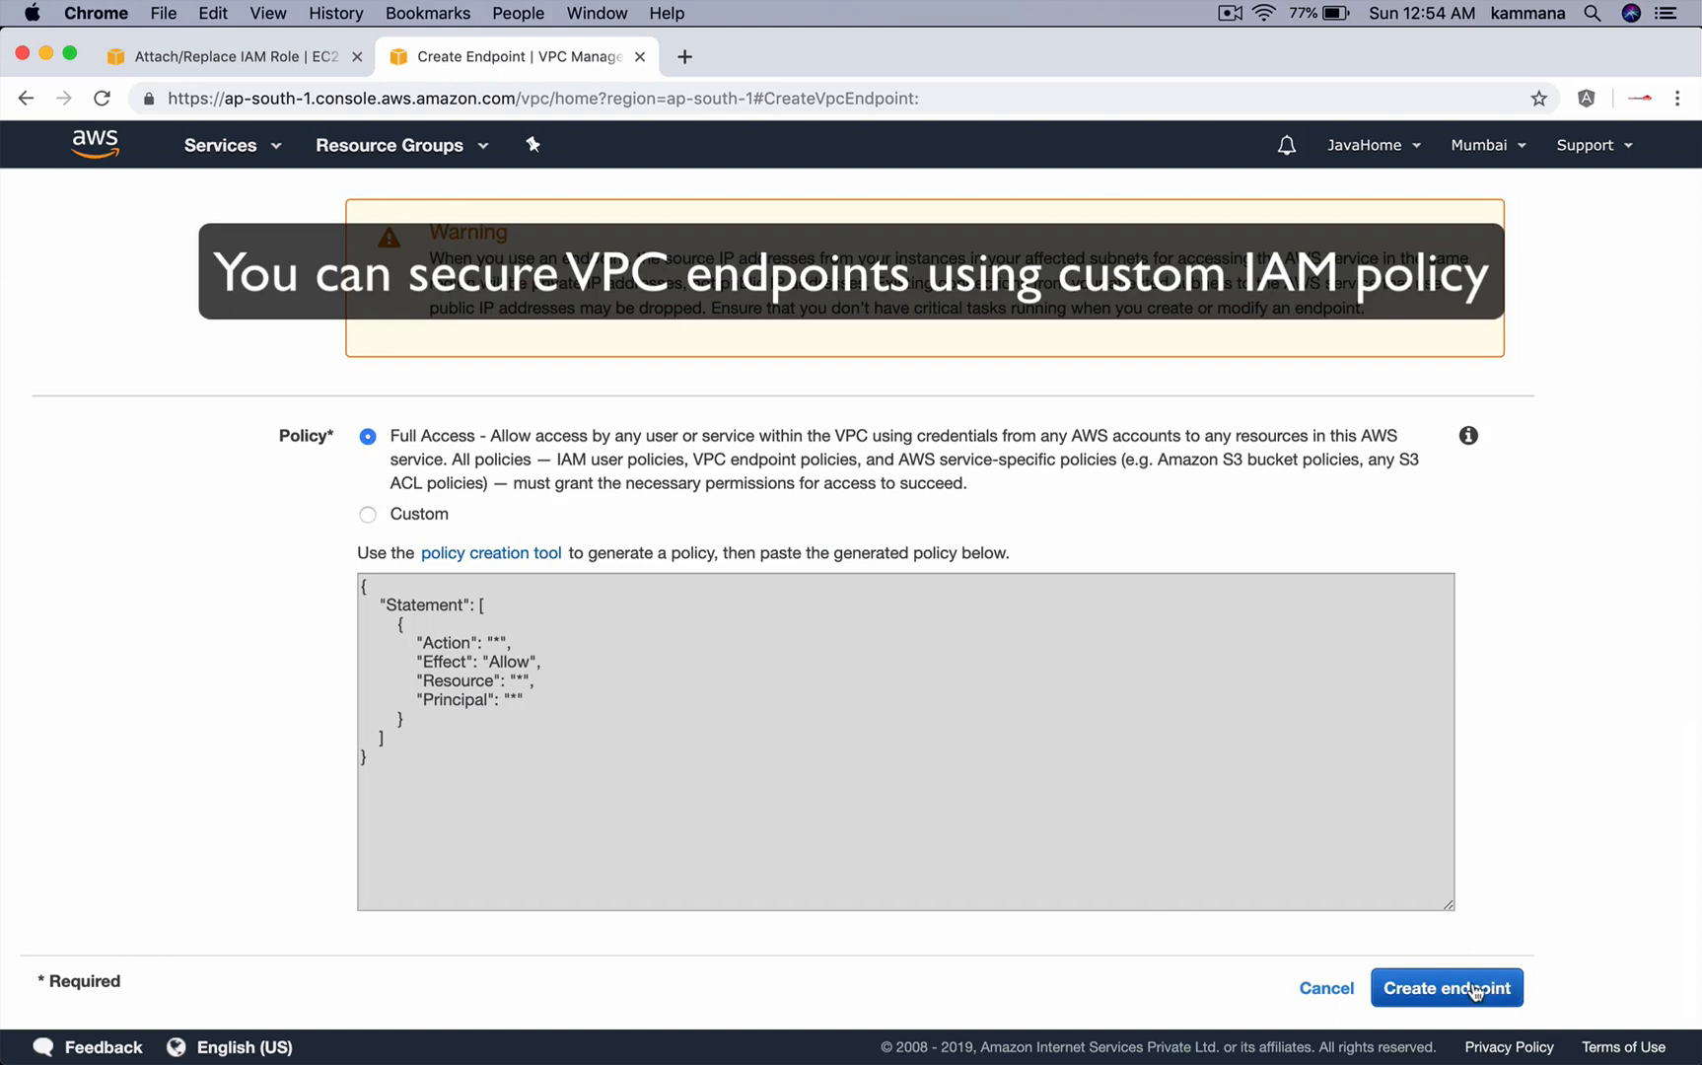
left_click(1446, 987)
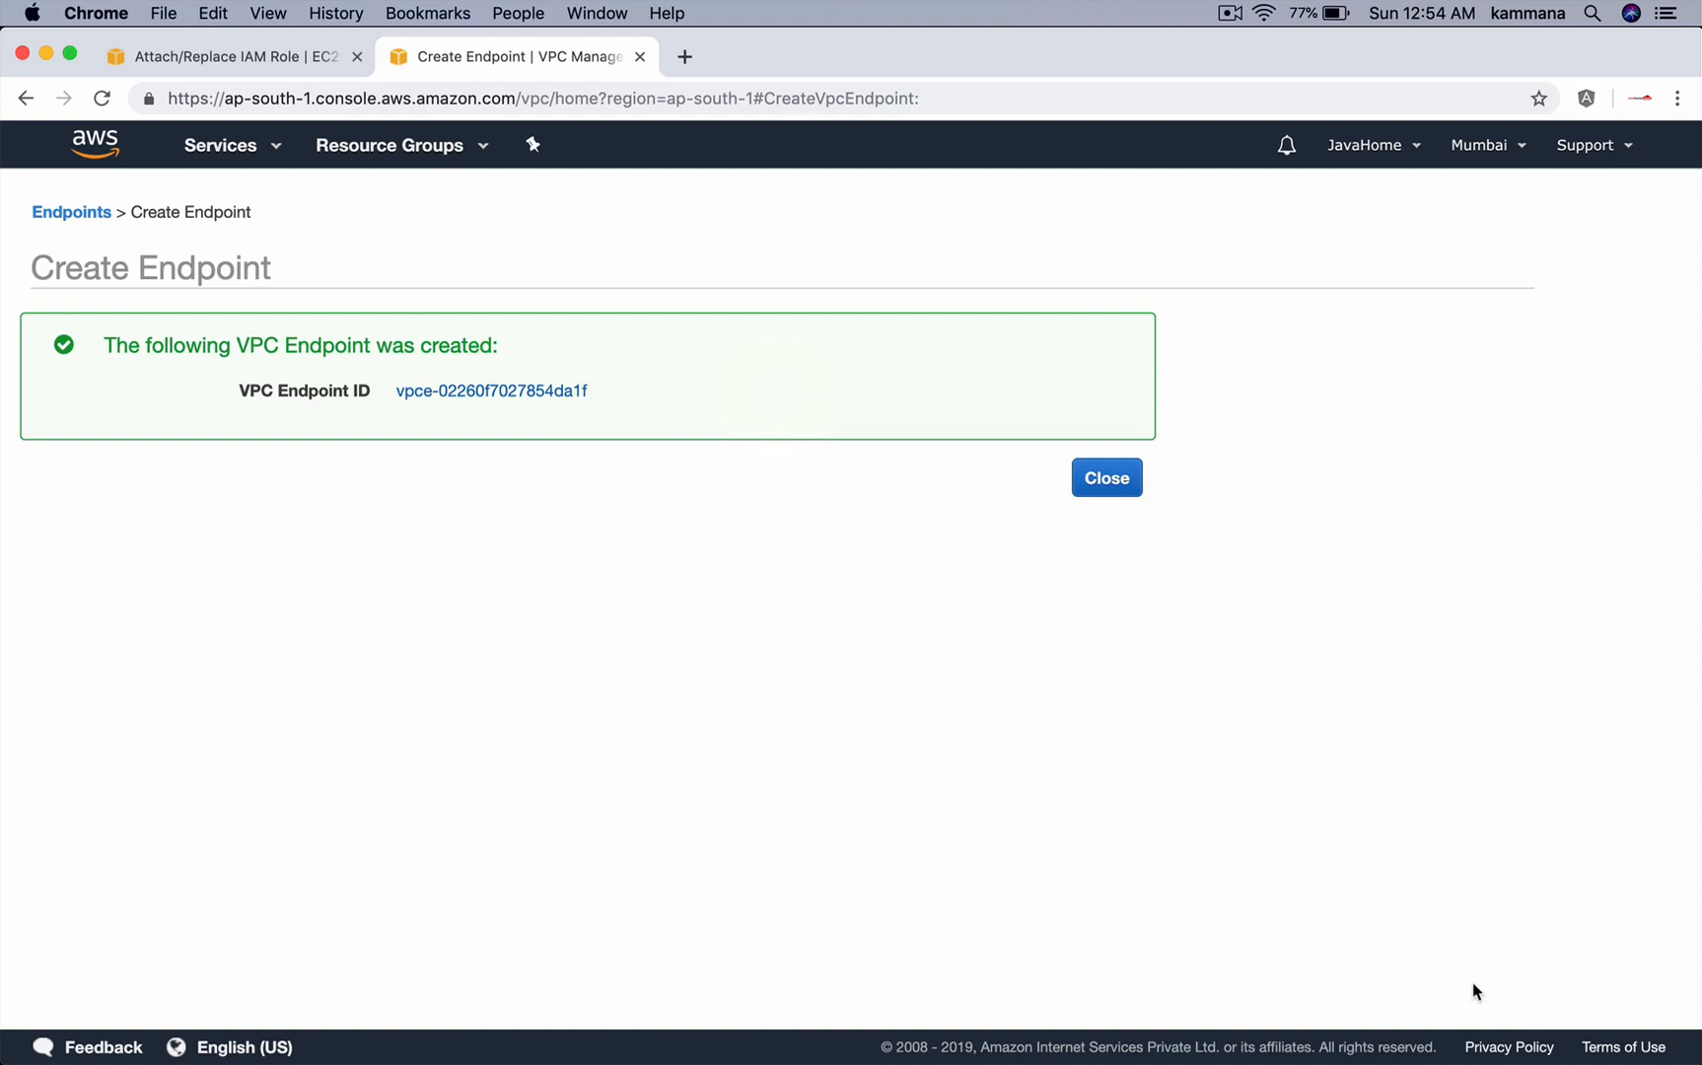
mouse_move(1322, 734)
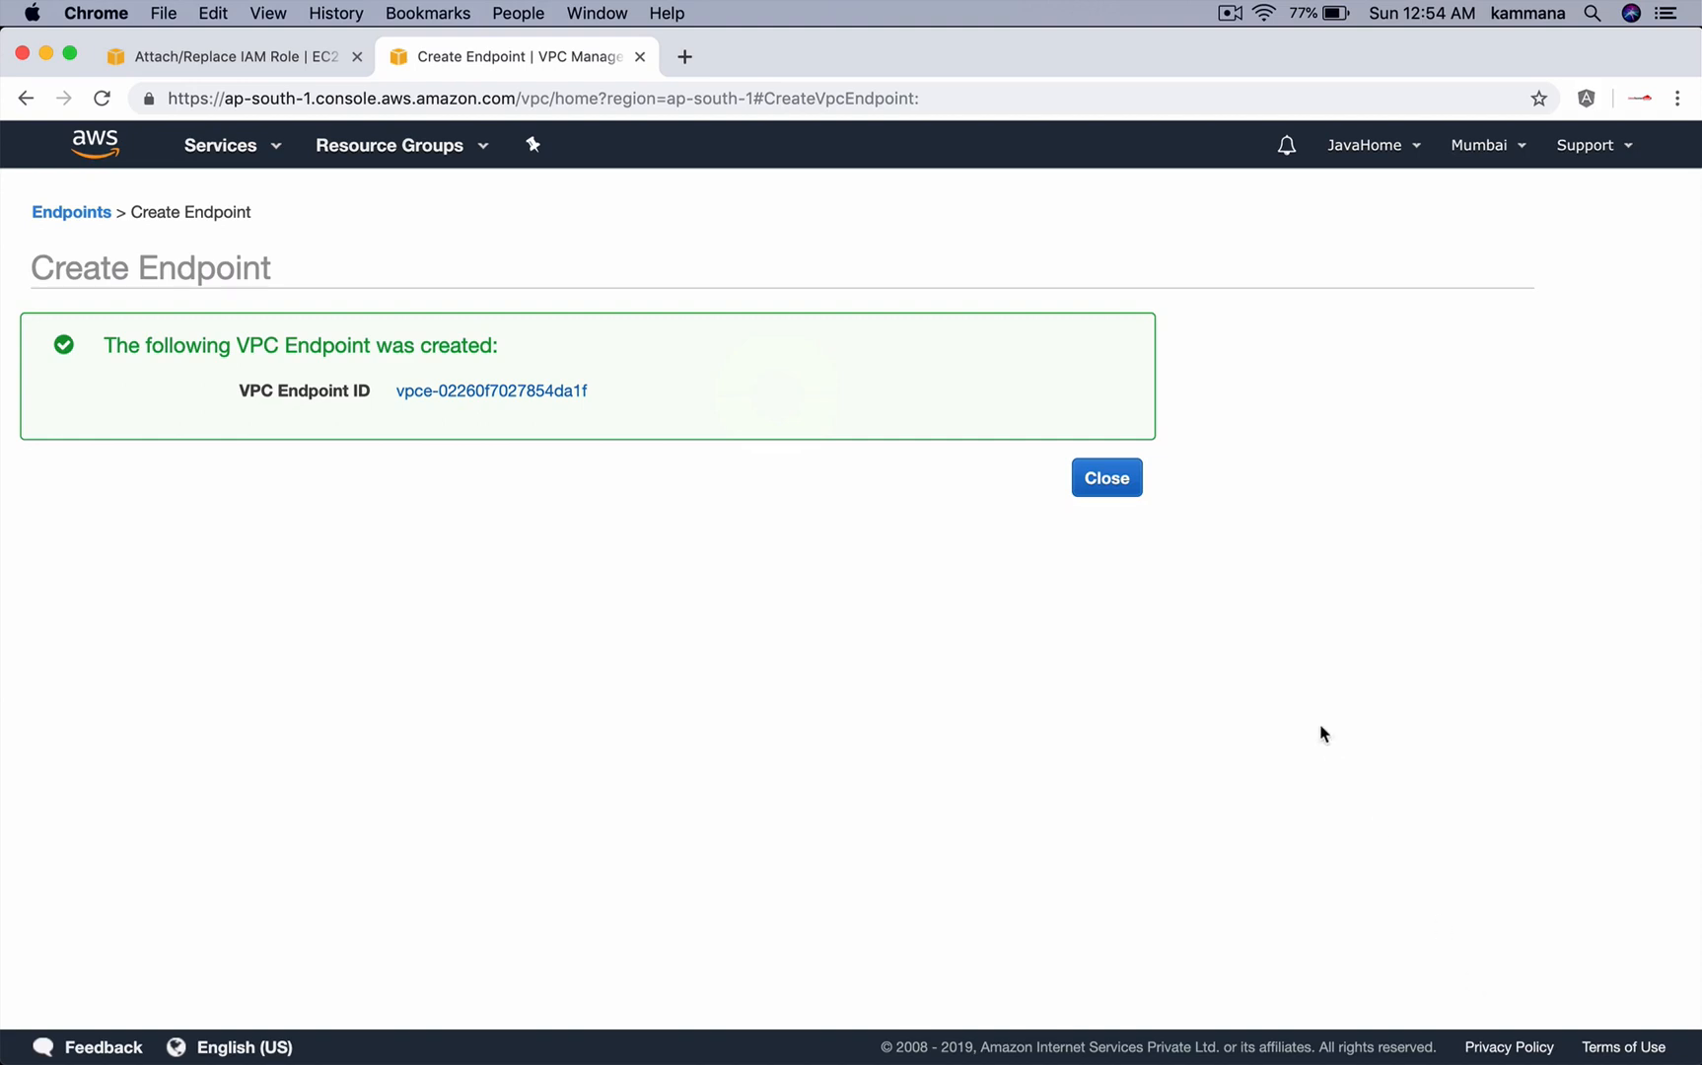
Dismiss the endpoint-created confirmation to return to the Endpoints list
left_click(1107, 478)
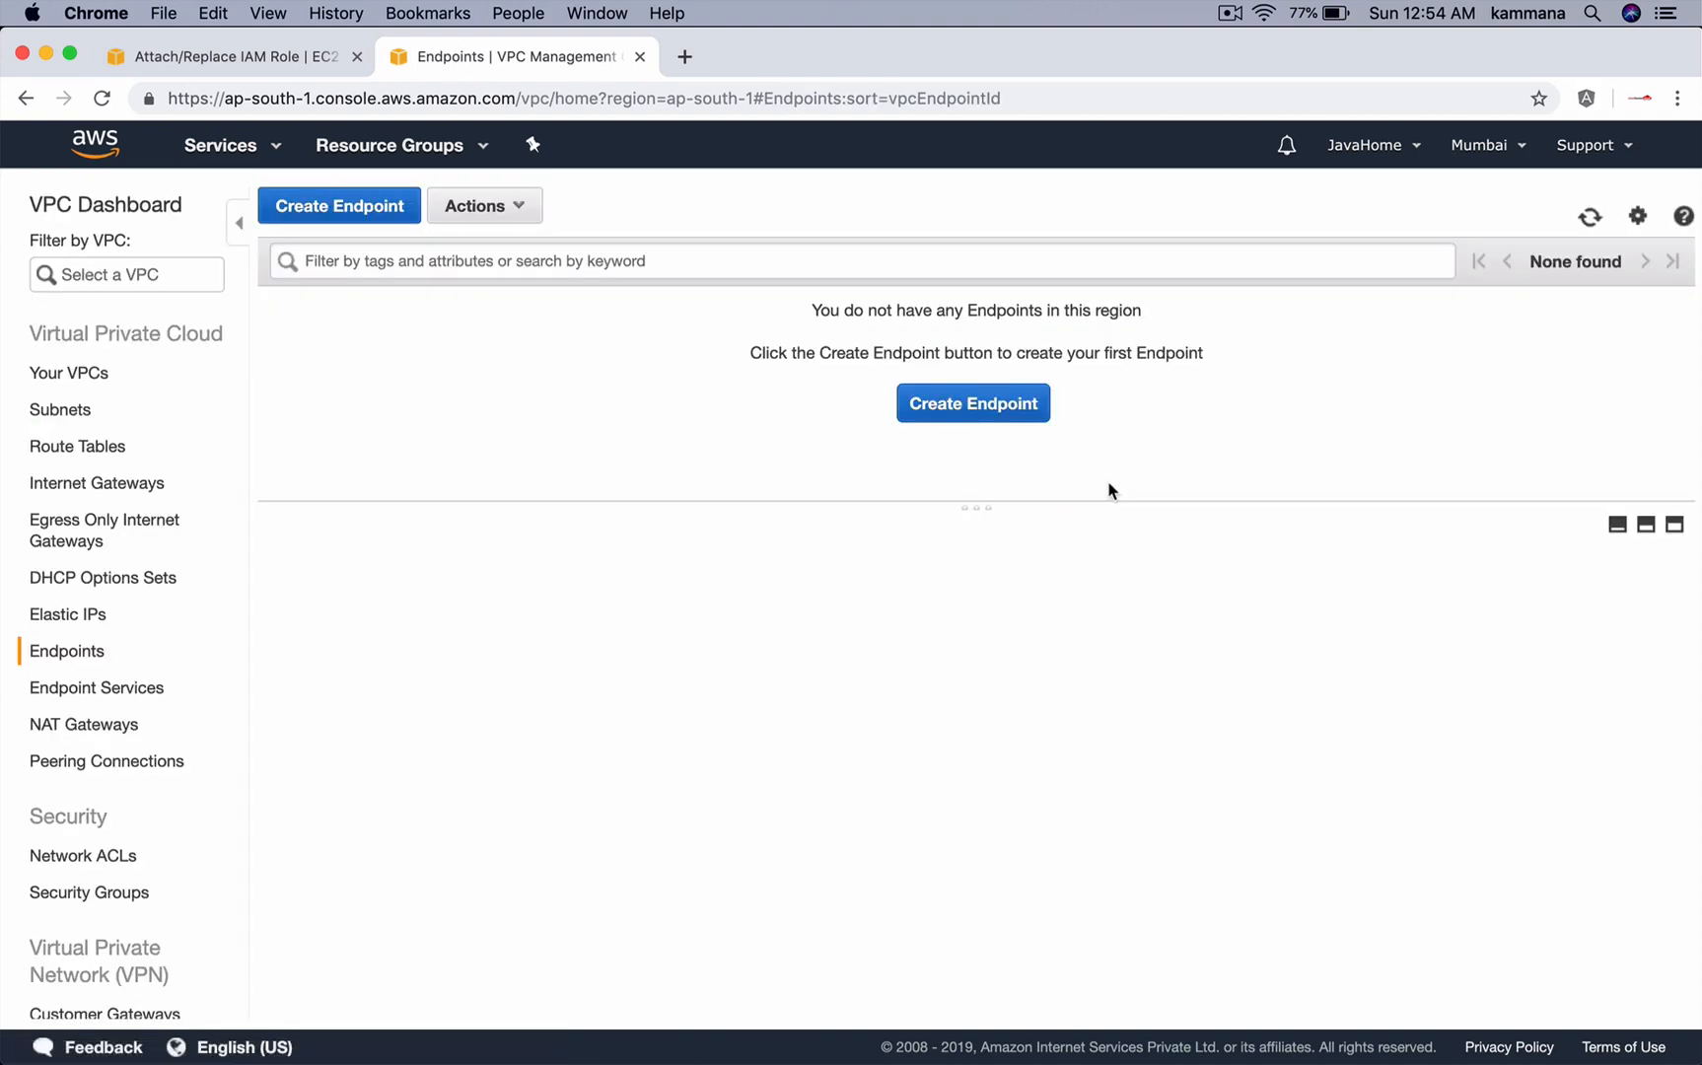
View the public route table rtb-0d917f9334480ebe2 routes and highlight the pl-78a54011 S3 prefix-list destination
left_click(77, 446)
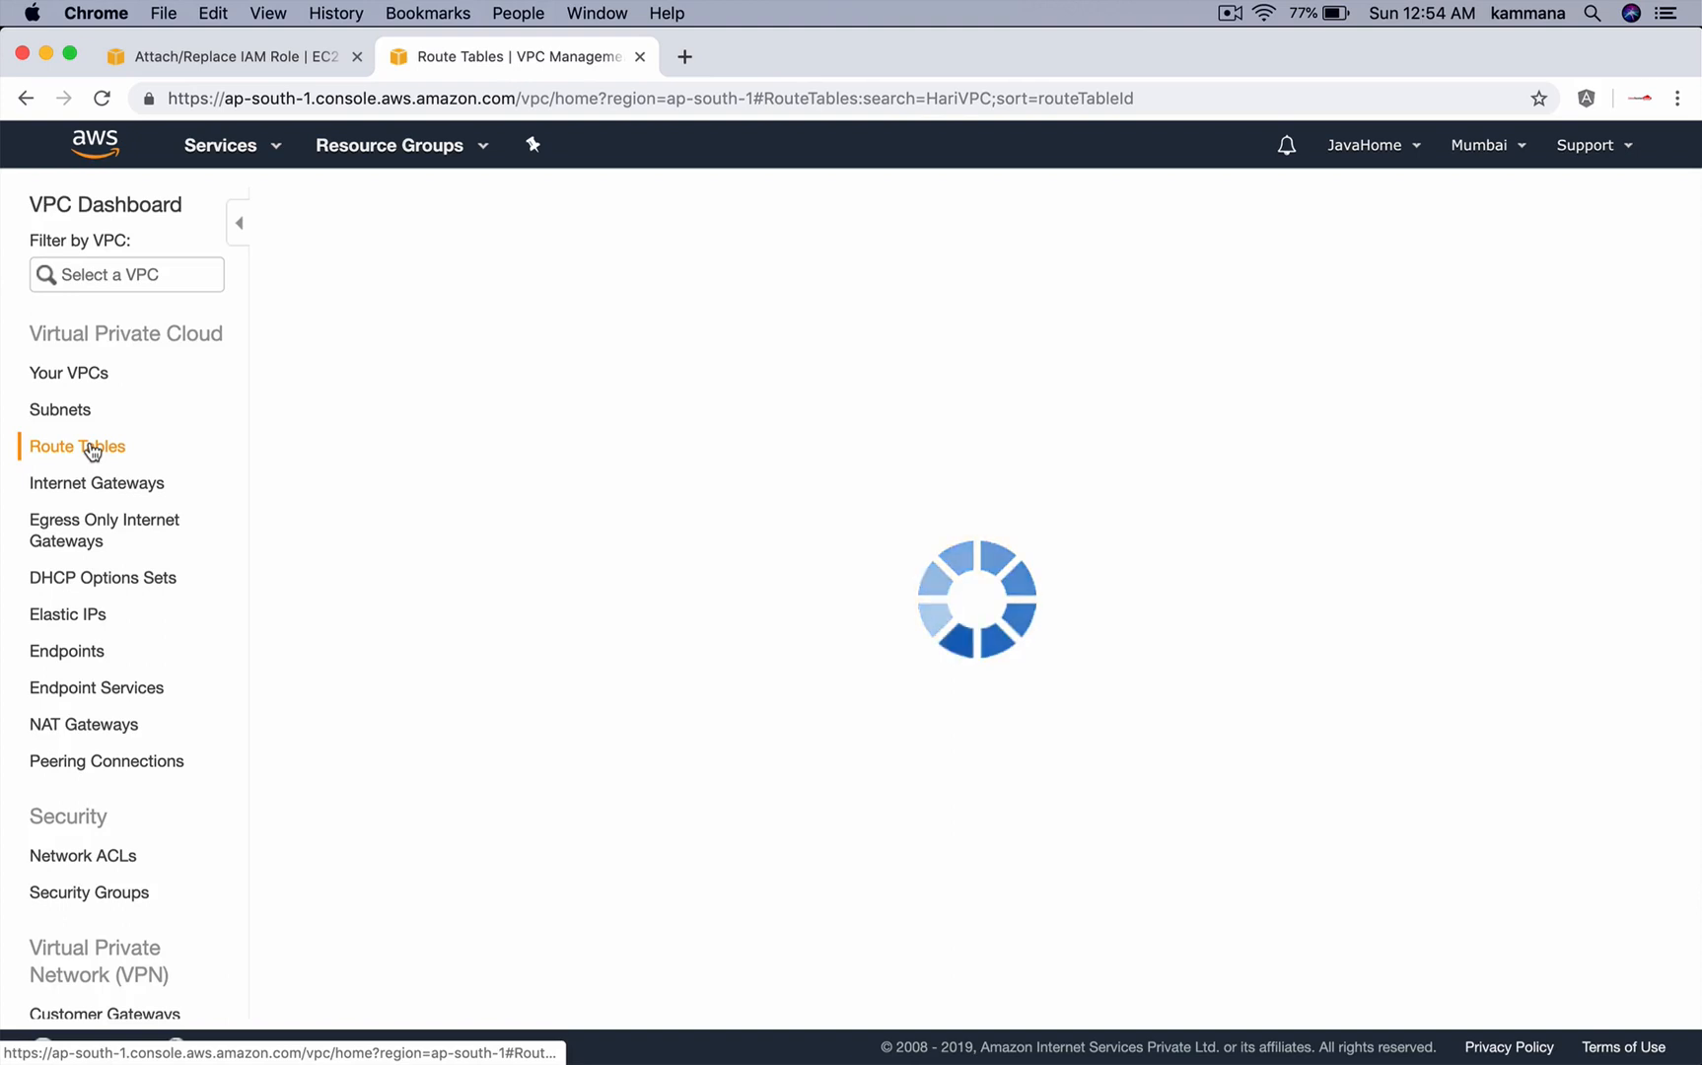
left_click(77, 445)
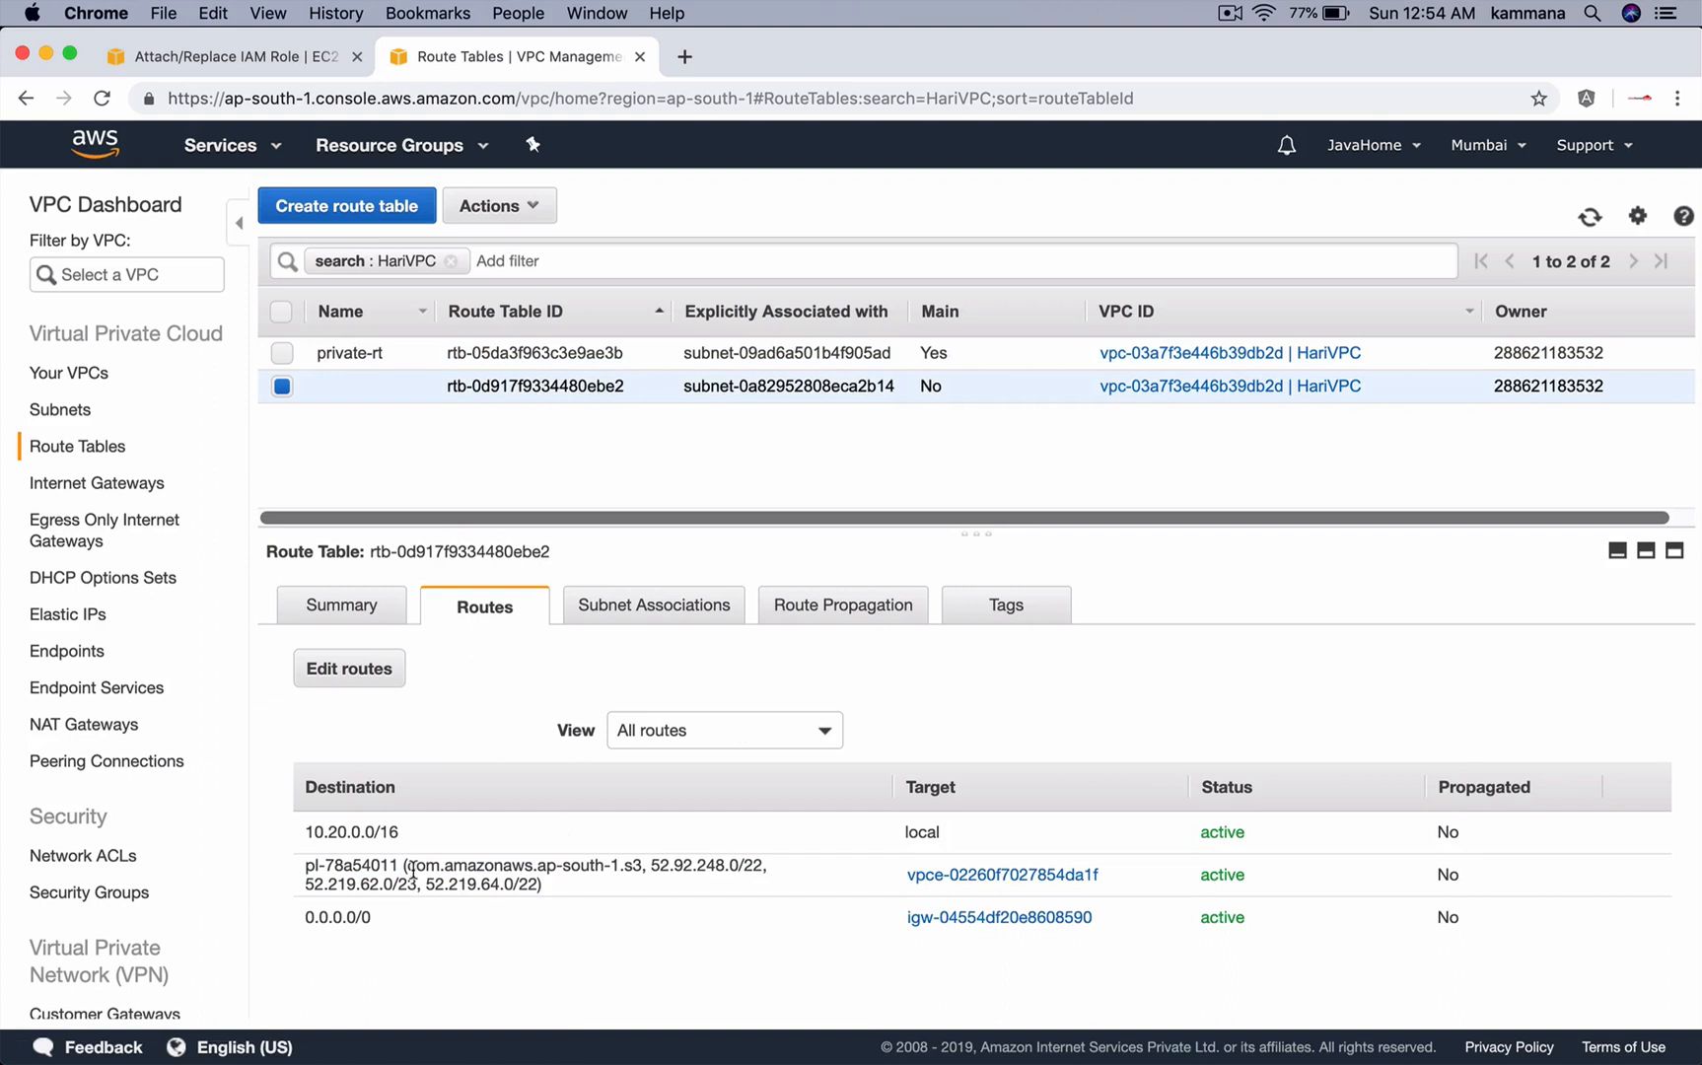
left_click_drag(411, 866, 540, 886)
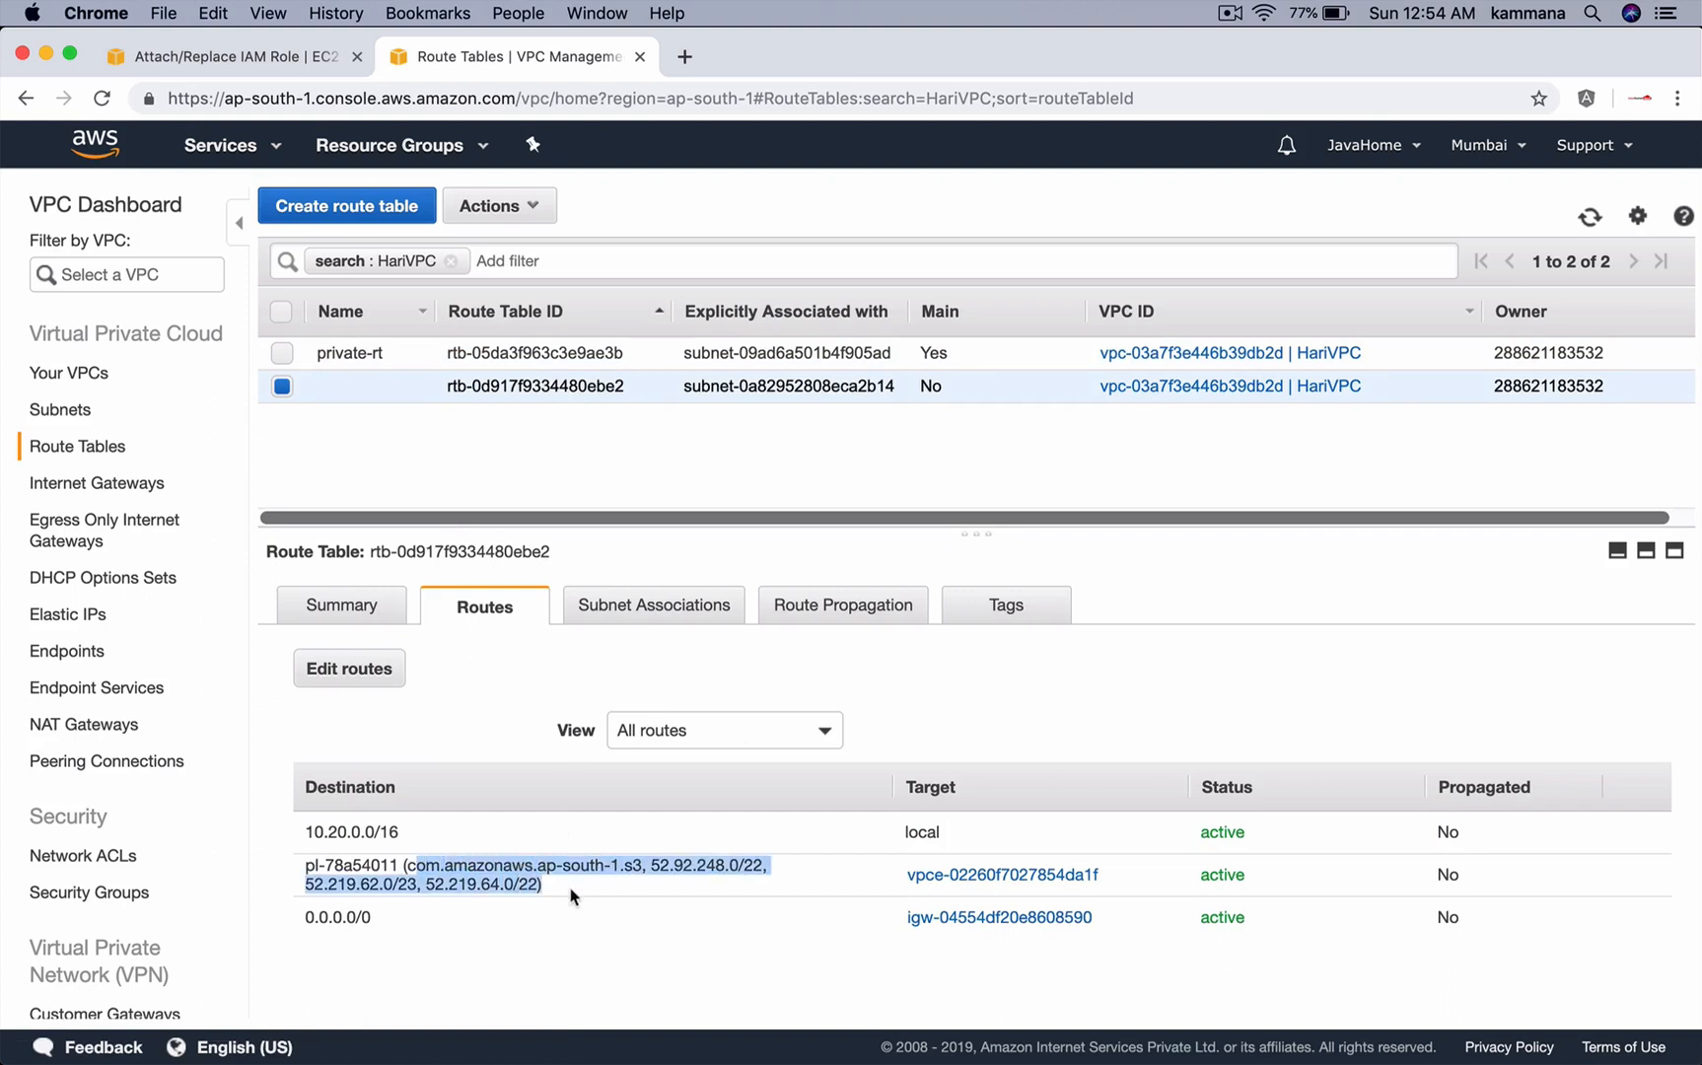